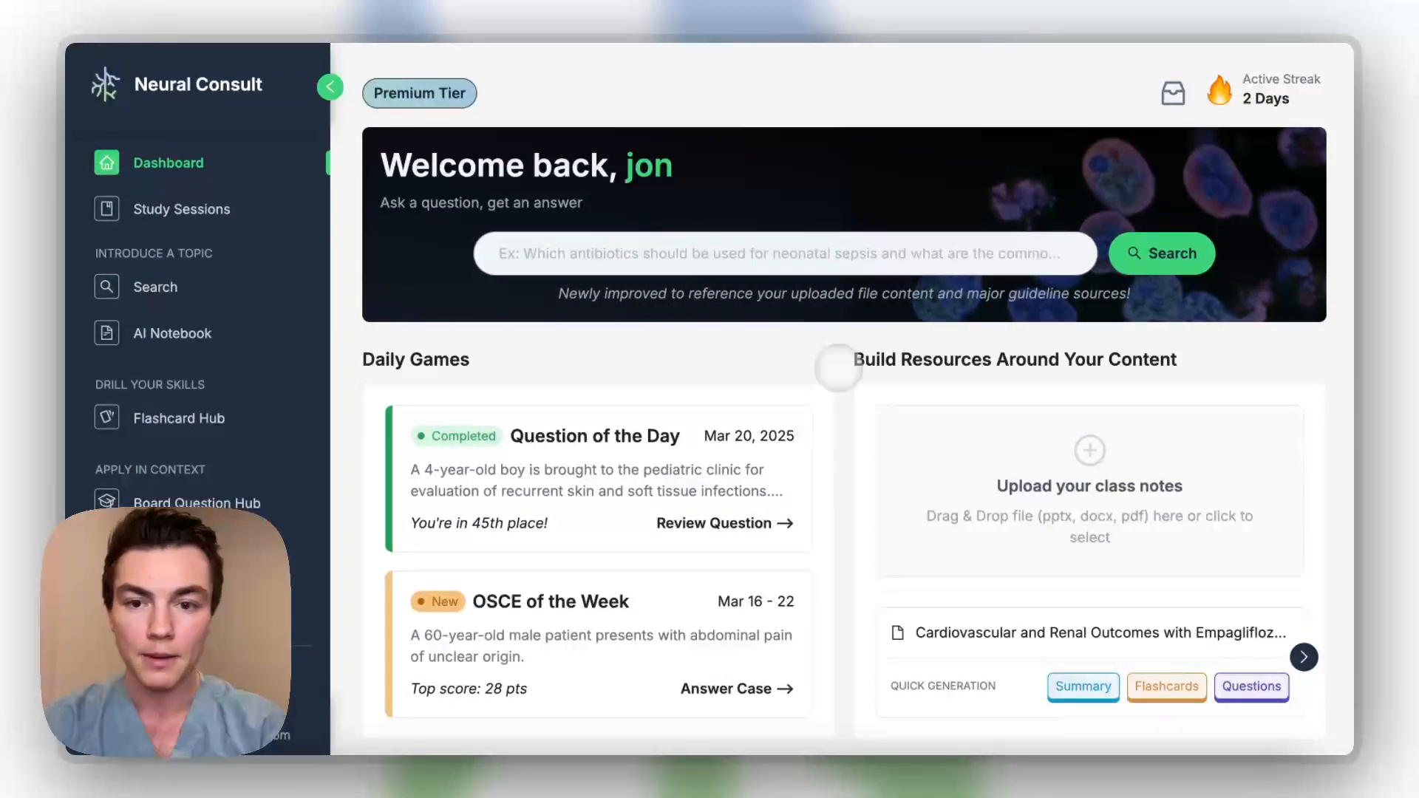
Open the AI Lecture Notebook from the sidebar.
scroll("down", 3)
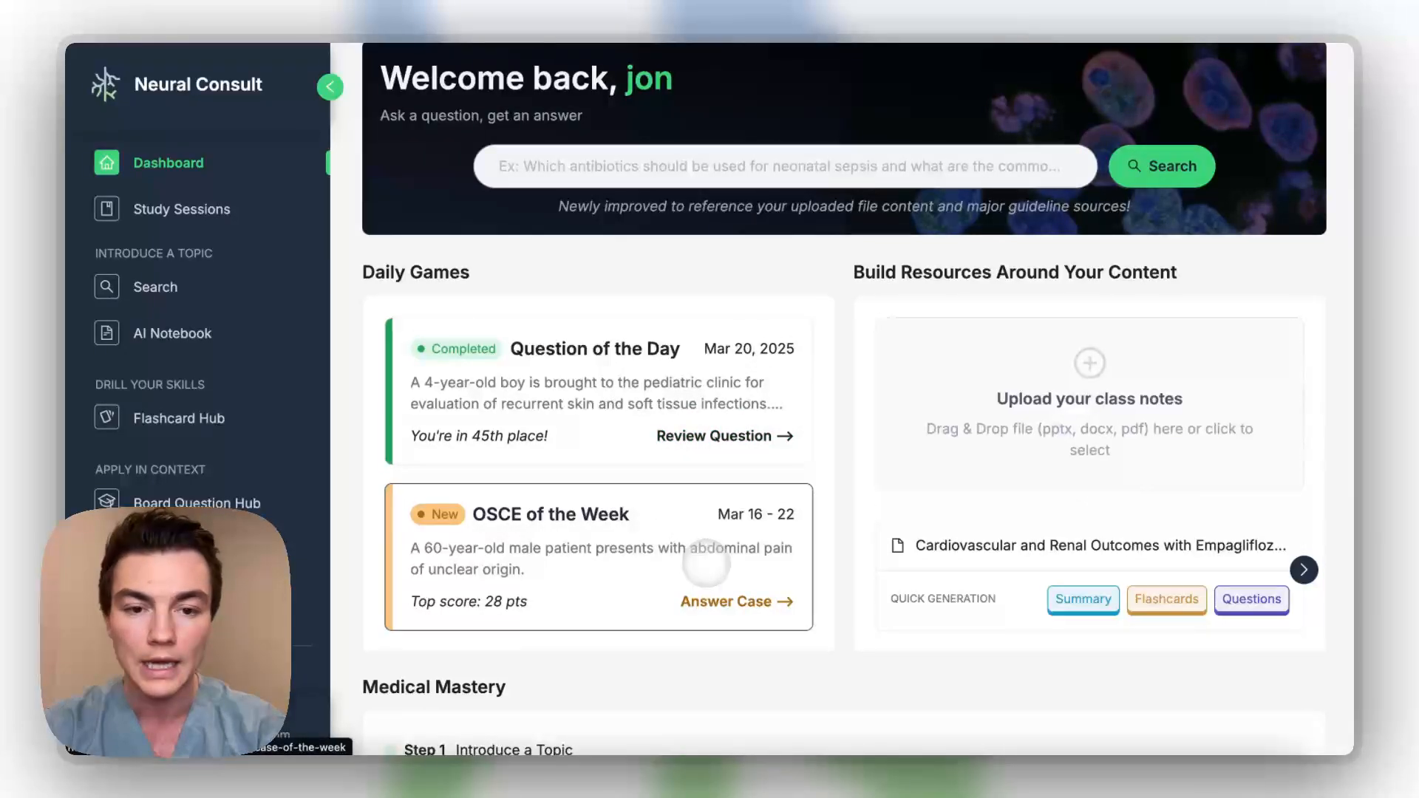
scroll("down", 3)
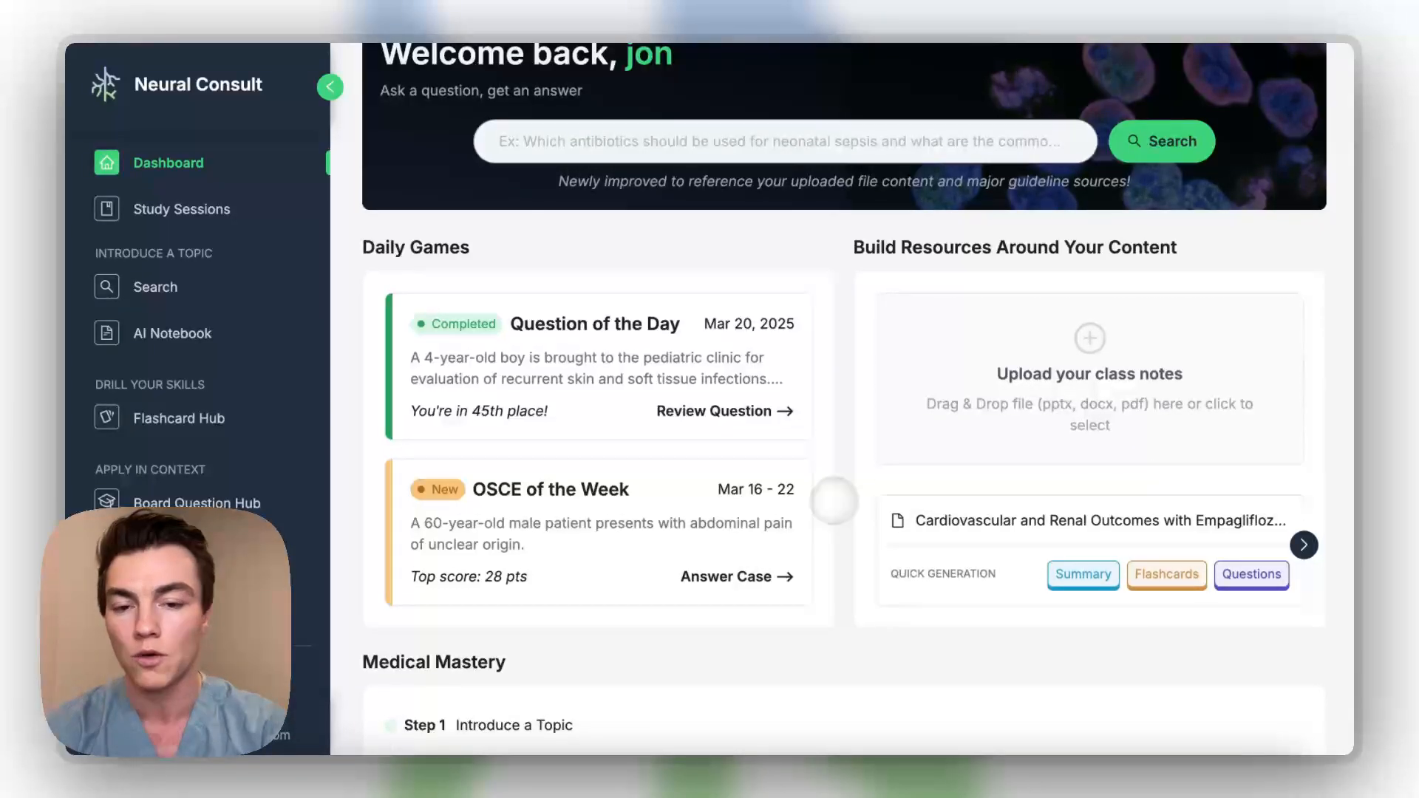
scroll("down", 3)
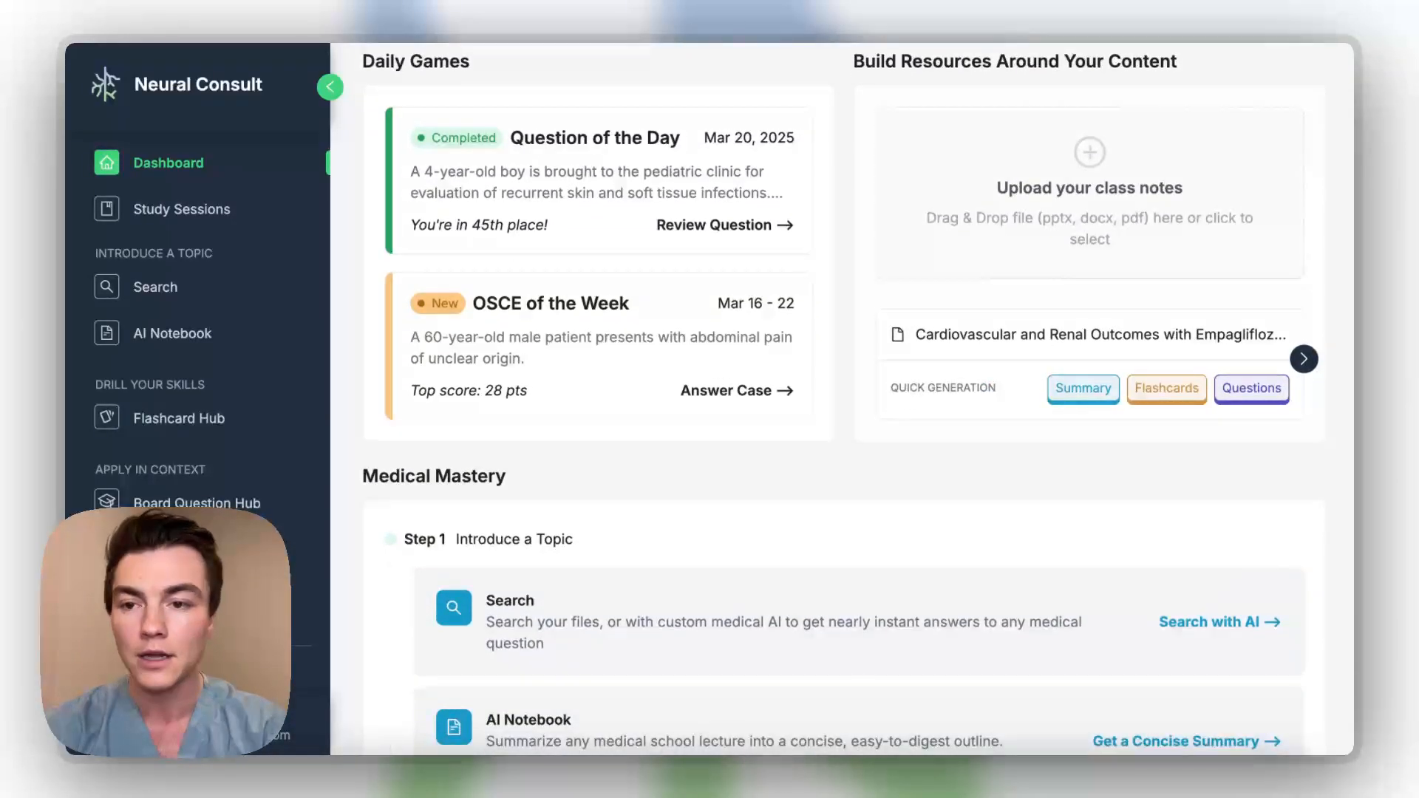
scroll("down", 3)
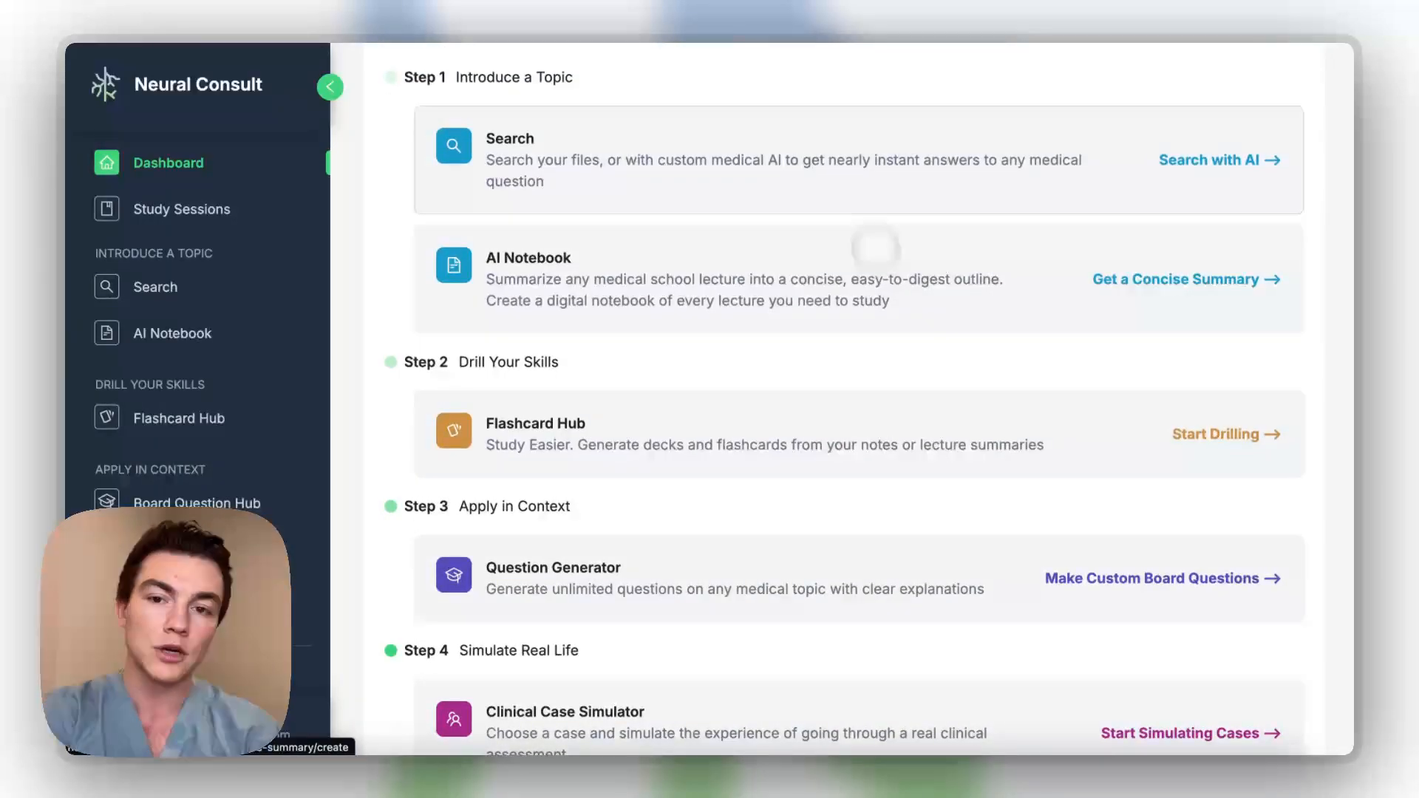
scroll("down", 3)
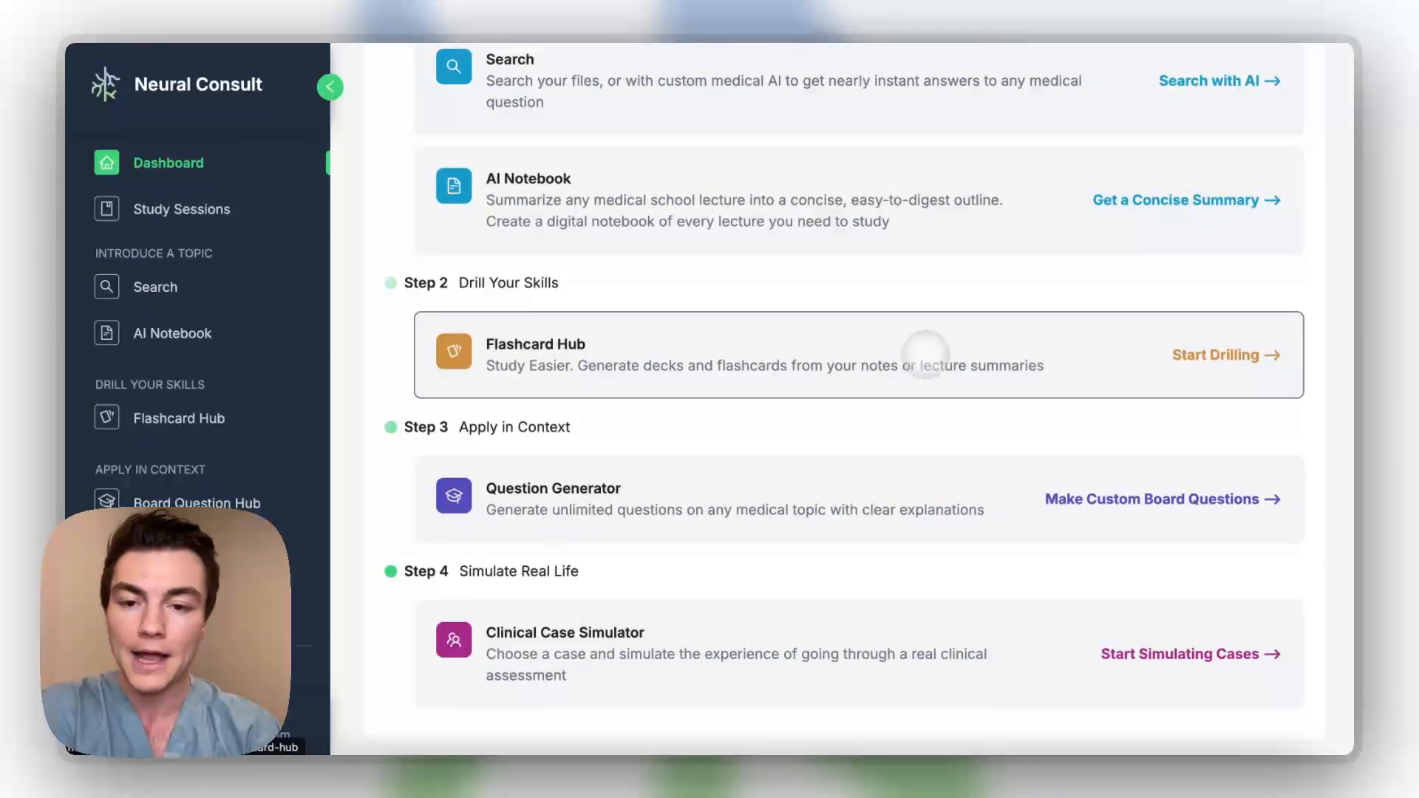
scroll("down", 3)
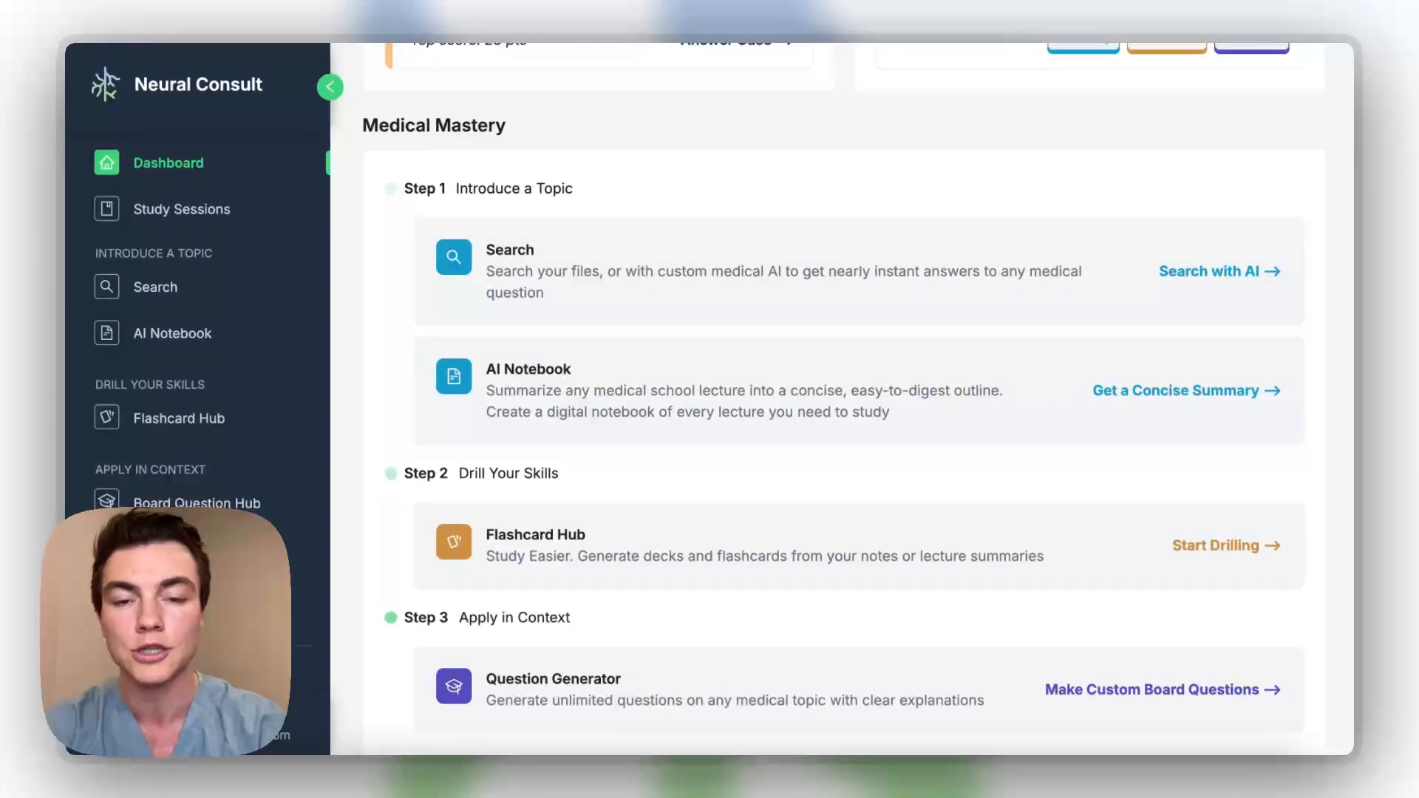
scroll("down", 3)
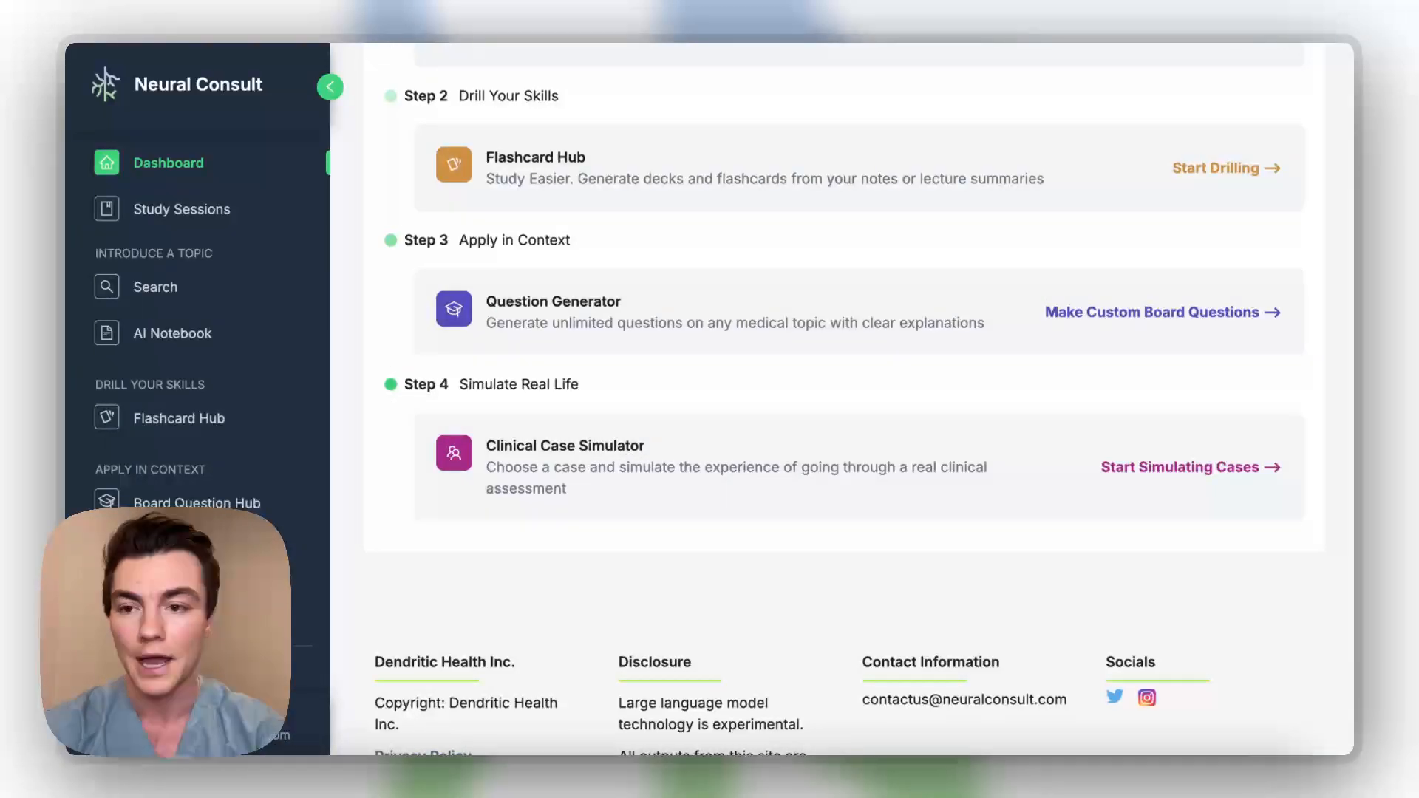
scroll("up", 3)
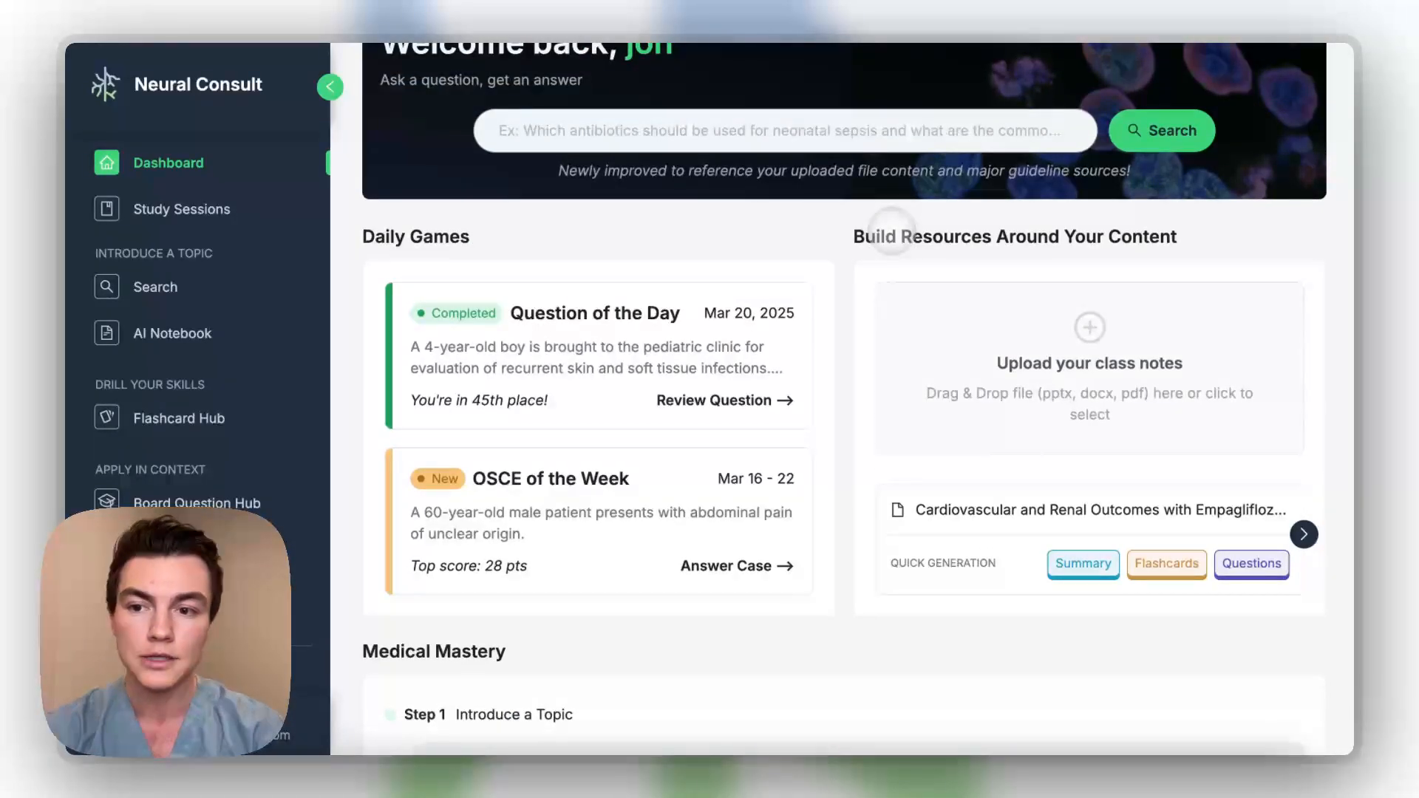
left_click(171, 334)
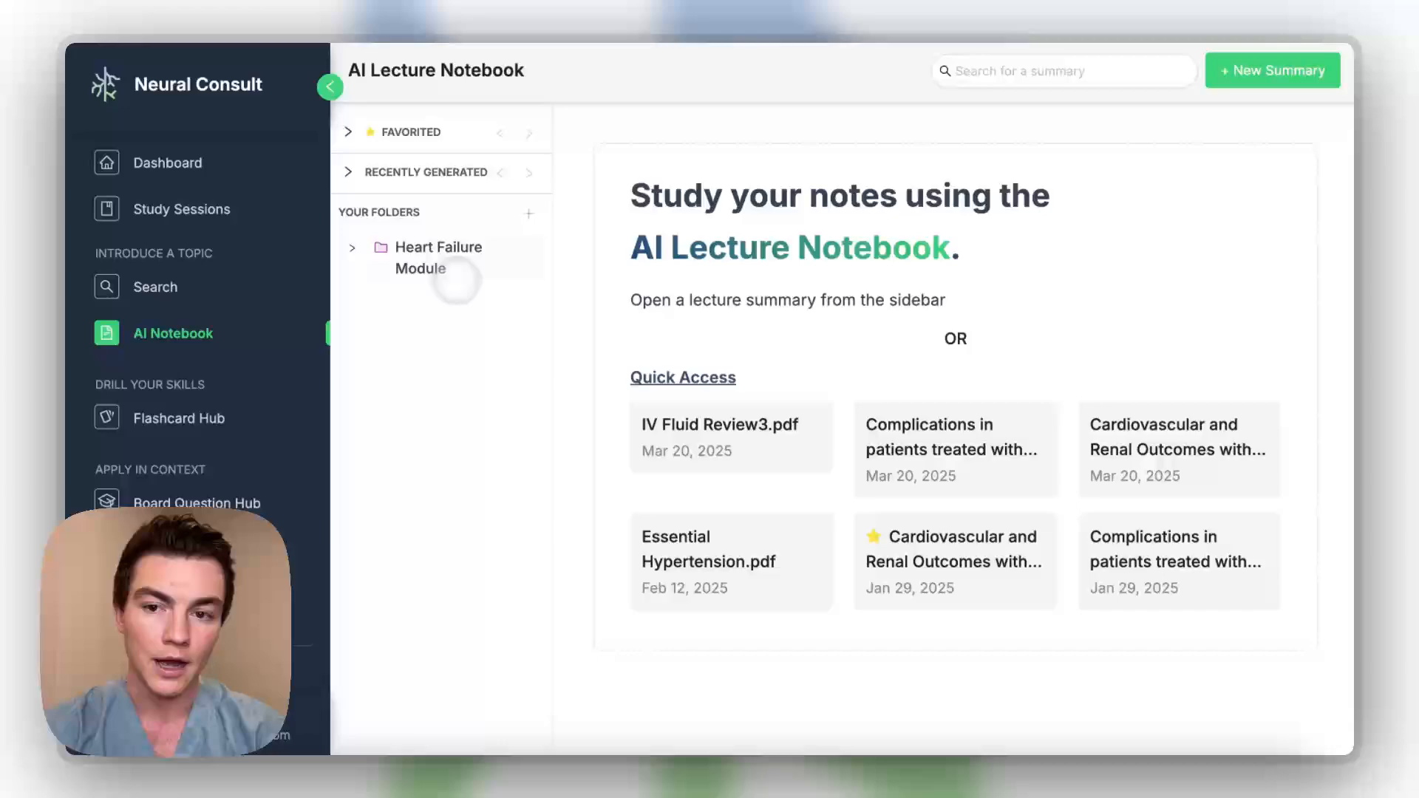
Expand the Heart Failure Module folder, preview New Summary, then return to the notebook.
left_click(352, 247)
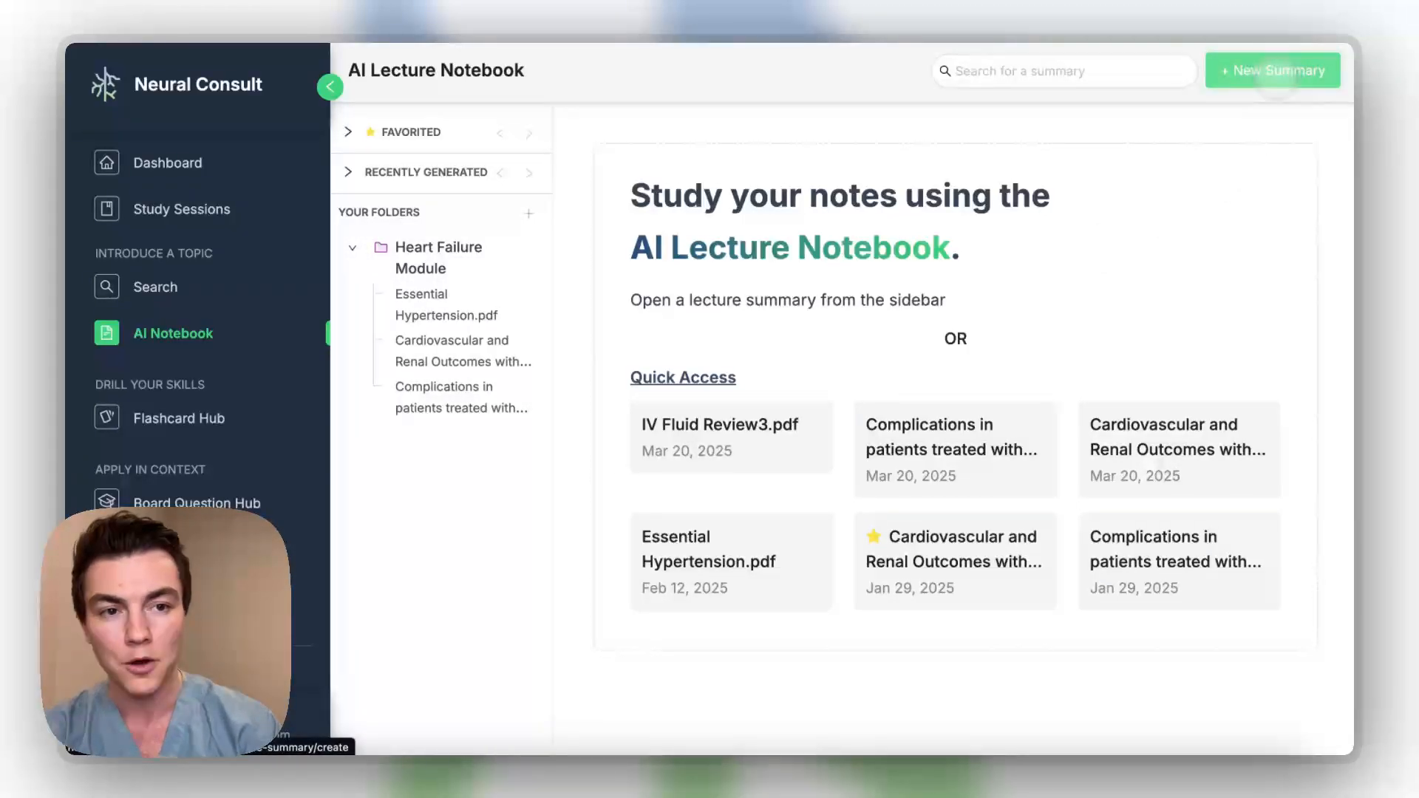
left_click(1279, 70)
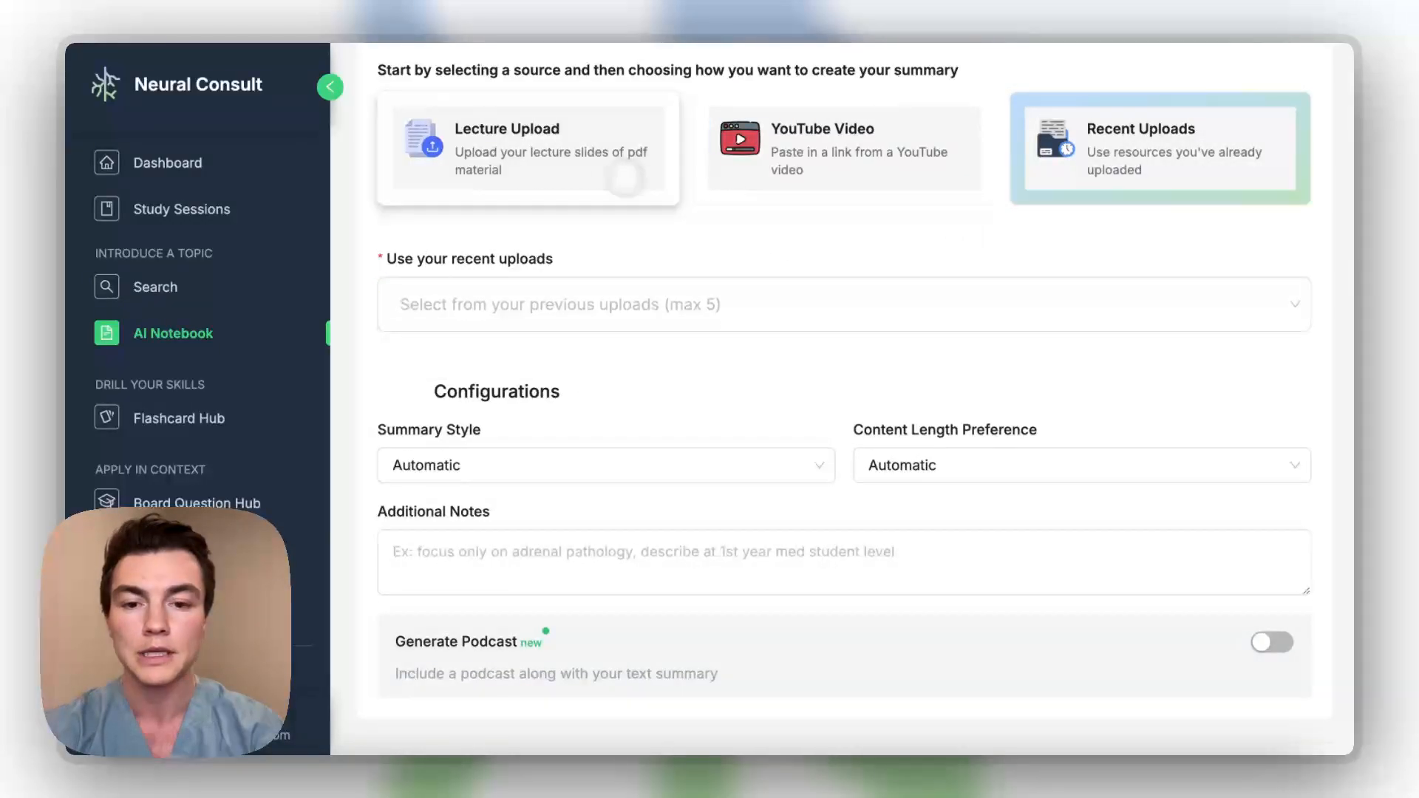
left_click(527, 148)
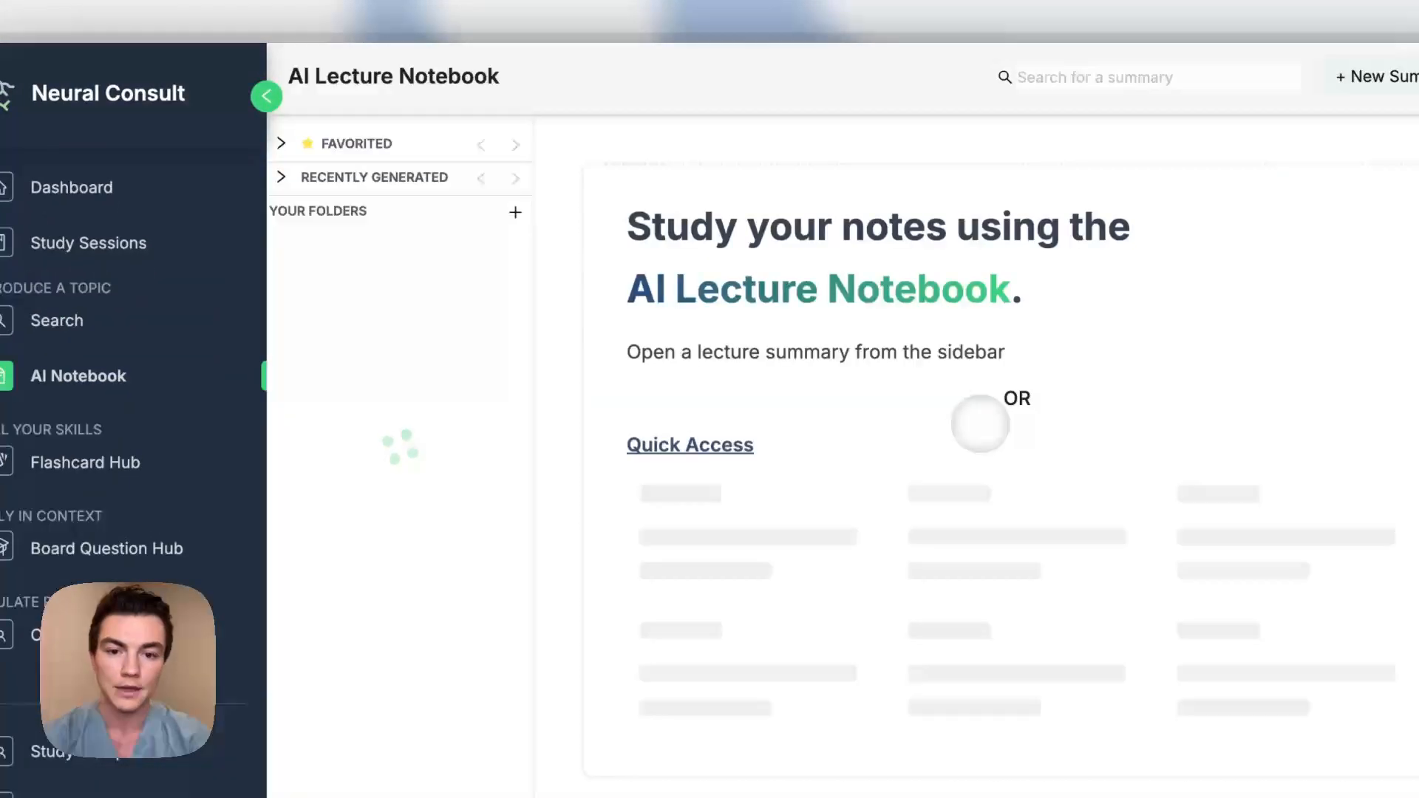
Open both folder summaries and view the plasmapheresis summary's source PDF.
left_click(444, 373)
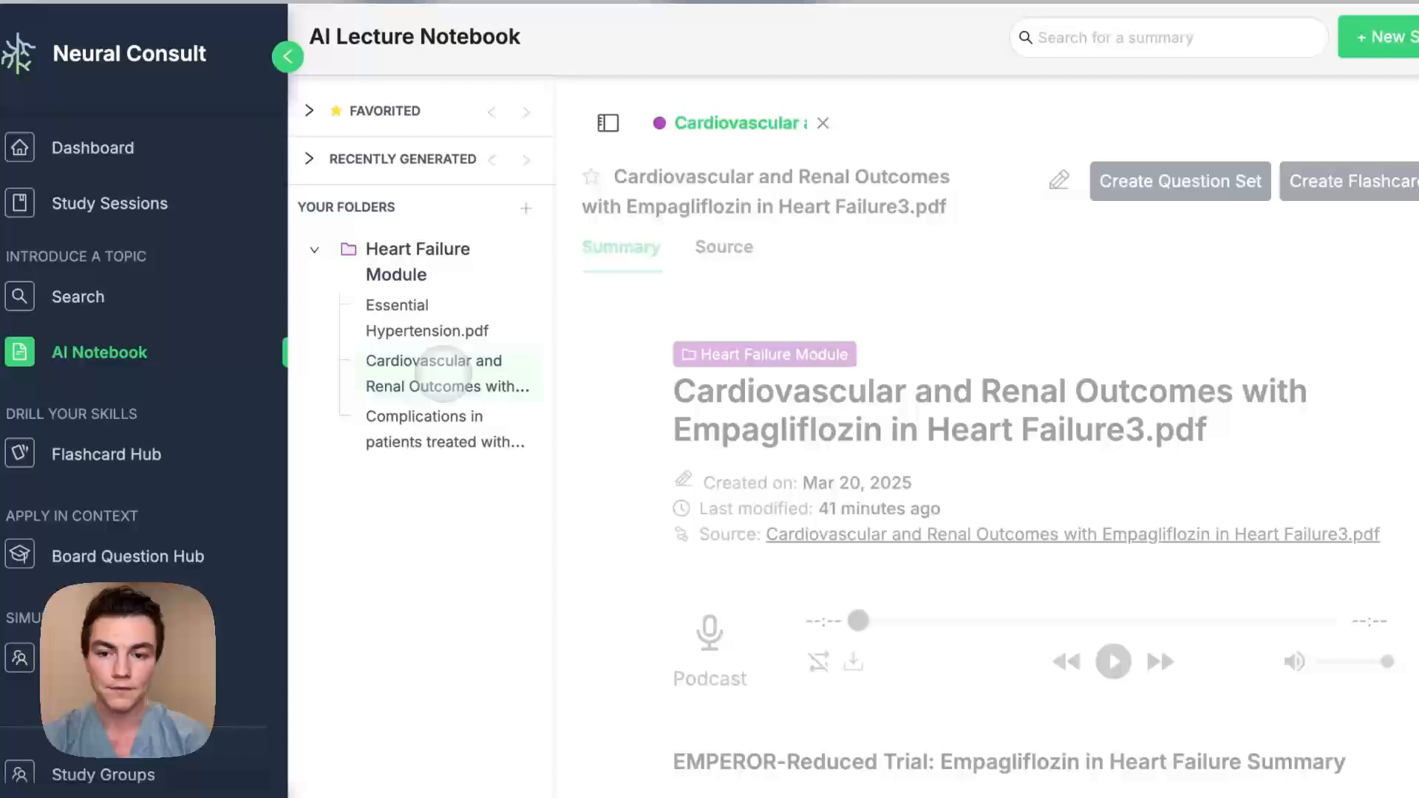
left_click(423, 429)
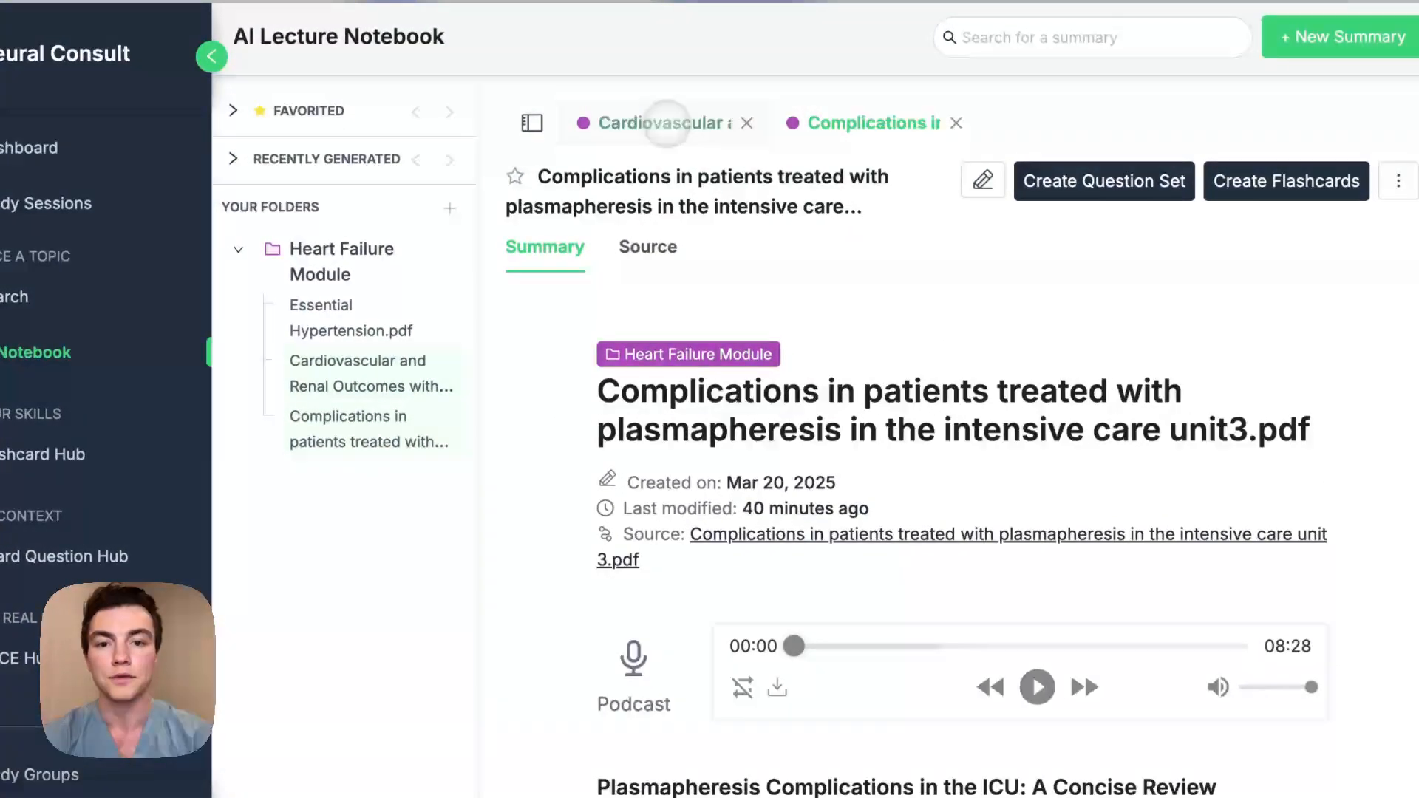
left_click(648, 247)
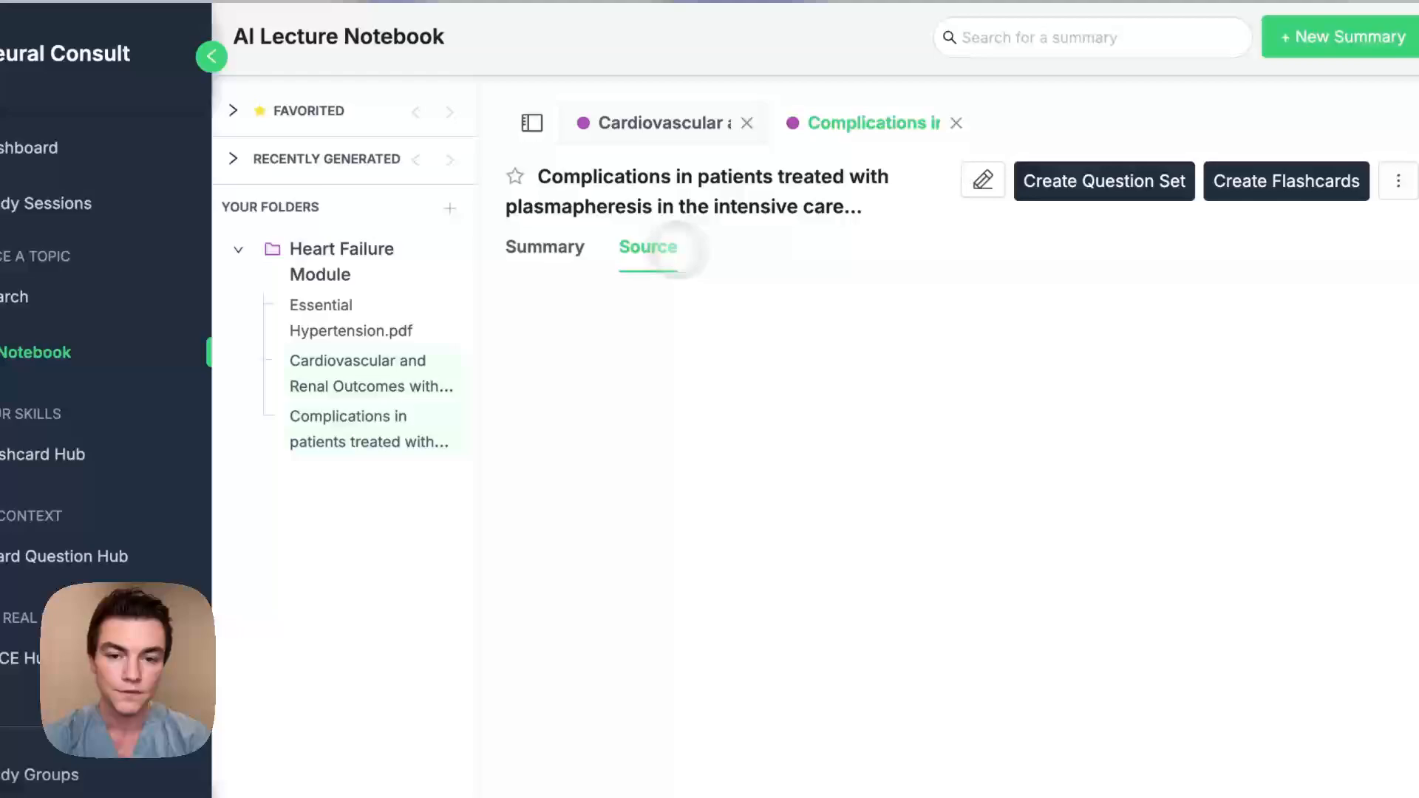
left_click(647, 247)
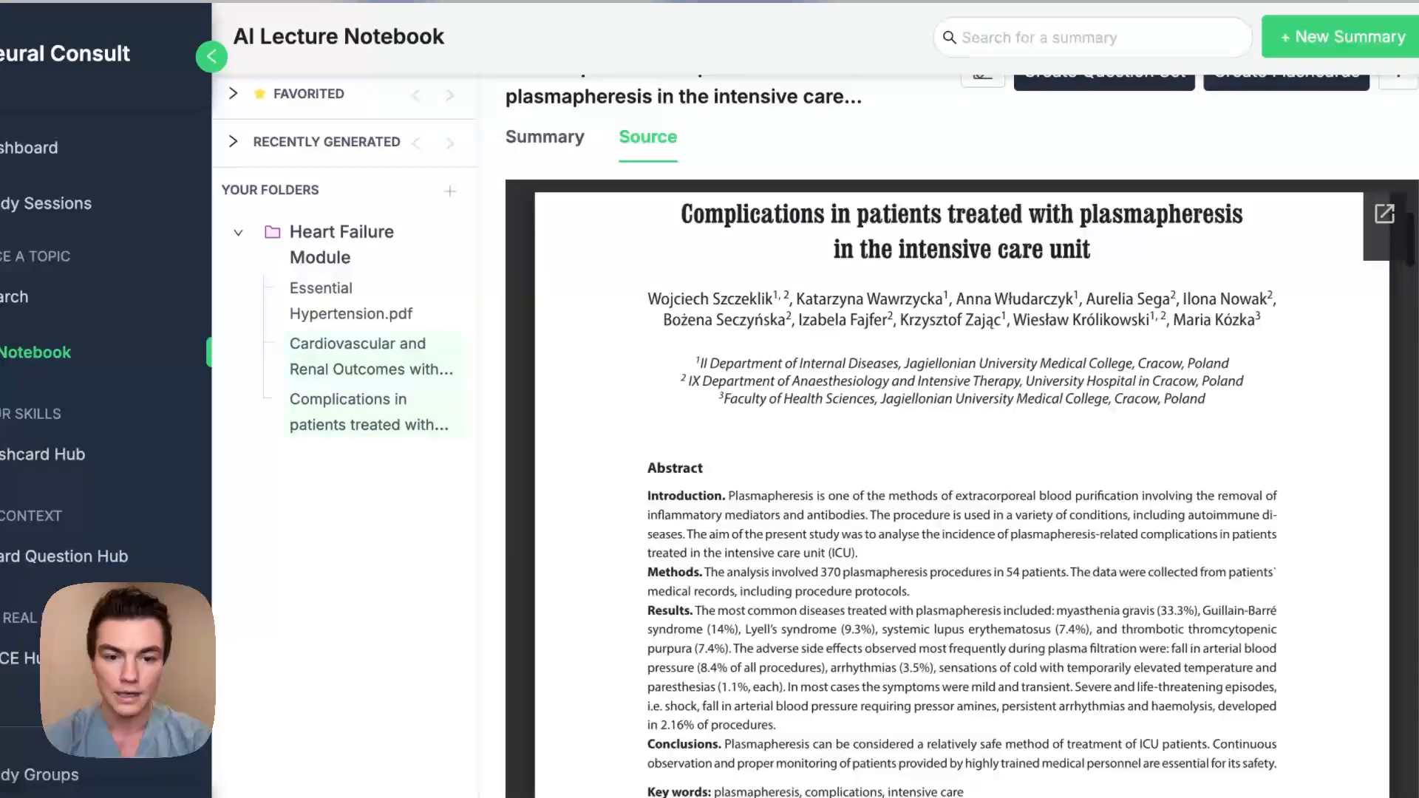
Back on the summary, add the bullet 'This study was perfect!' under Introduction.
left_click(546, 137)
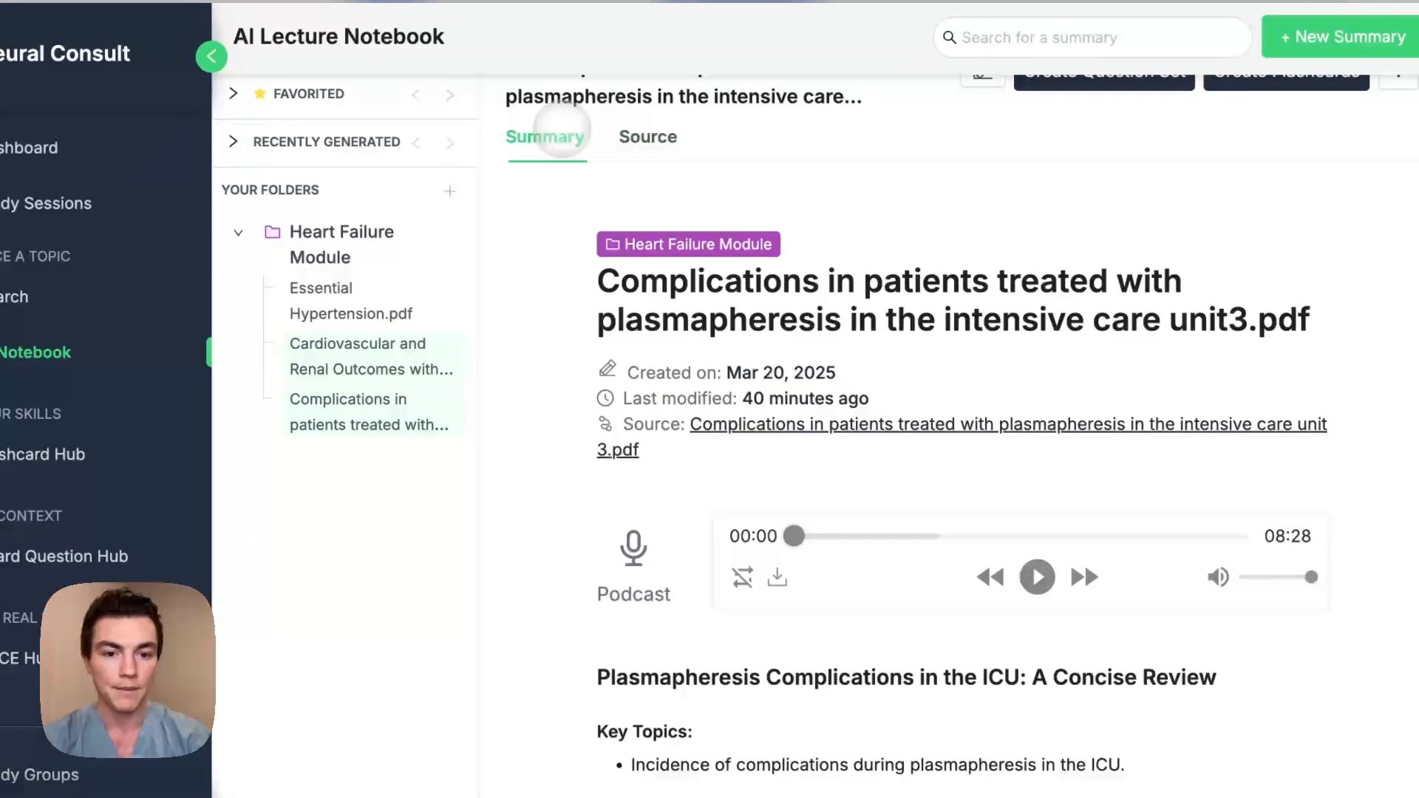
scroll("down", 3)
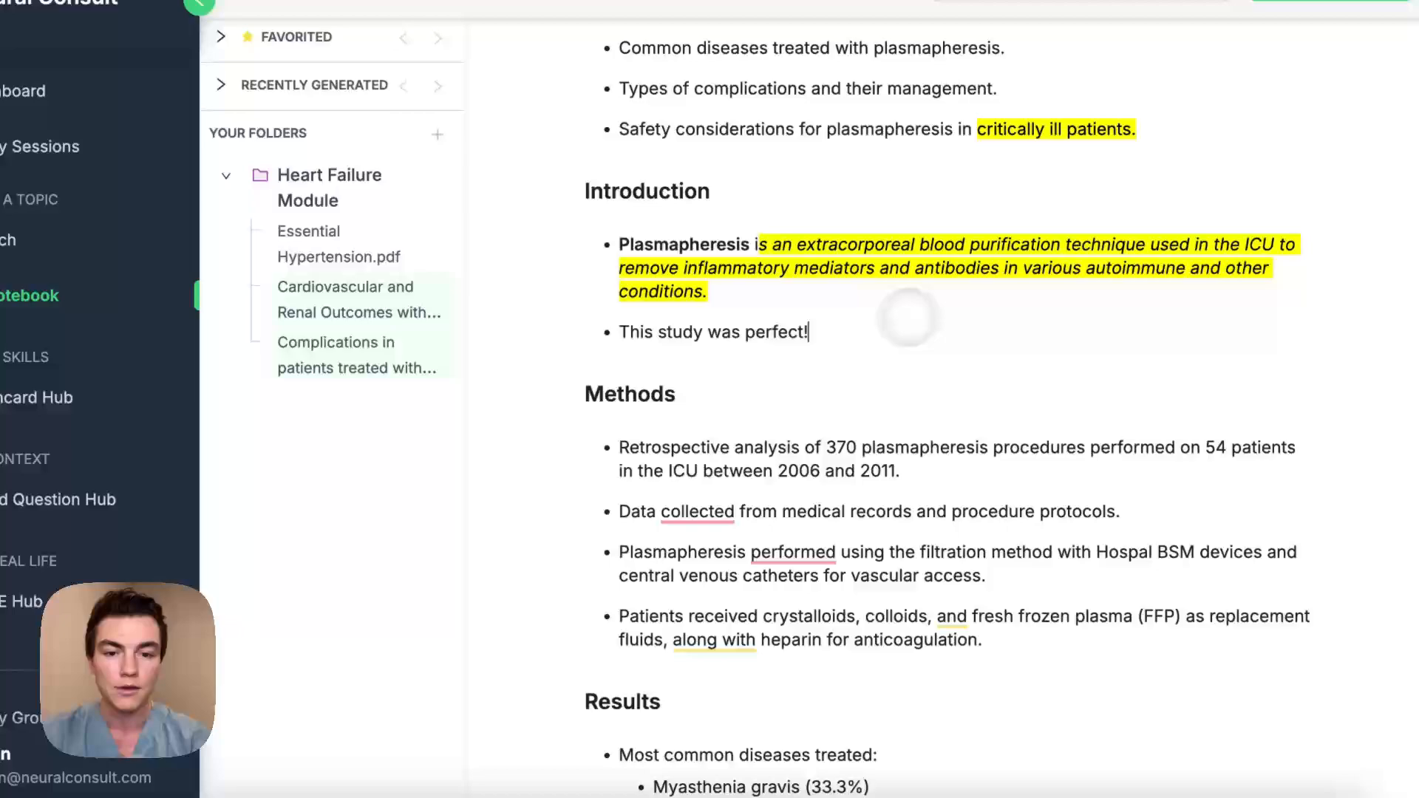
type("This edit exa")
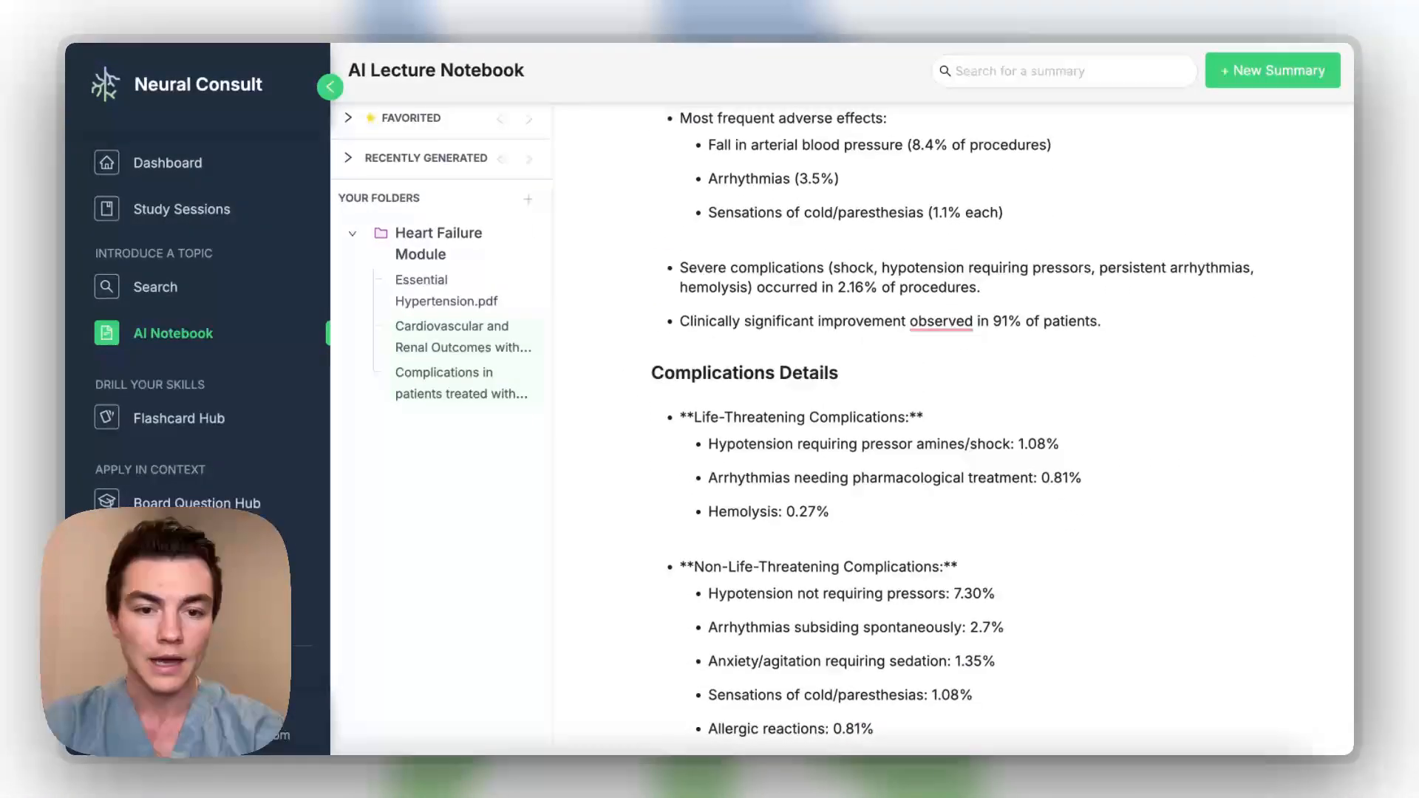
Play the plasmapheresis podcast, pause at 01:07, and expand then collapse Recently Generated.
left_click(451, 383)
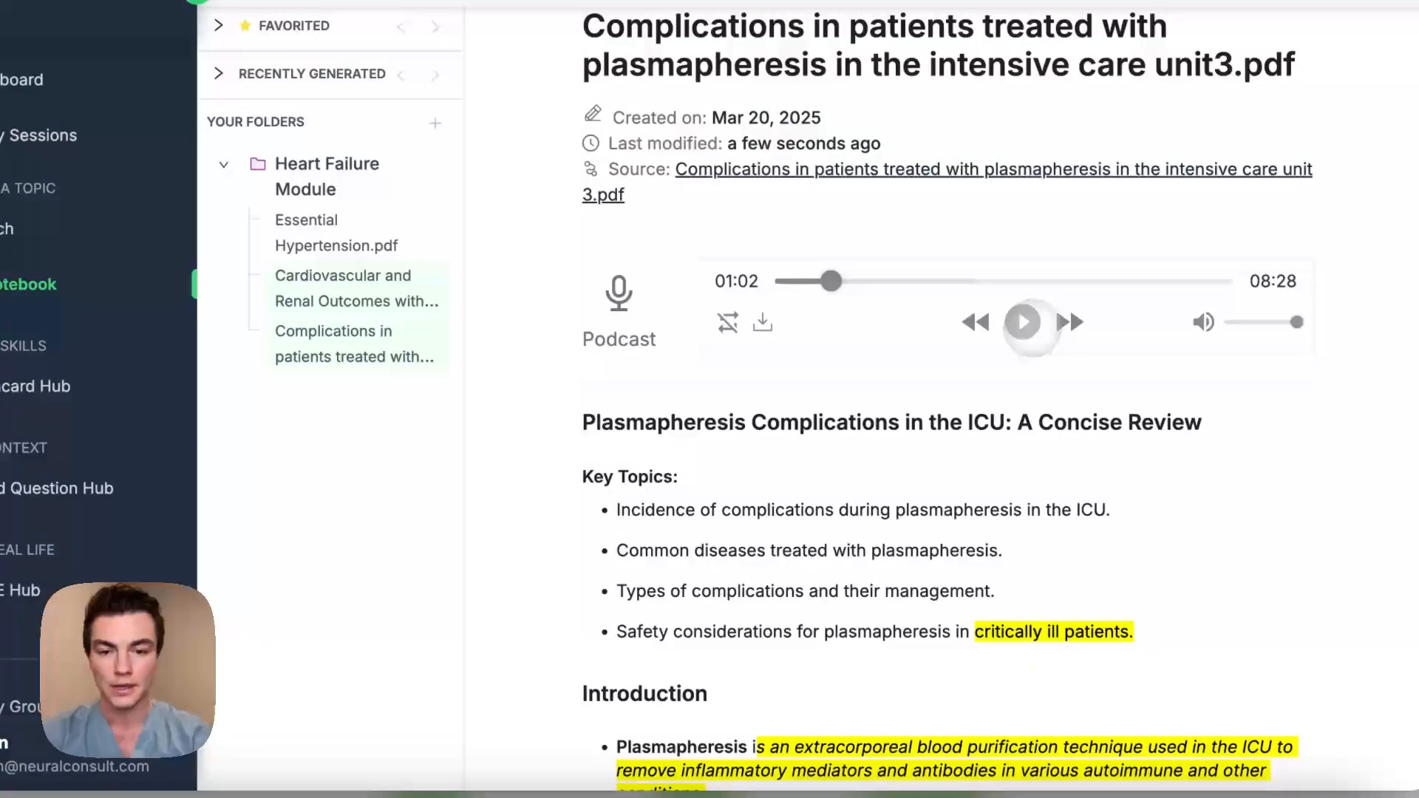
left_click(1023, 322)
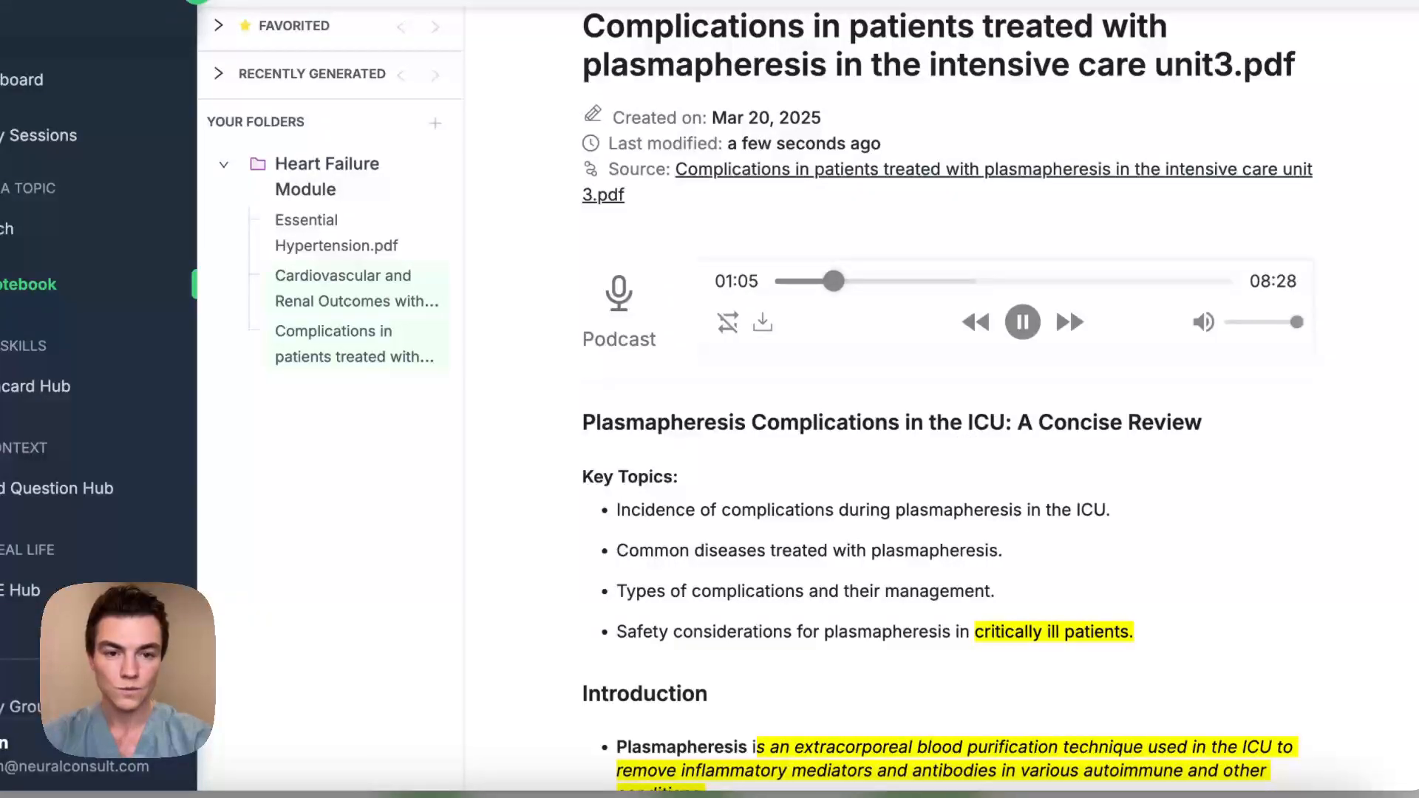
left_click(1023, 322)
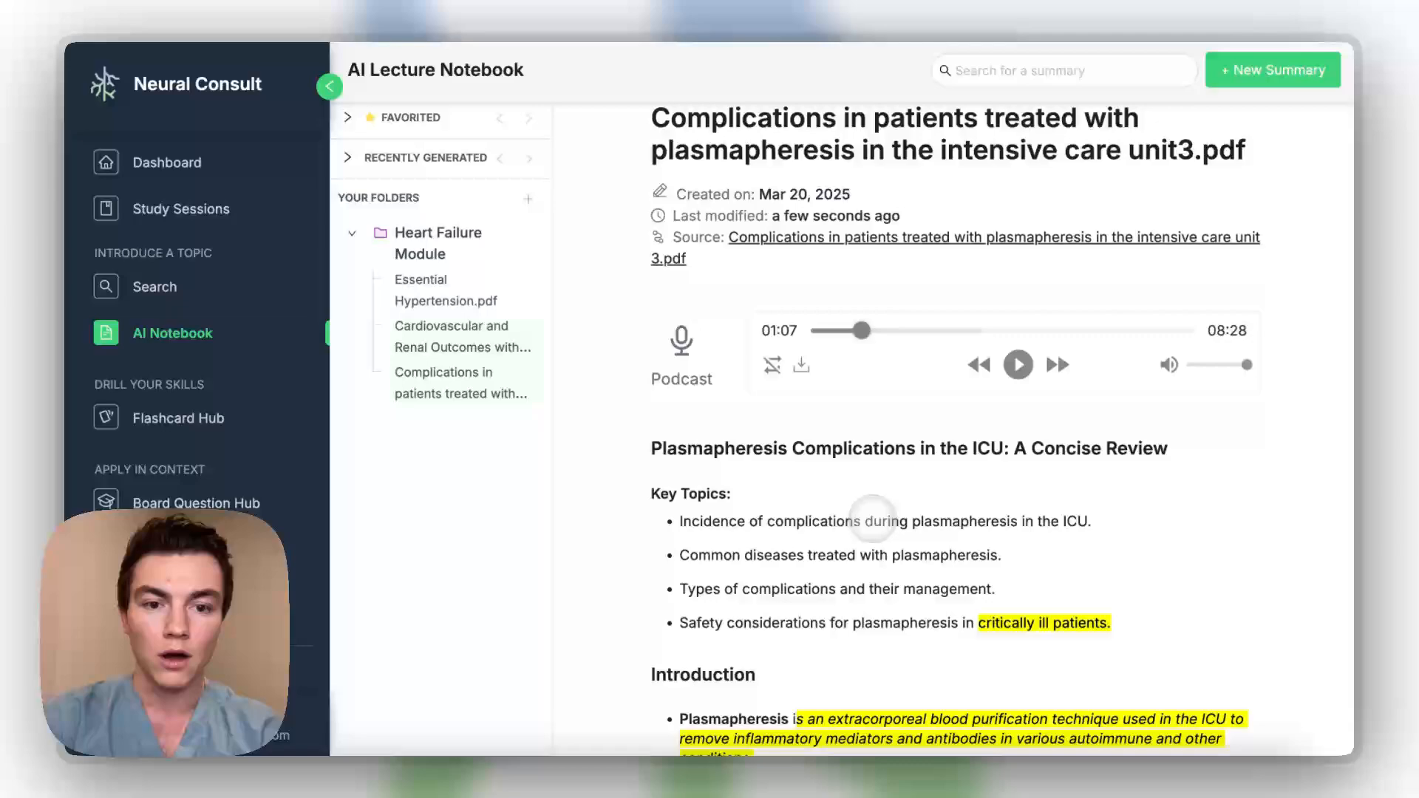
scroll("down", 3)
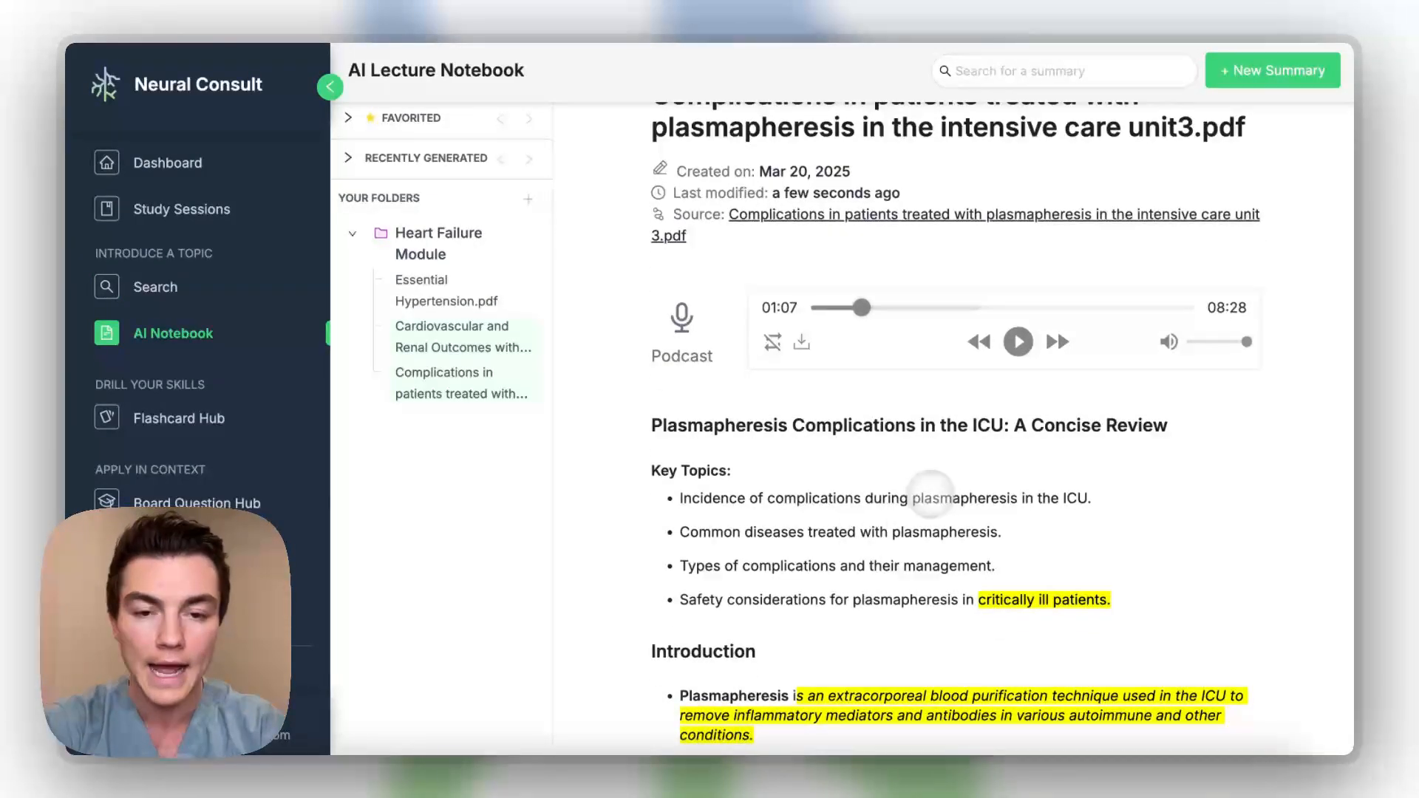
mouse_move(801, 342)
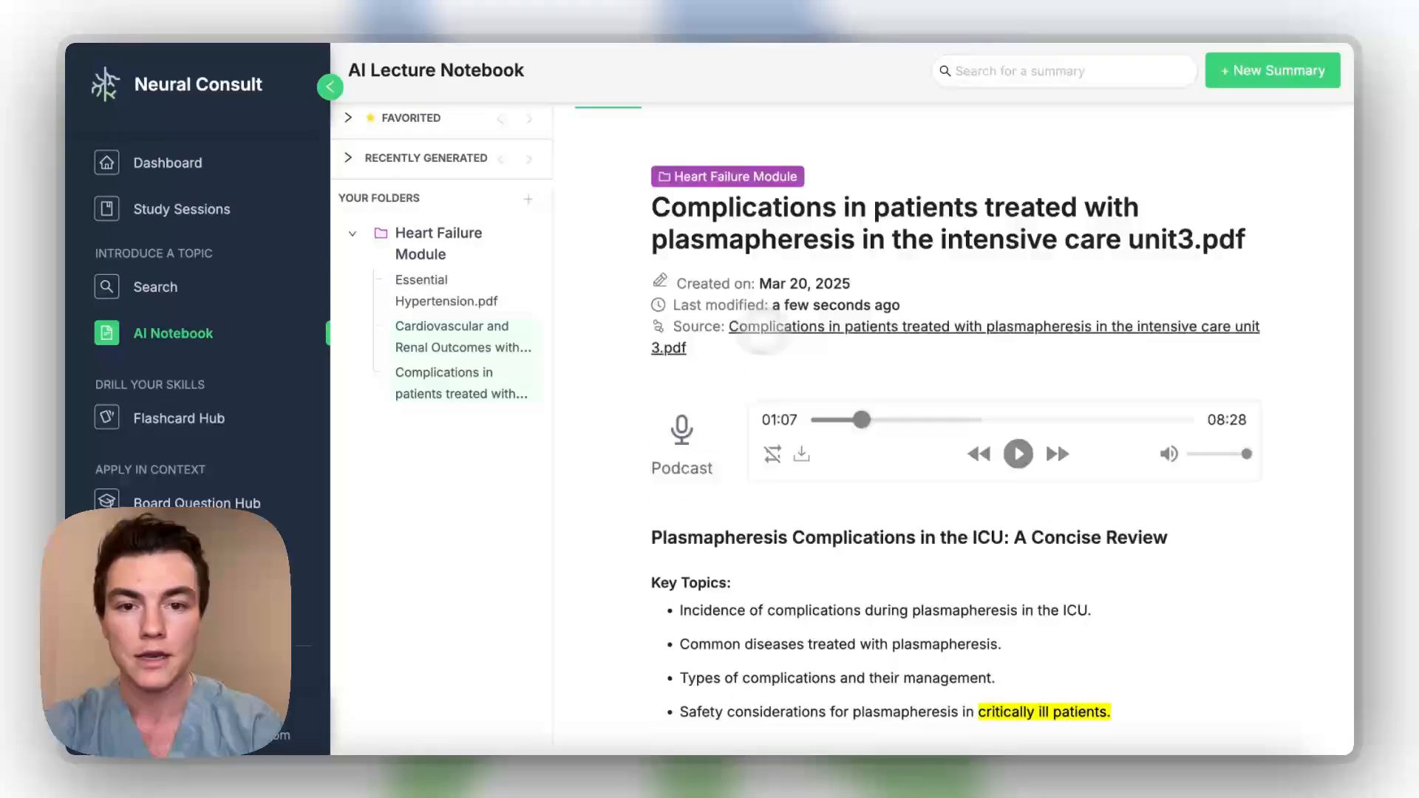
left_click(527, 199)
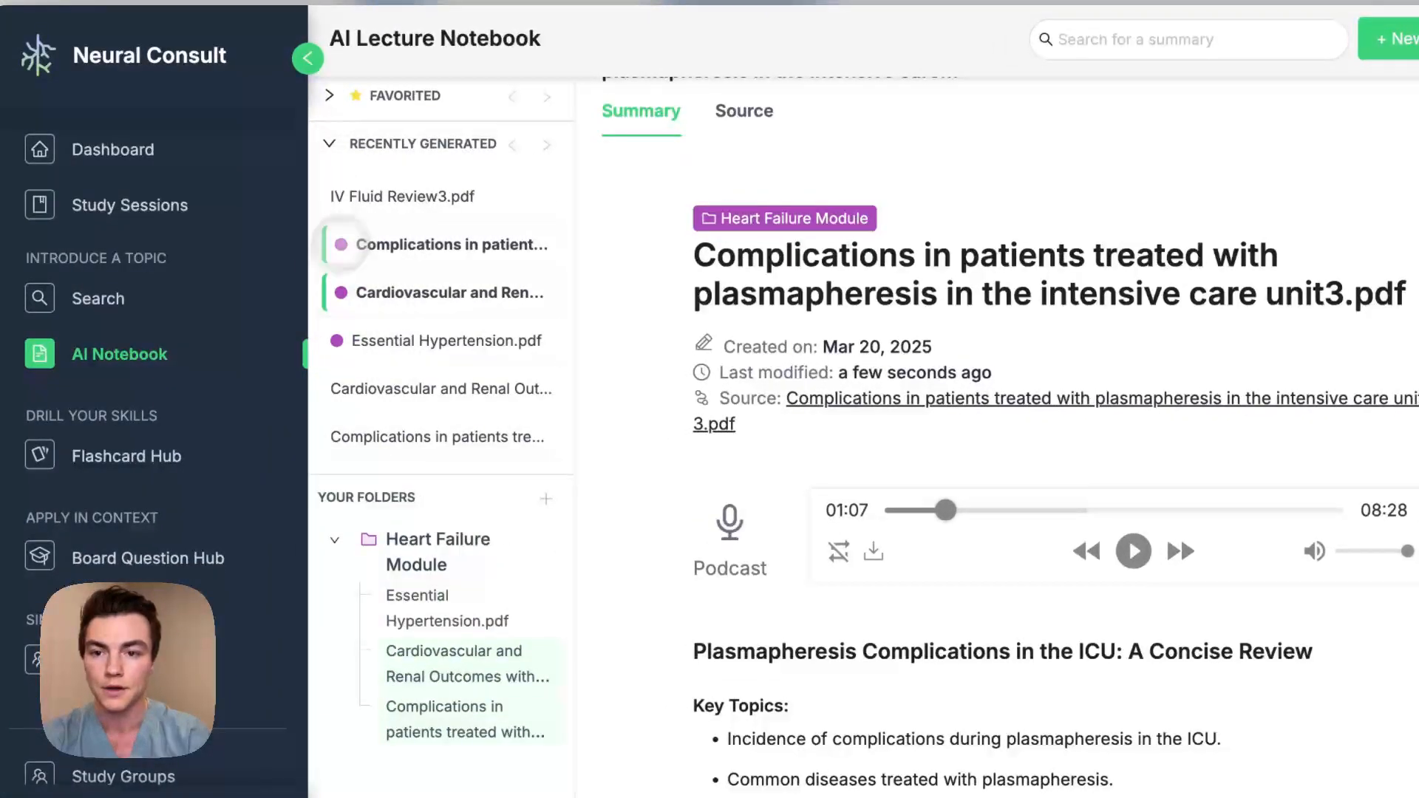
left_click(328, 144)
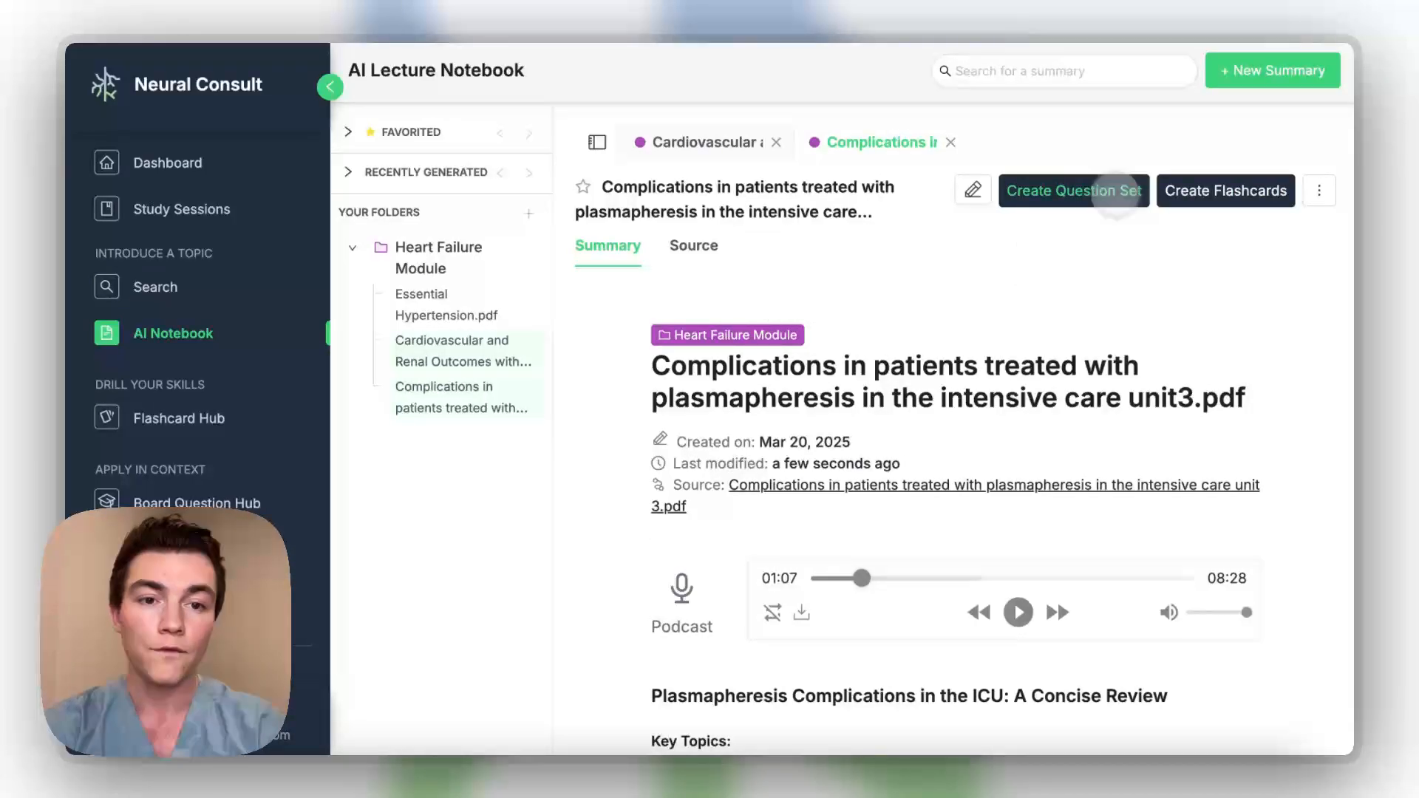
Reveal and rate a hypertension flashcard, then start an Upload a Lecture or Article deck.
left_click(1074, 191)
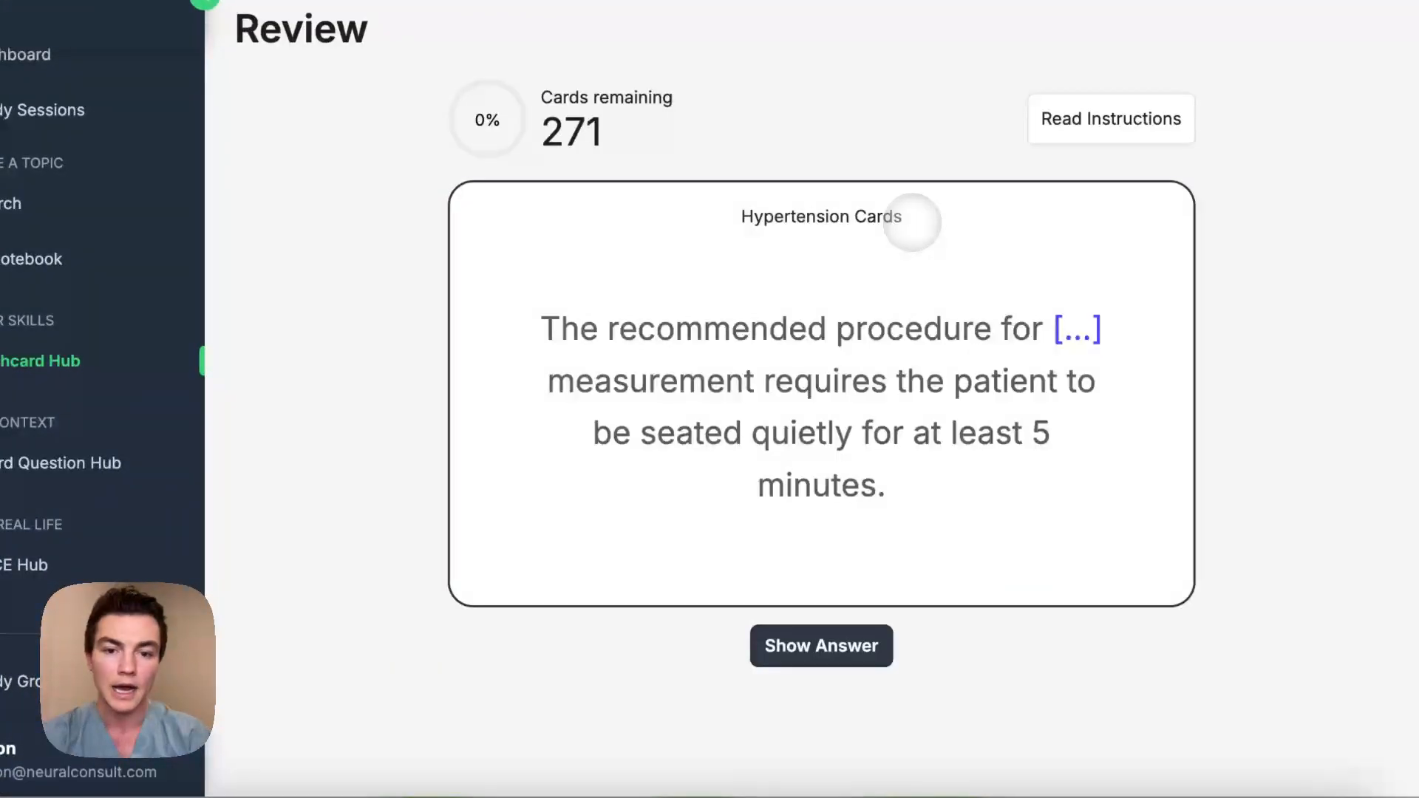
left_click(821, 646)
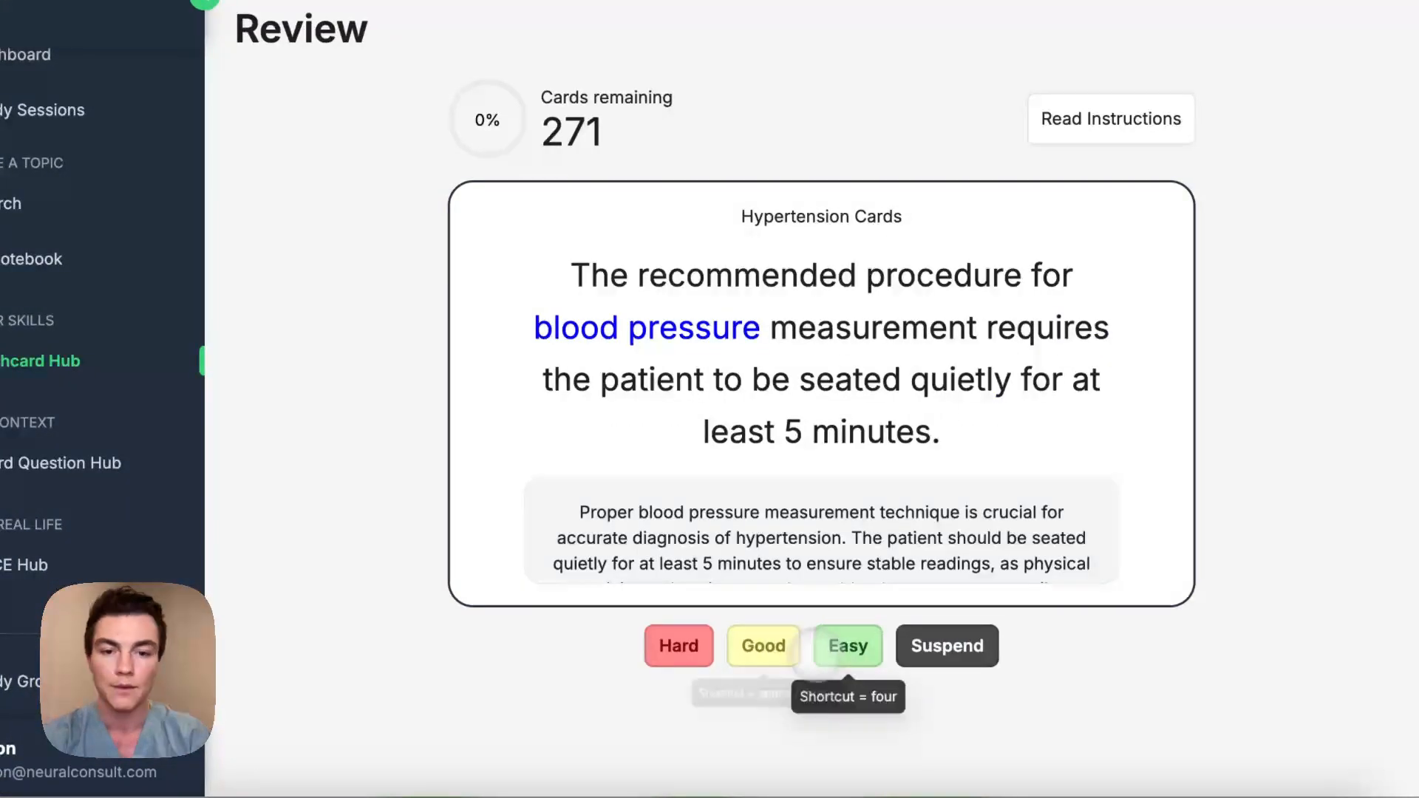
left_click(848, 646)
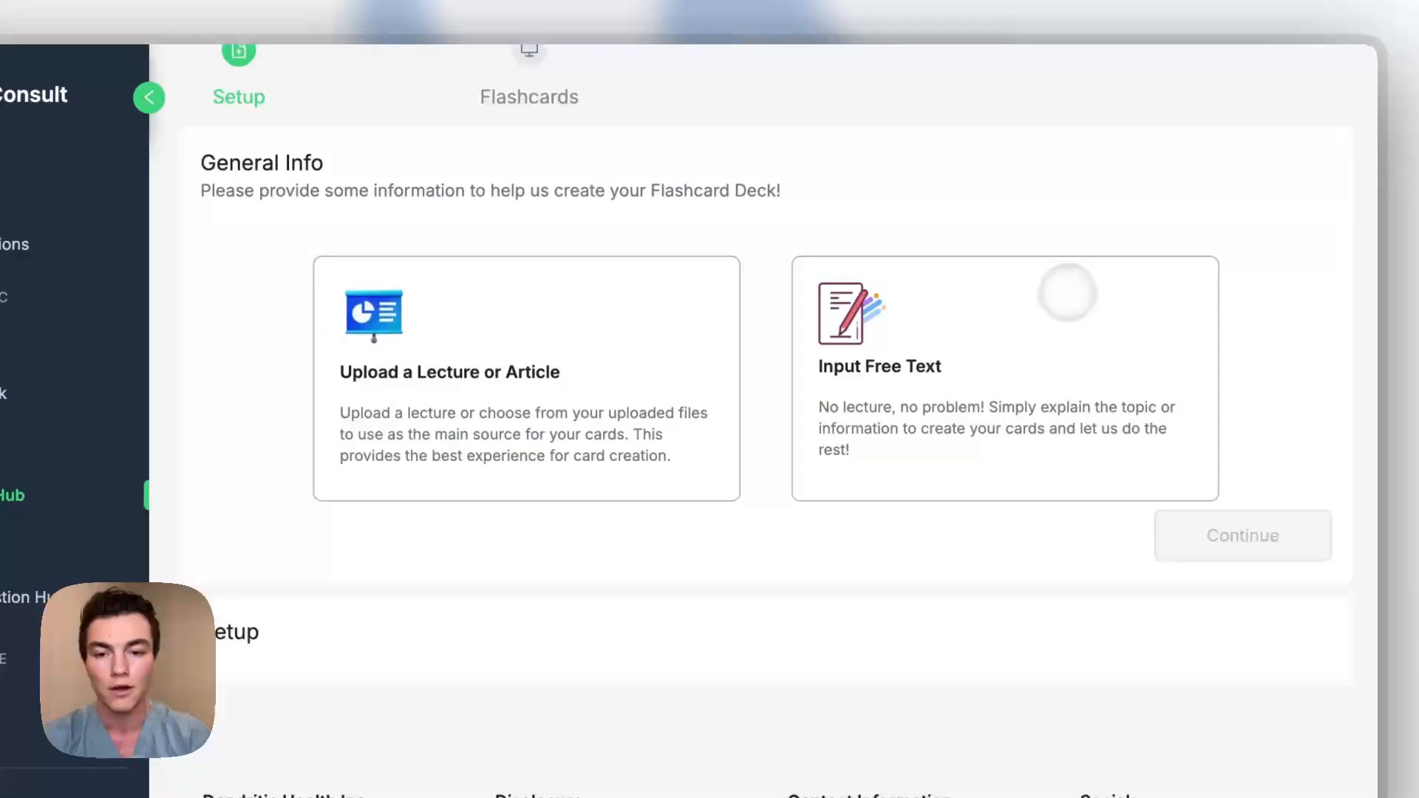
left_click(526, 378)
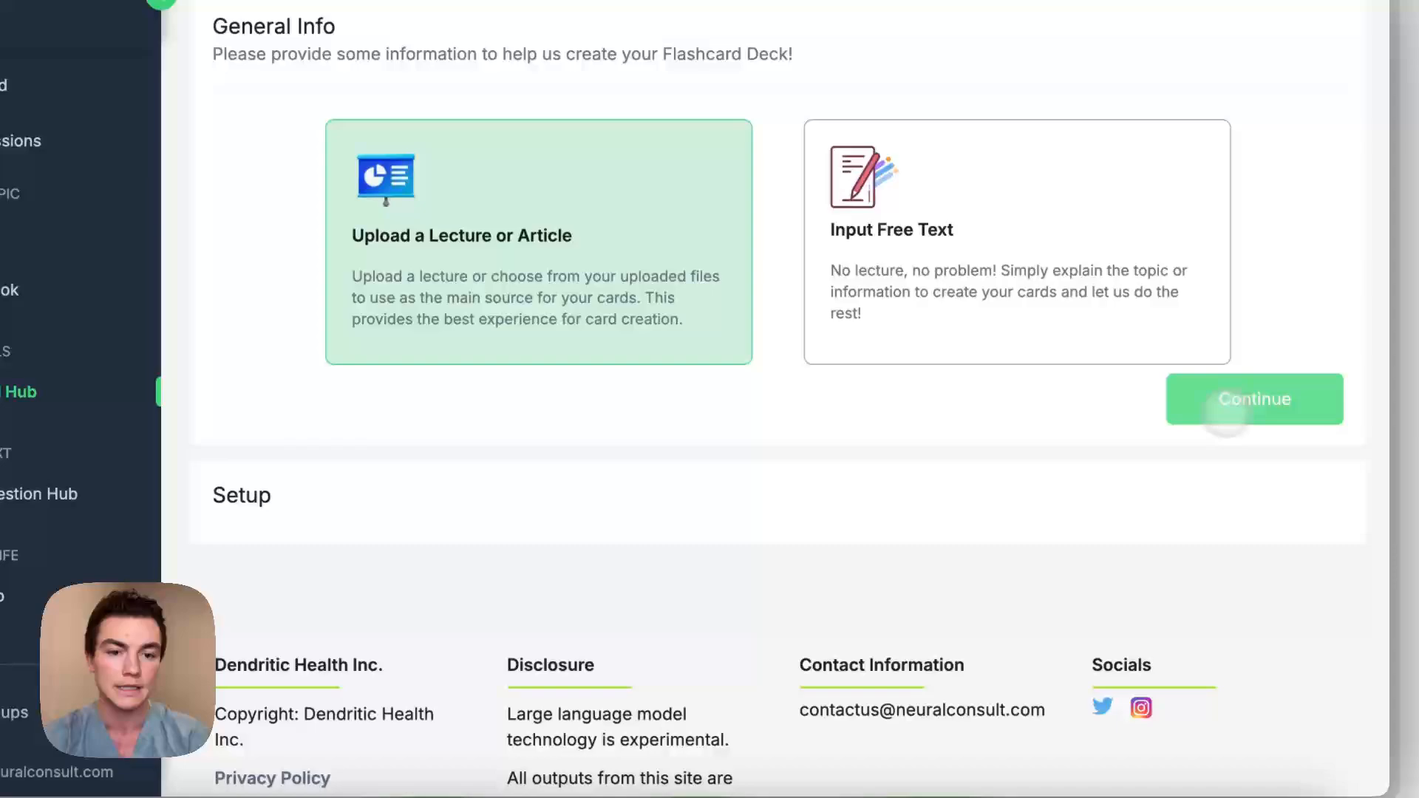
left_click(1254, 399)
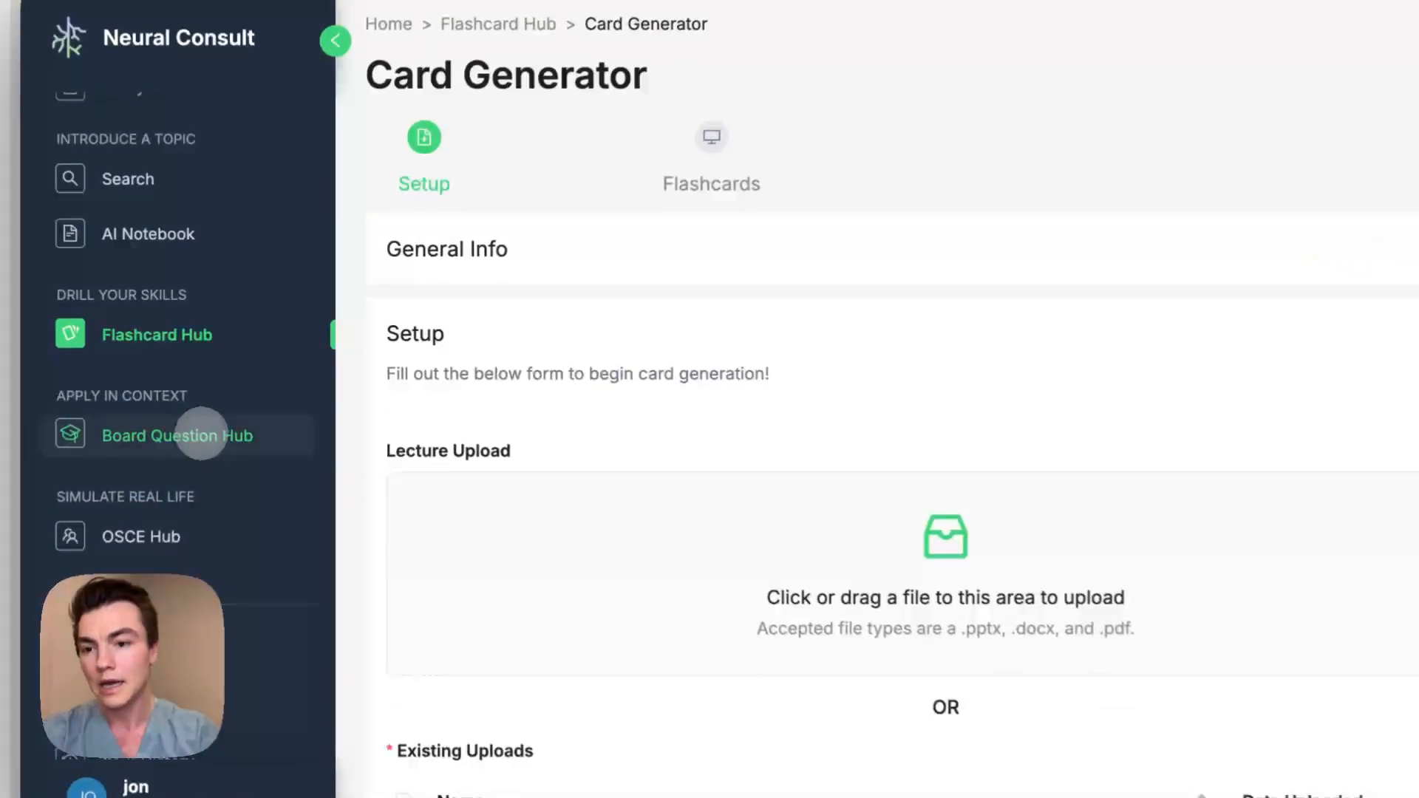
Open the Board Question Hub and choose Create New Test under Generate Question Sets.
left_click(178, 436)
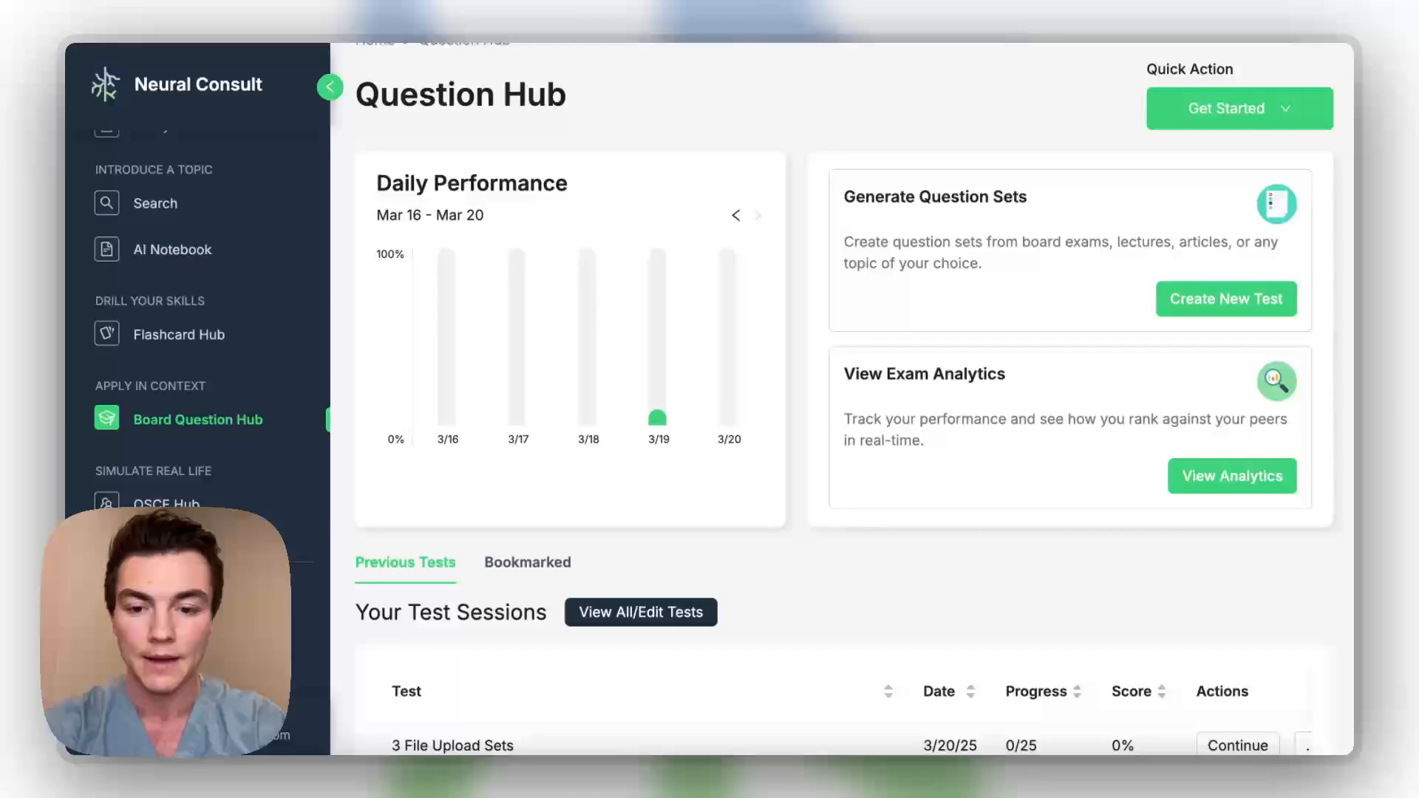
scroll("down", 3)
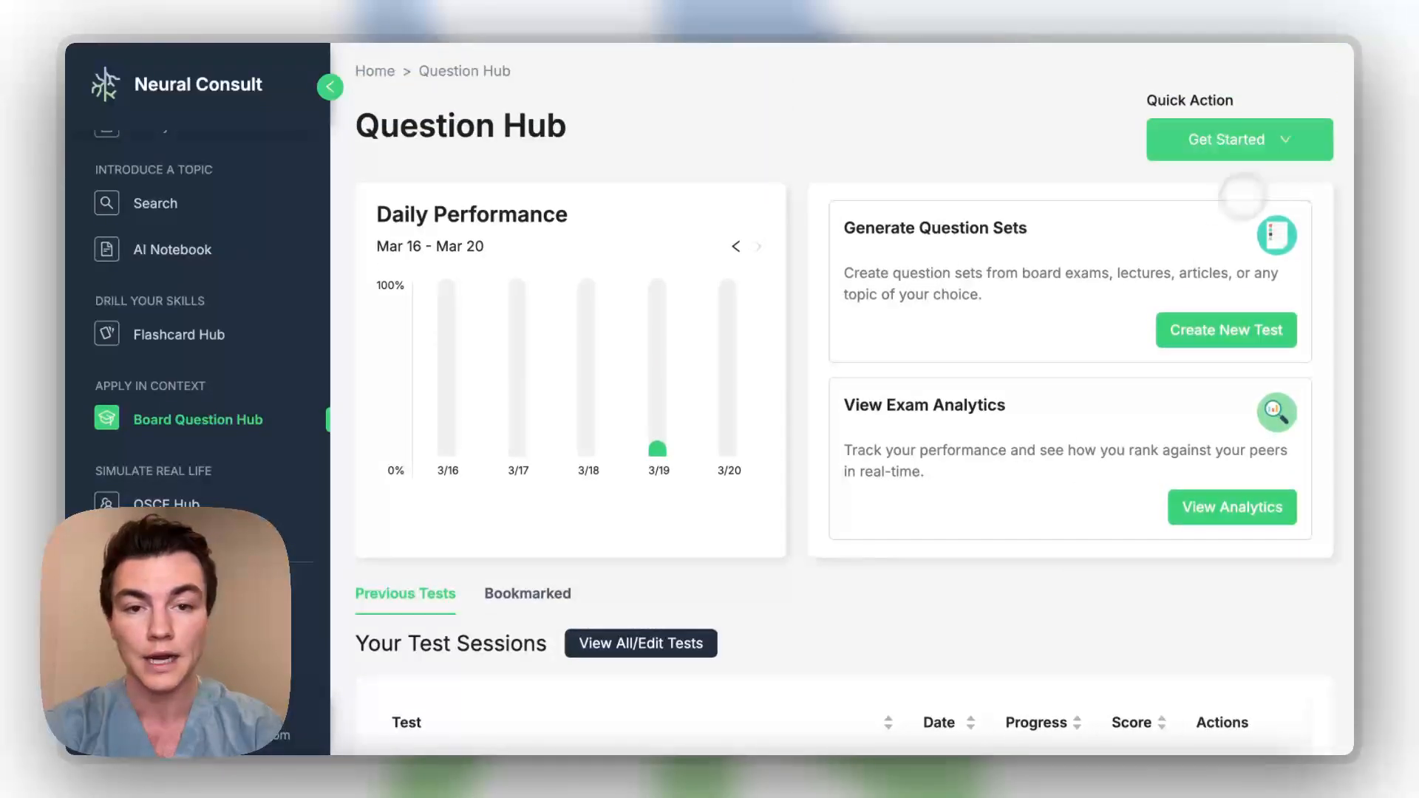
scroll("down", 3)
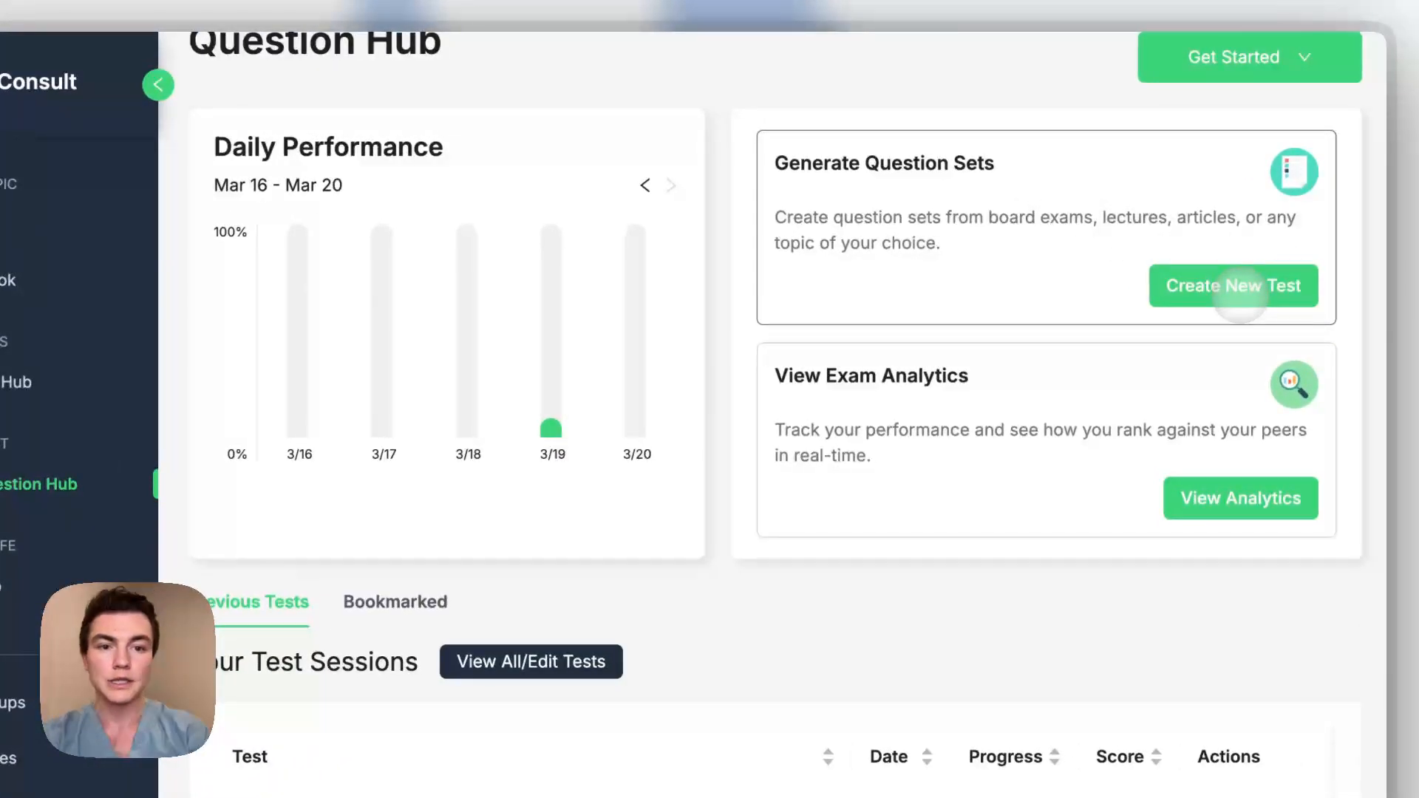
left_click(1233, 286)
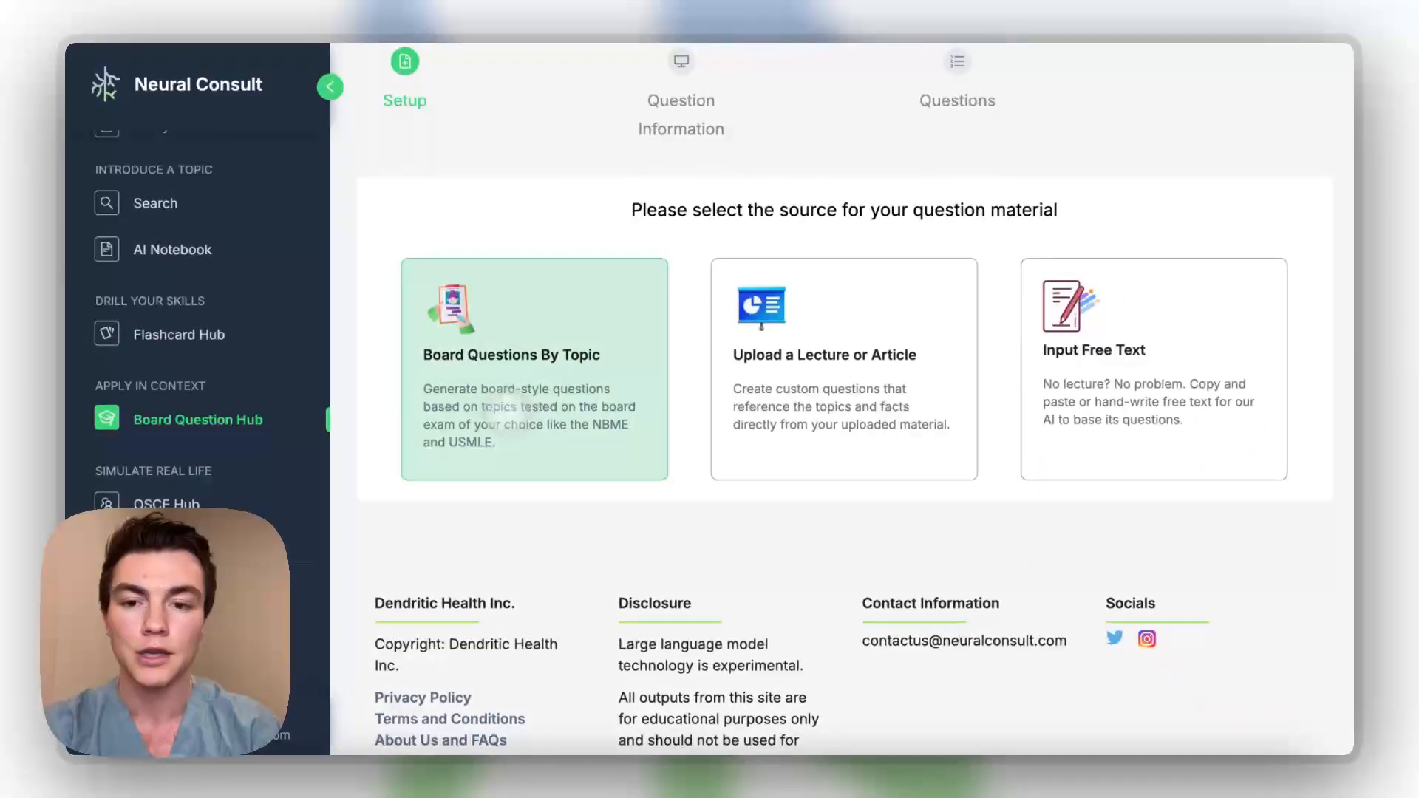
Try Board Questions By Topic with exam type USMLE Step 2 CK and adjust question count.
left_click(843, 369)
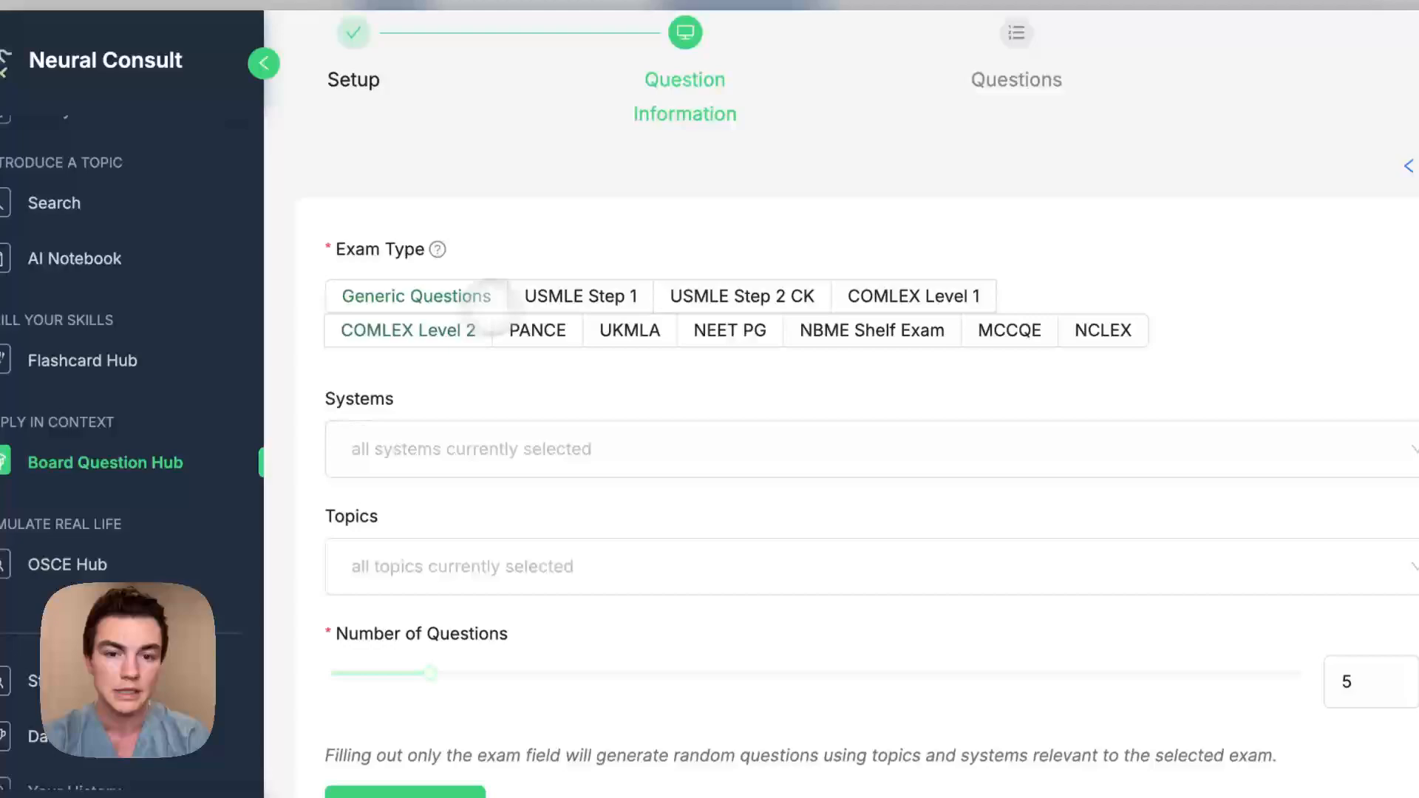
left_click(595, 280)
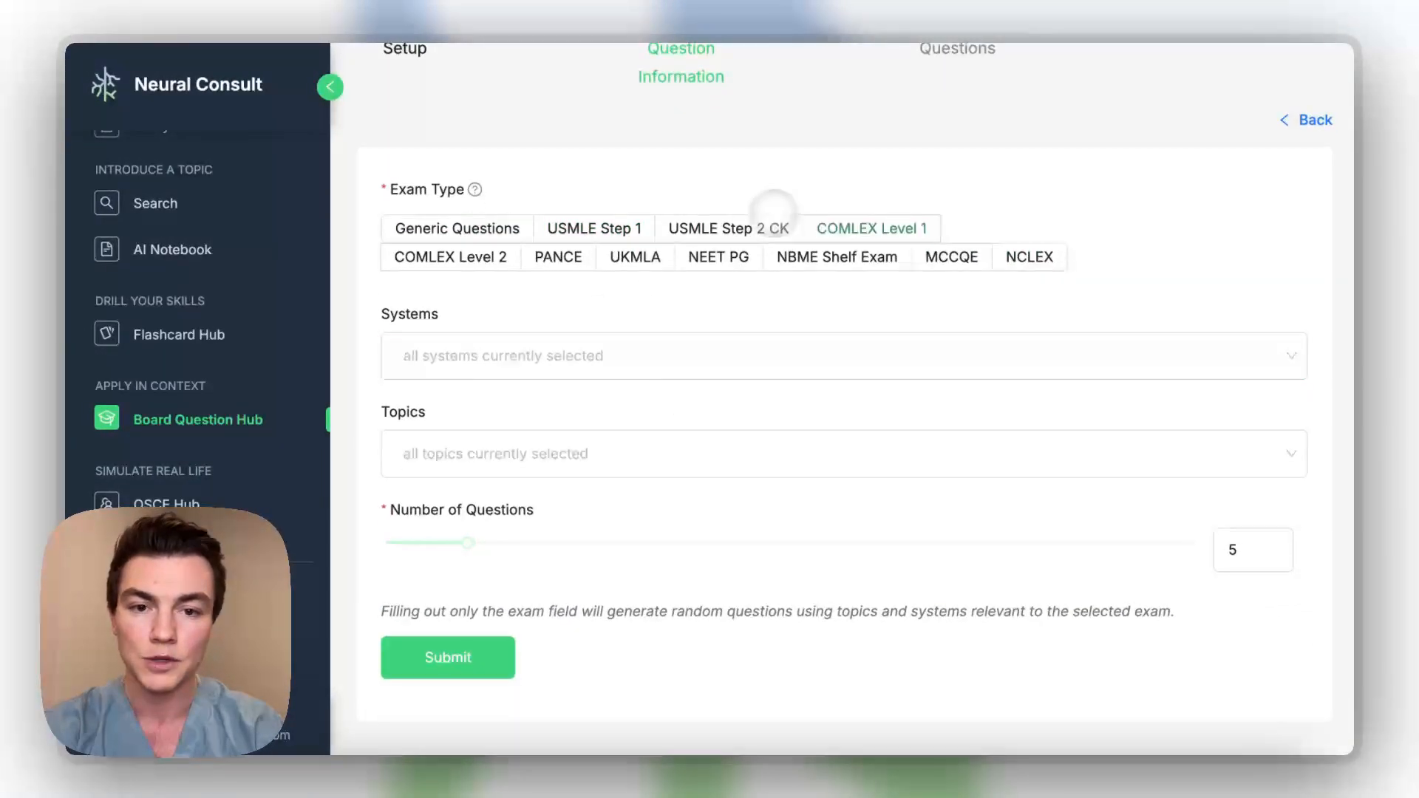
left_click(728, 229)
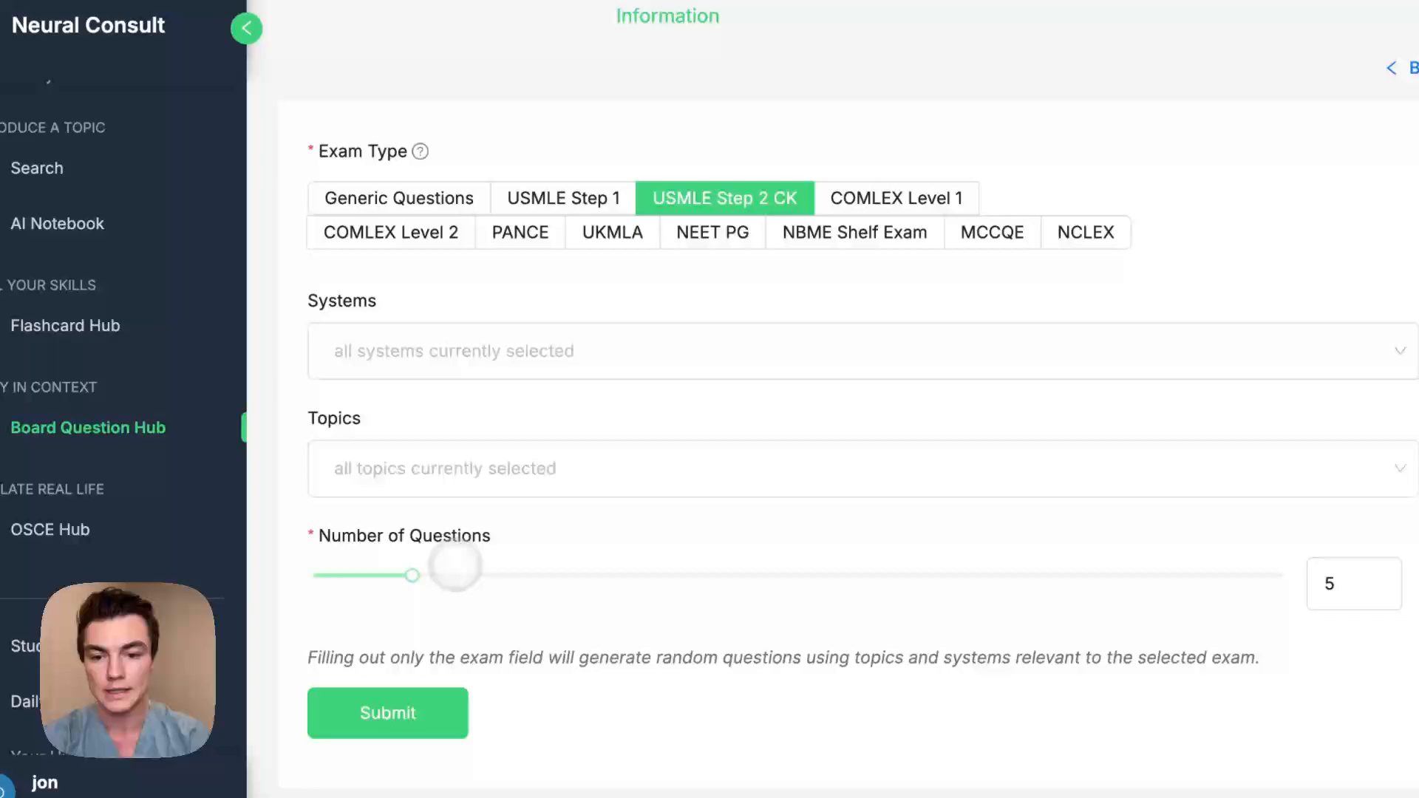
left_click_drag(418, 574, 512, 702)
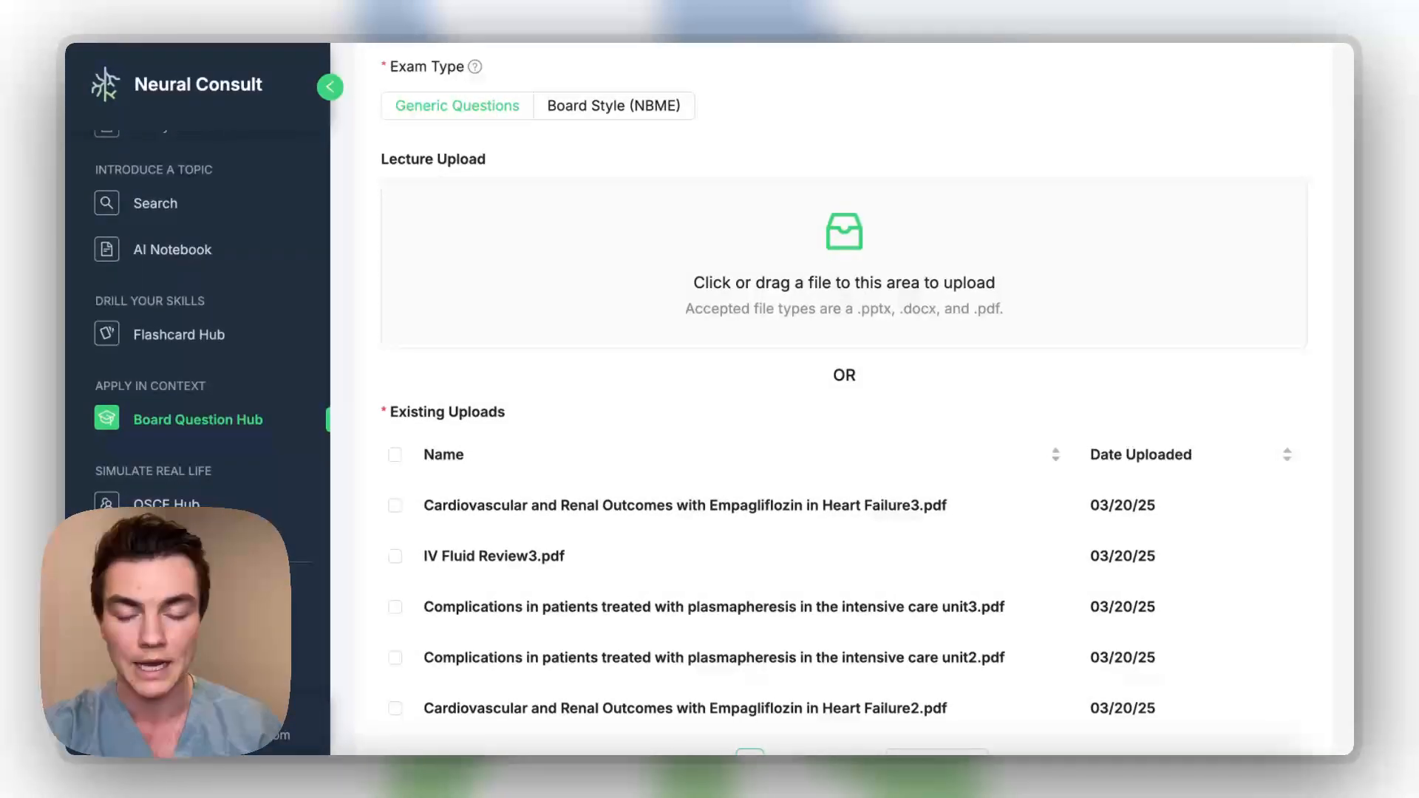
scroll("down", 3)
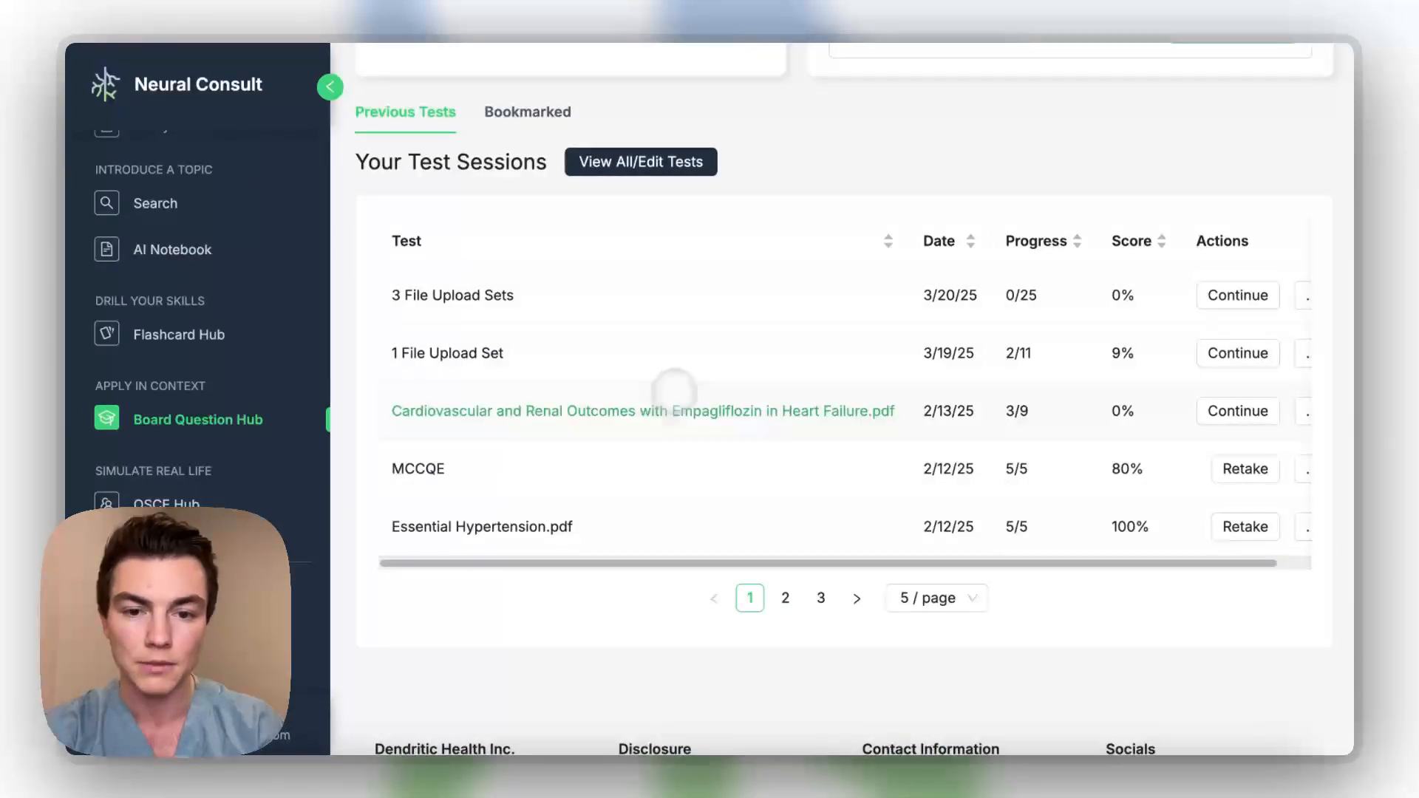
Retake the Empagliflozin in Heart Failure test and jump to question 6.
left_click(644, 411)
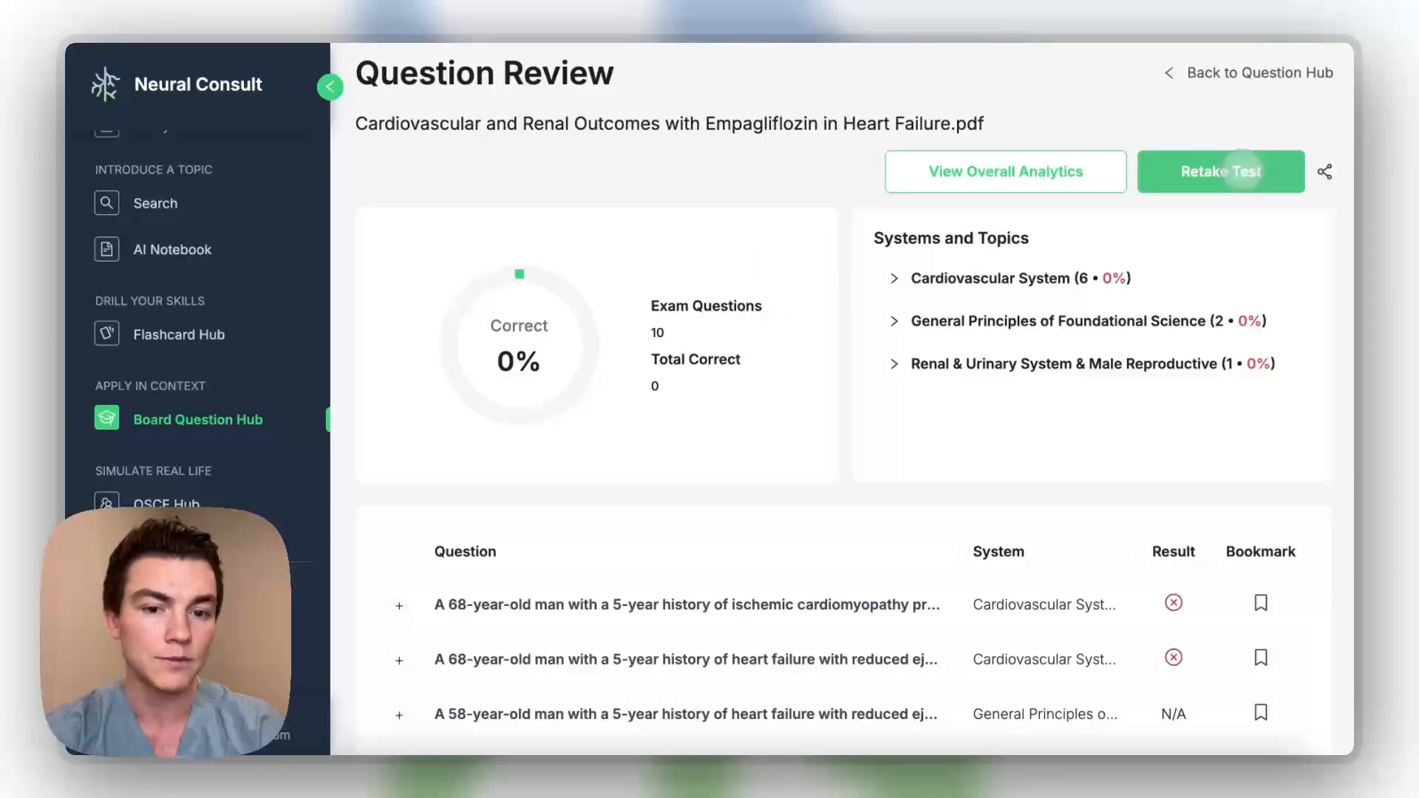
left_click(1221, 172)
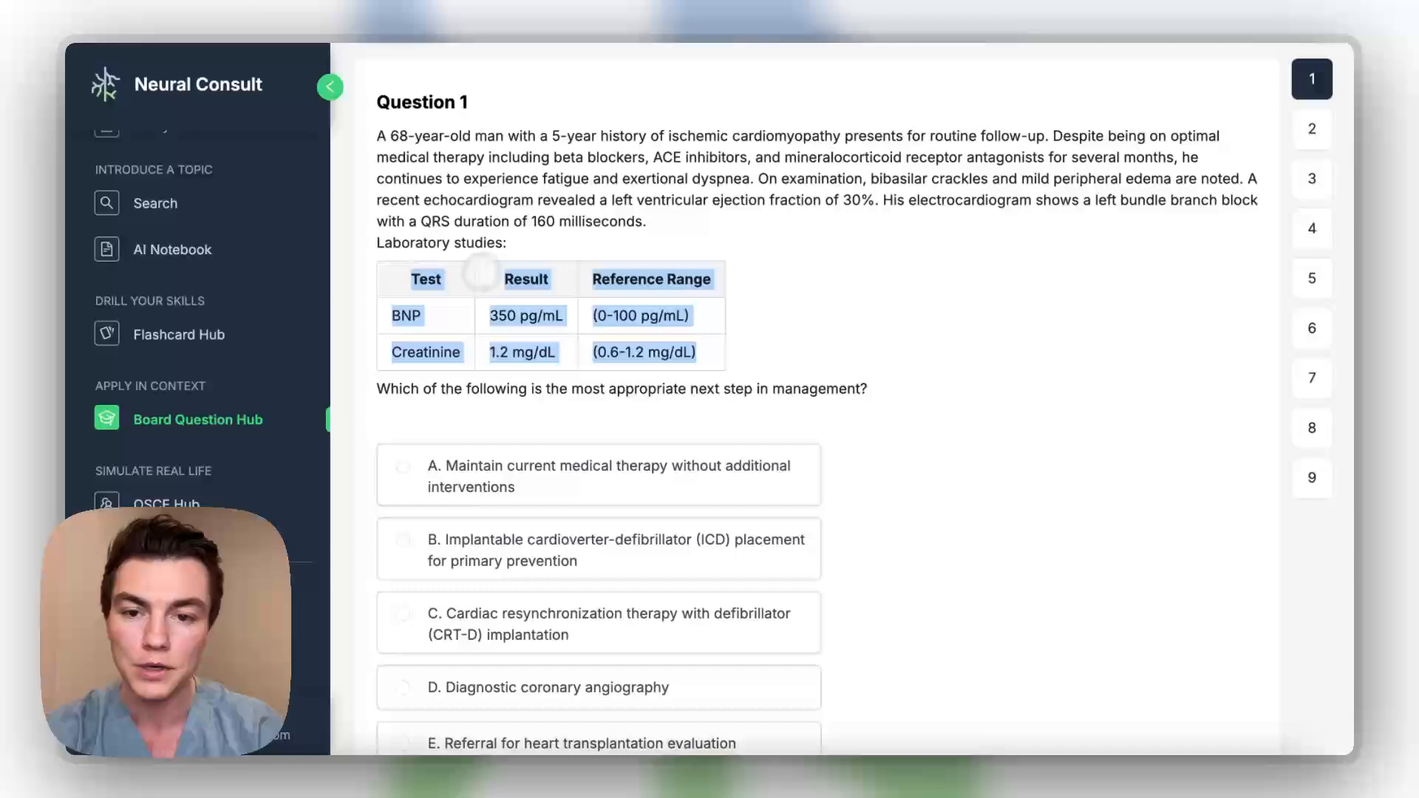
scroll("down", 3)
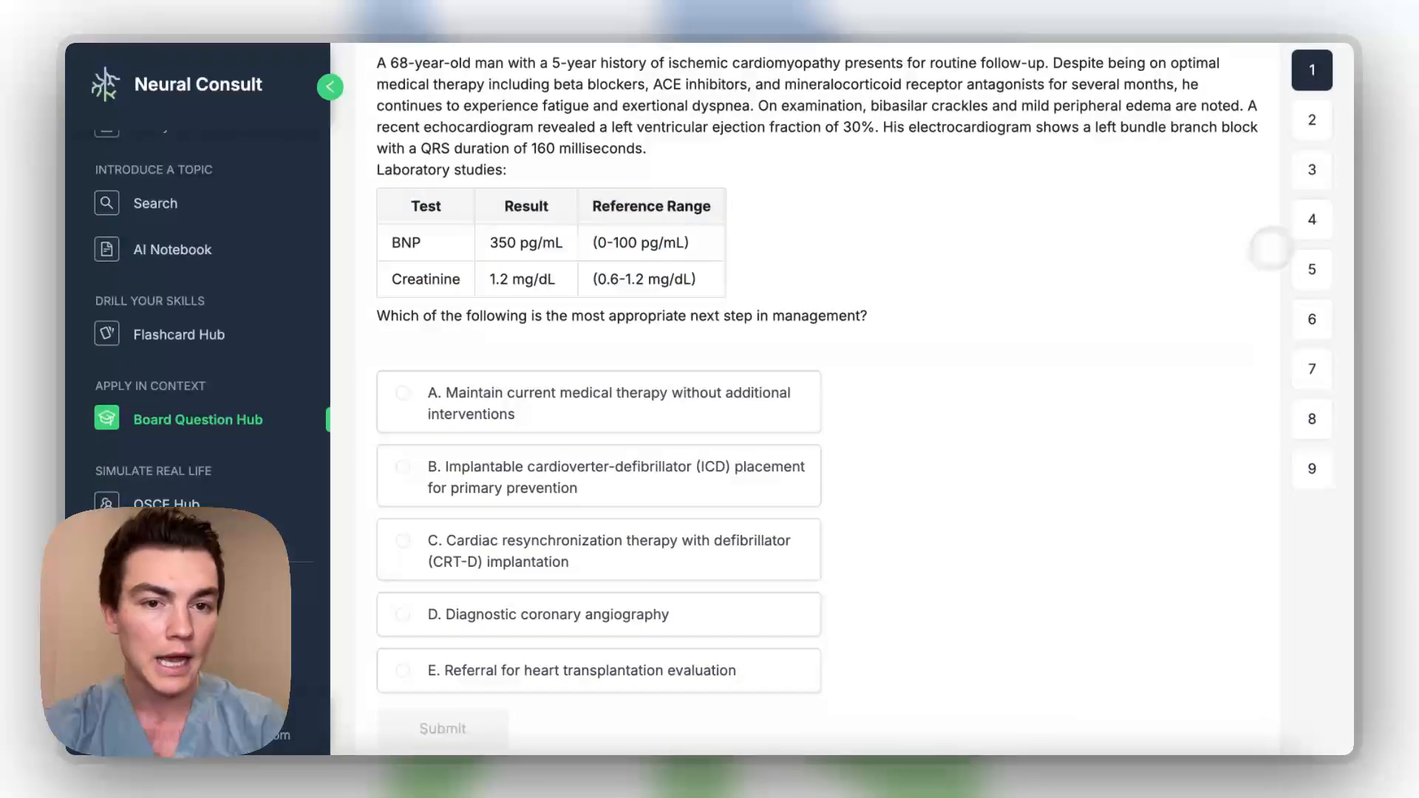
left_click(1311, 318)
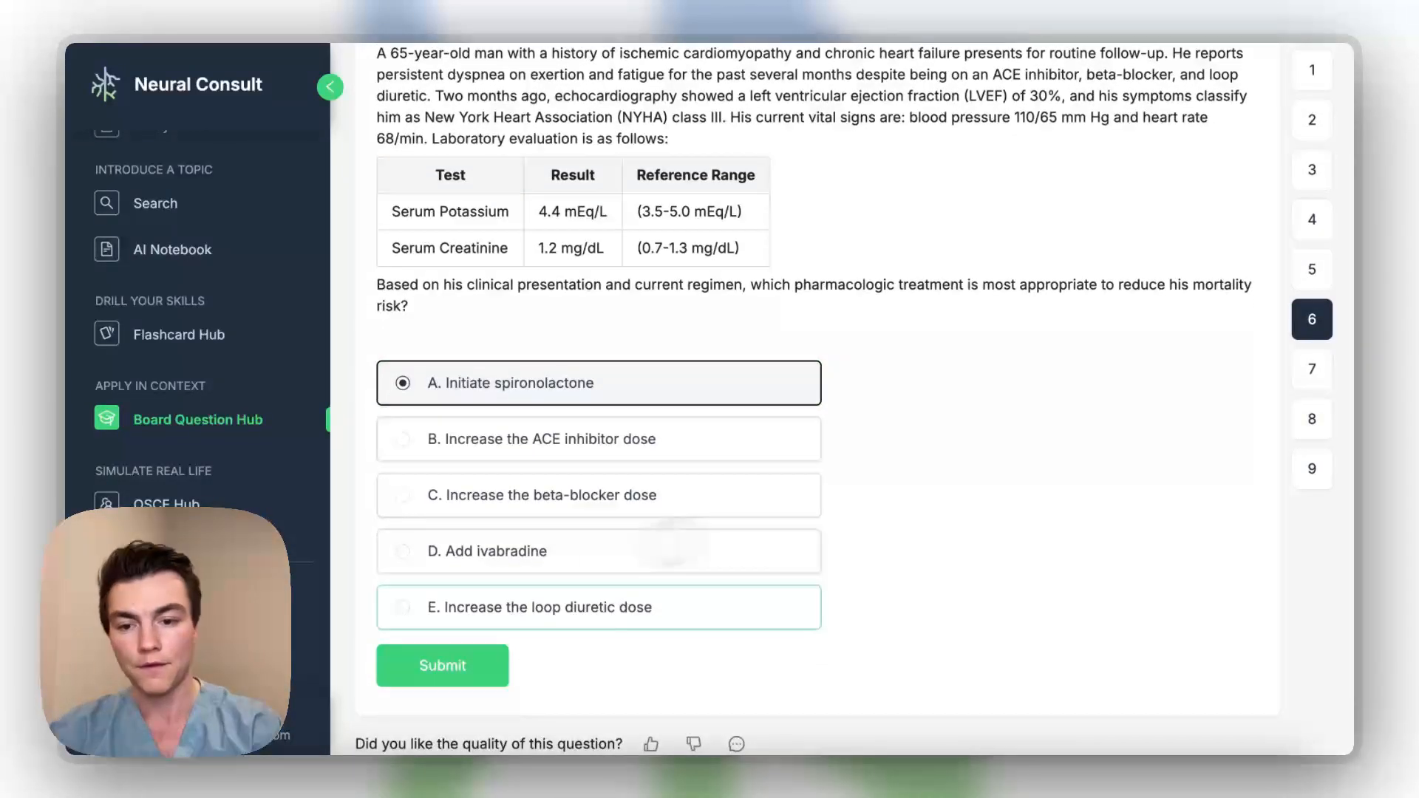
Submit answer A for question 6, finish the retake, and open overall analytics.
left_click(442, 665)
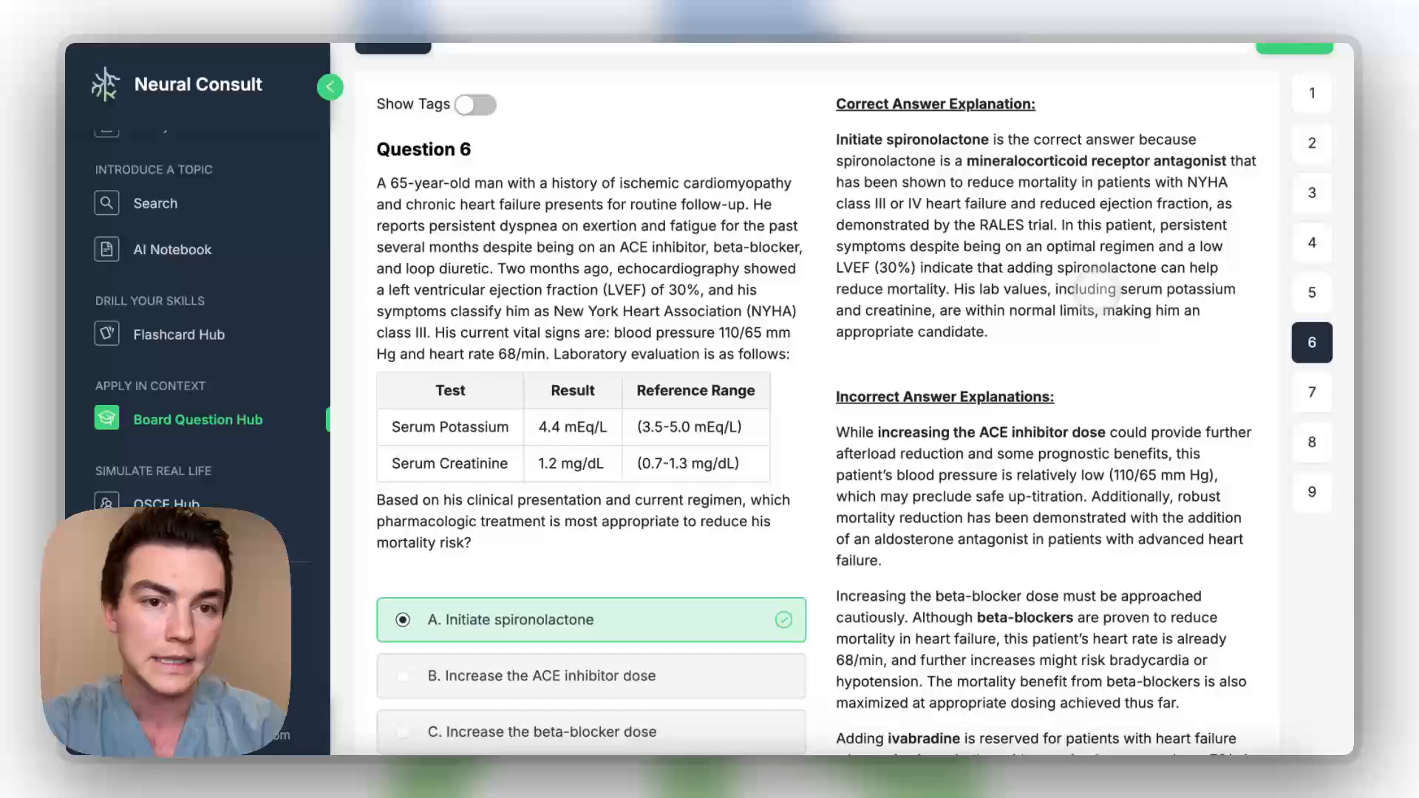
scroll("down", 3)
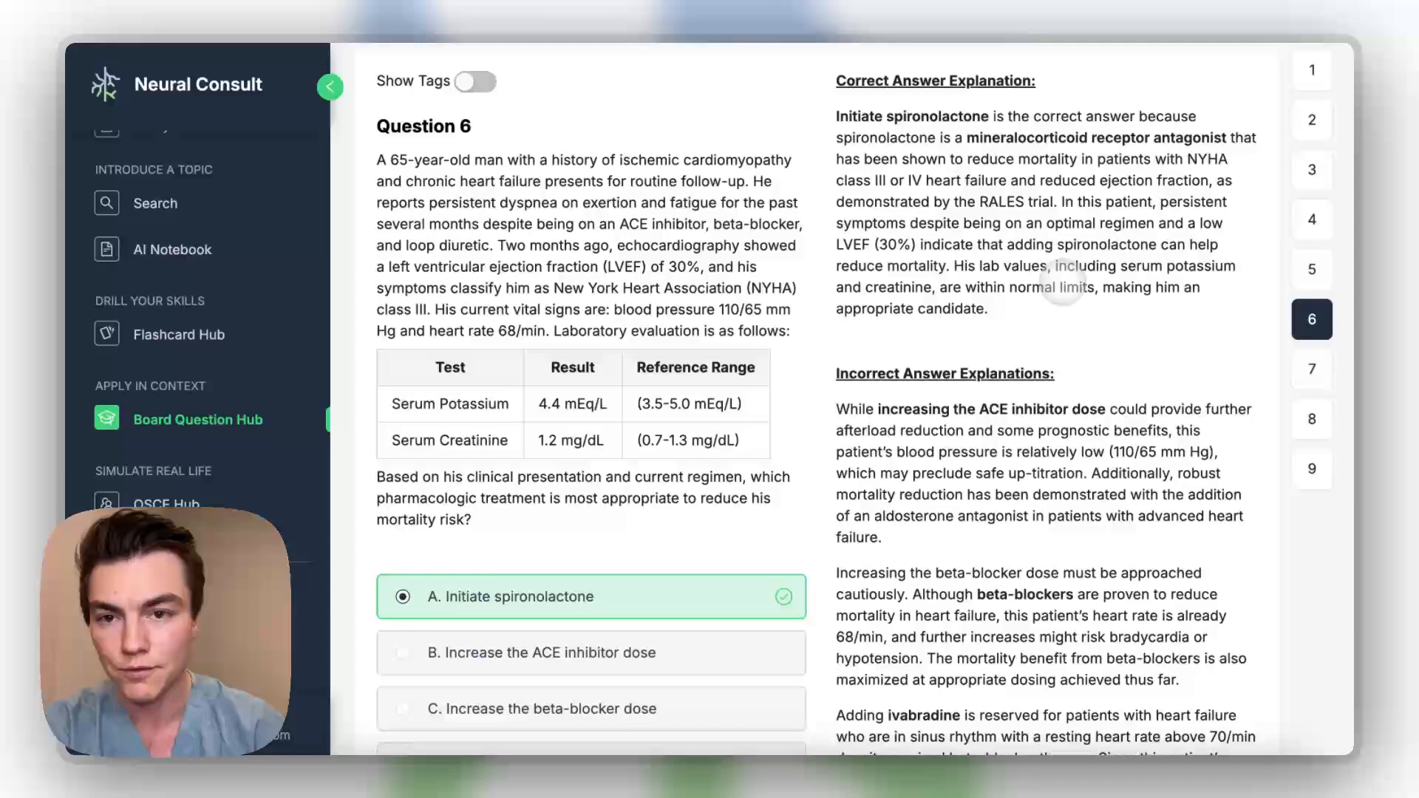
left_click(475, 81)
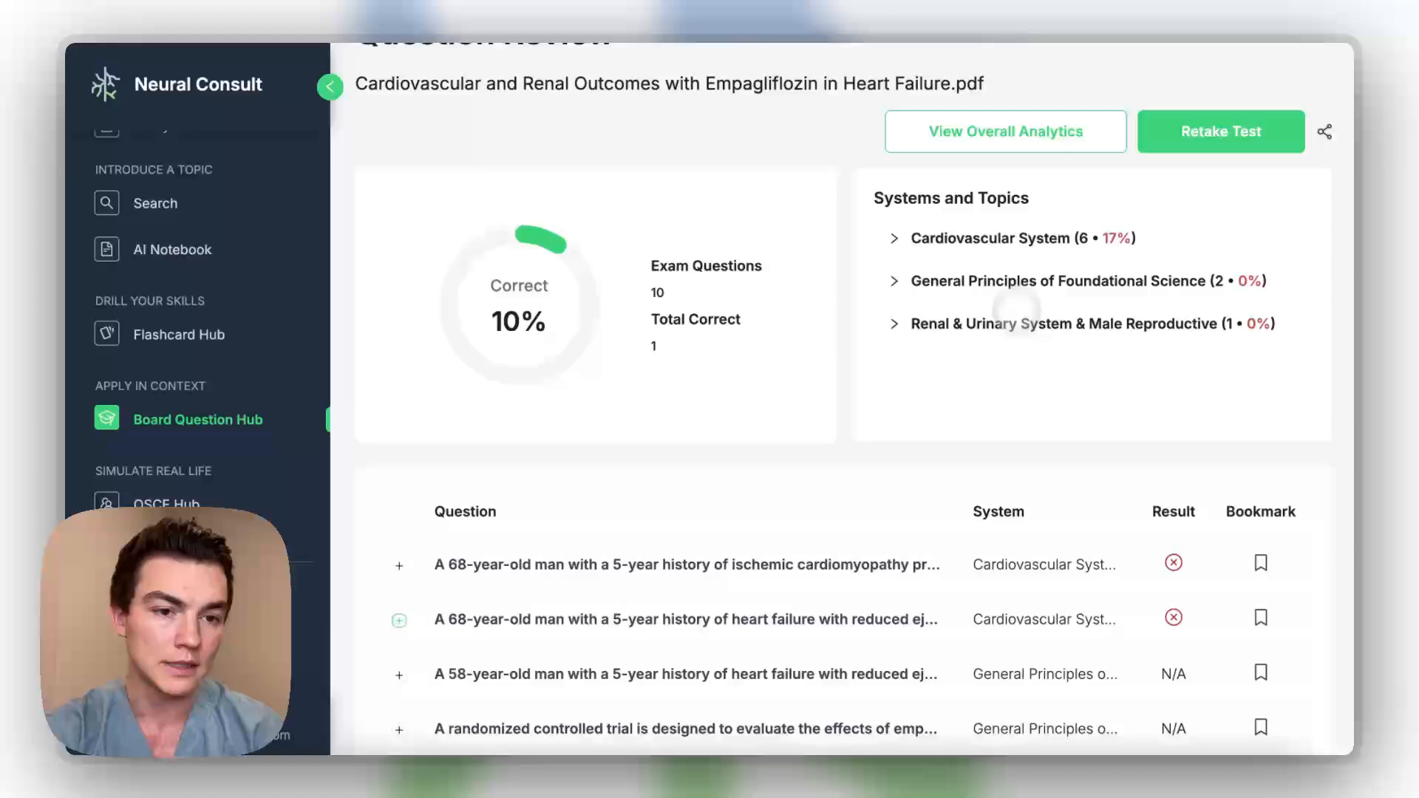
left_click(1006, 131)
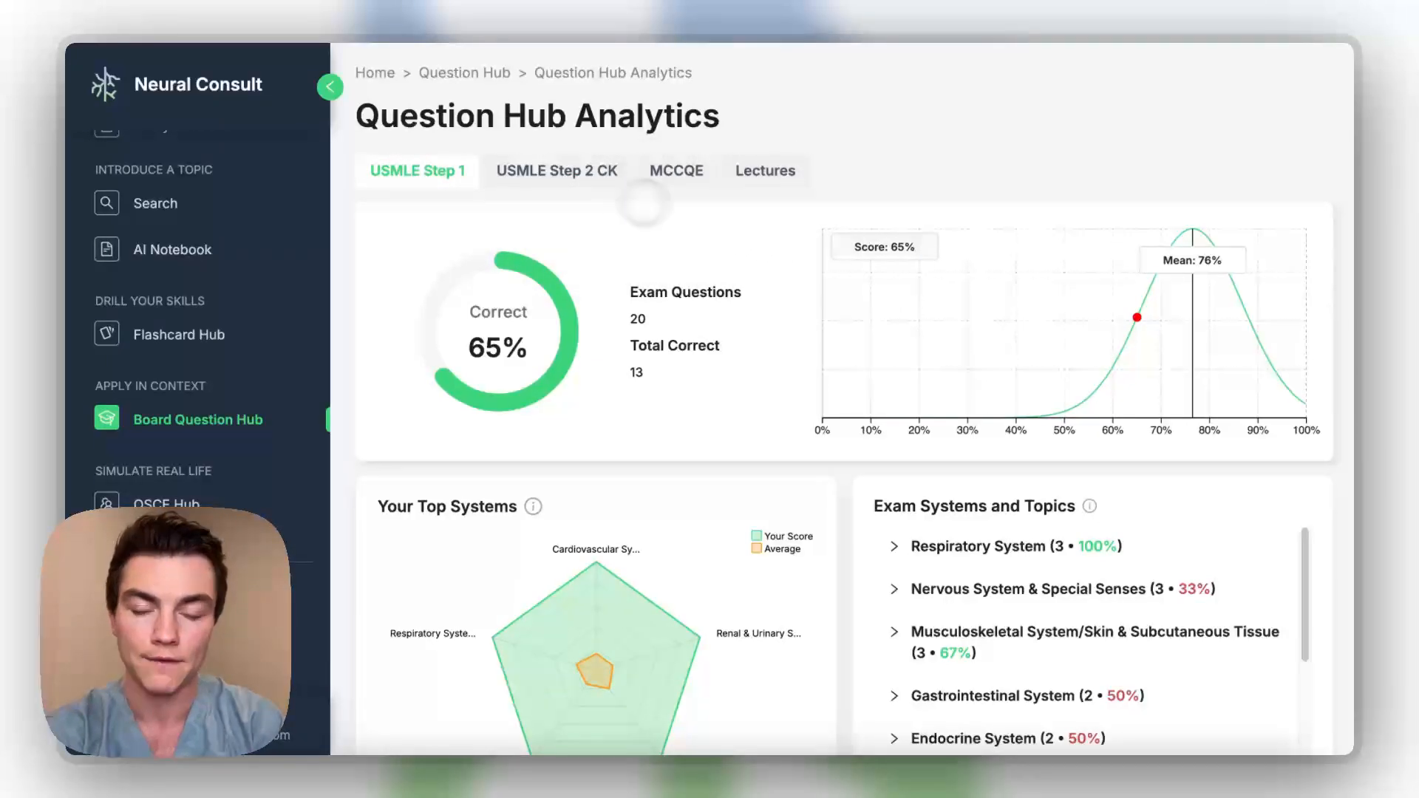
Expand the Cardiovascular System topic breakdown in lecture analytics, then go to the OSCE Hub.
scroll("down", 3)
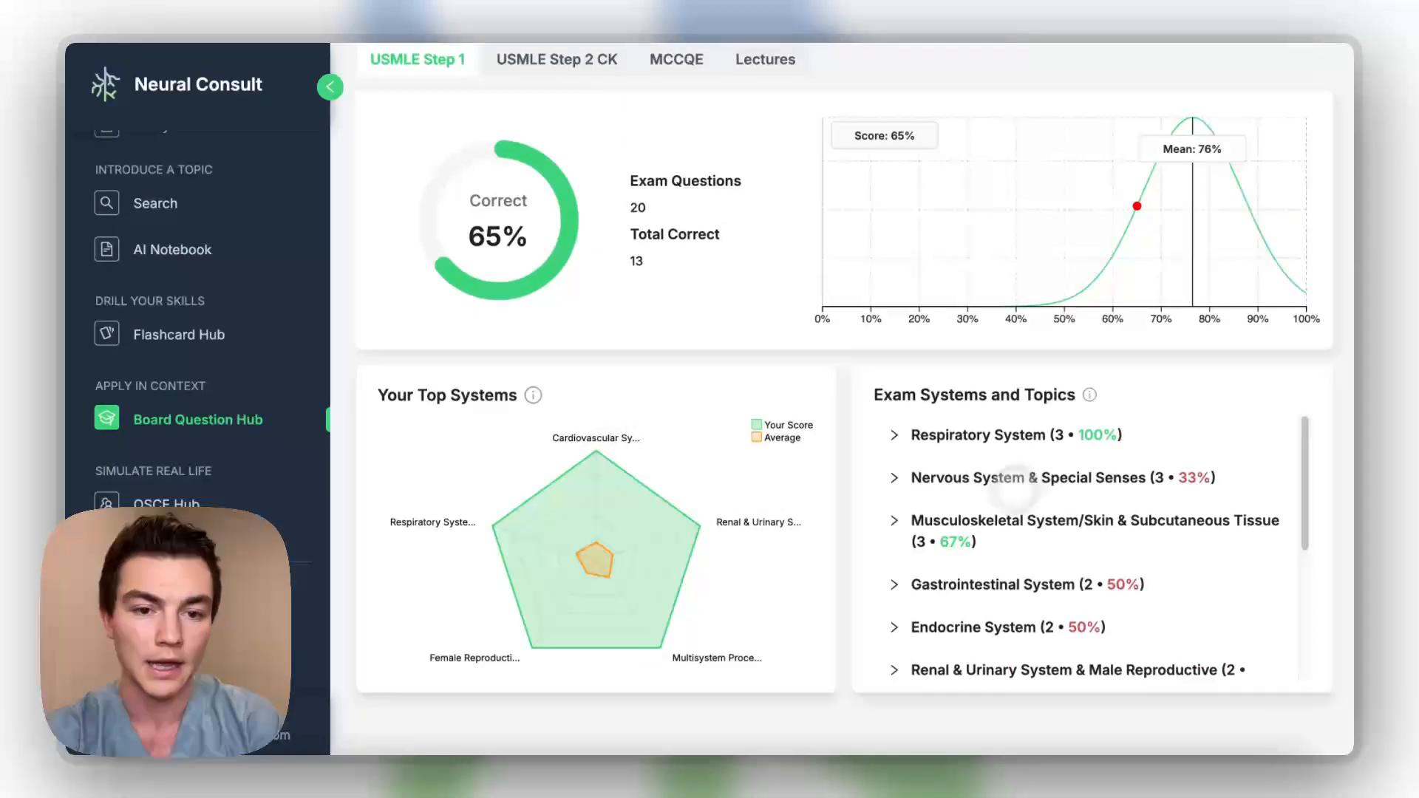
scroll("down", 3)
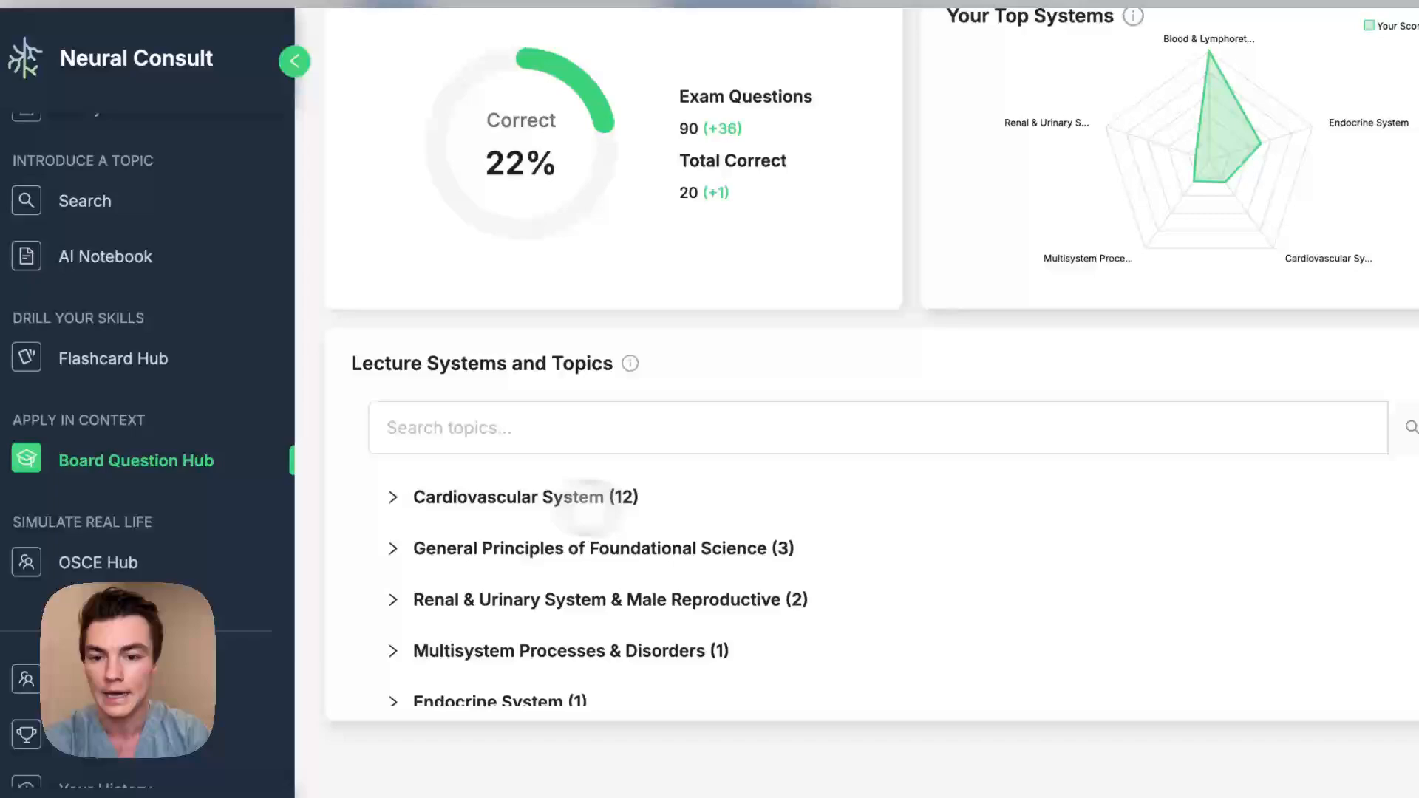
left_click(510, 498)
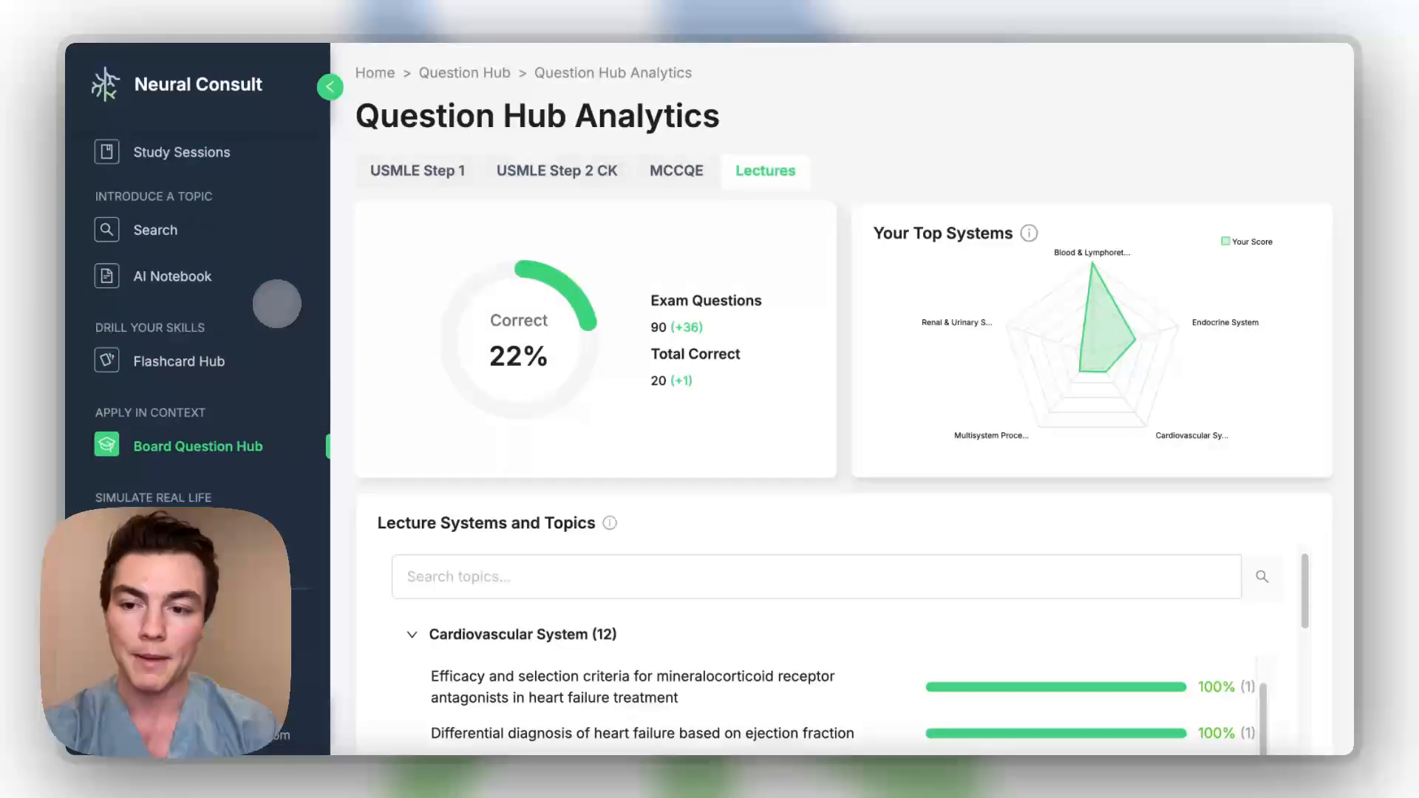
left_click(149, 524)
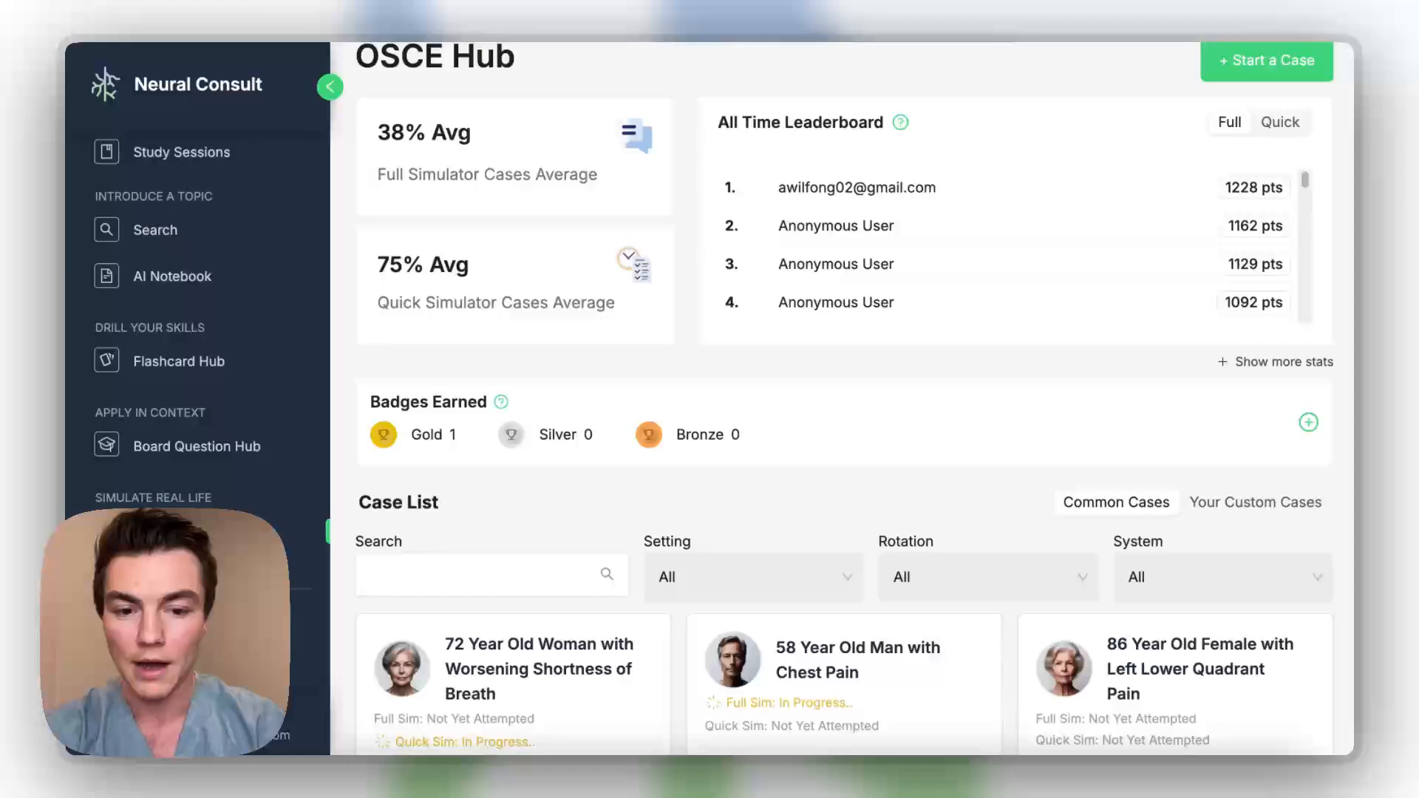
Scroll the OSCE Hub page down to the Start a Case choices.
scroll("down", 3)
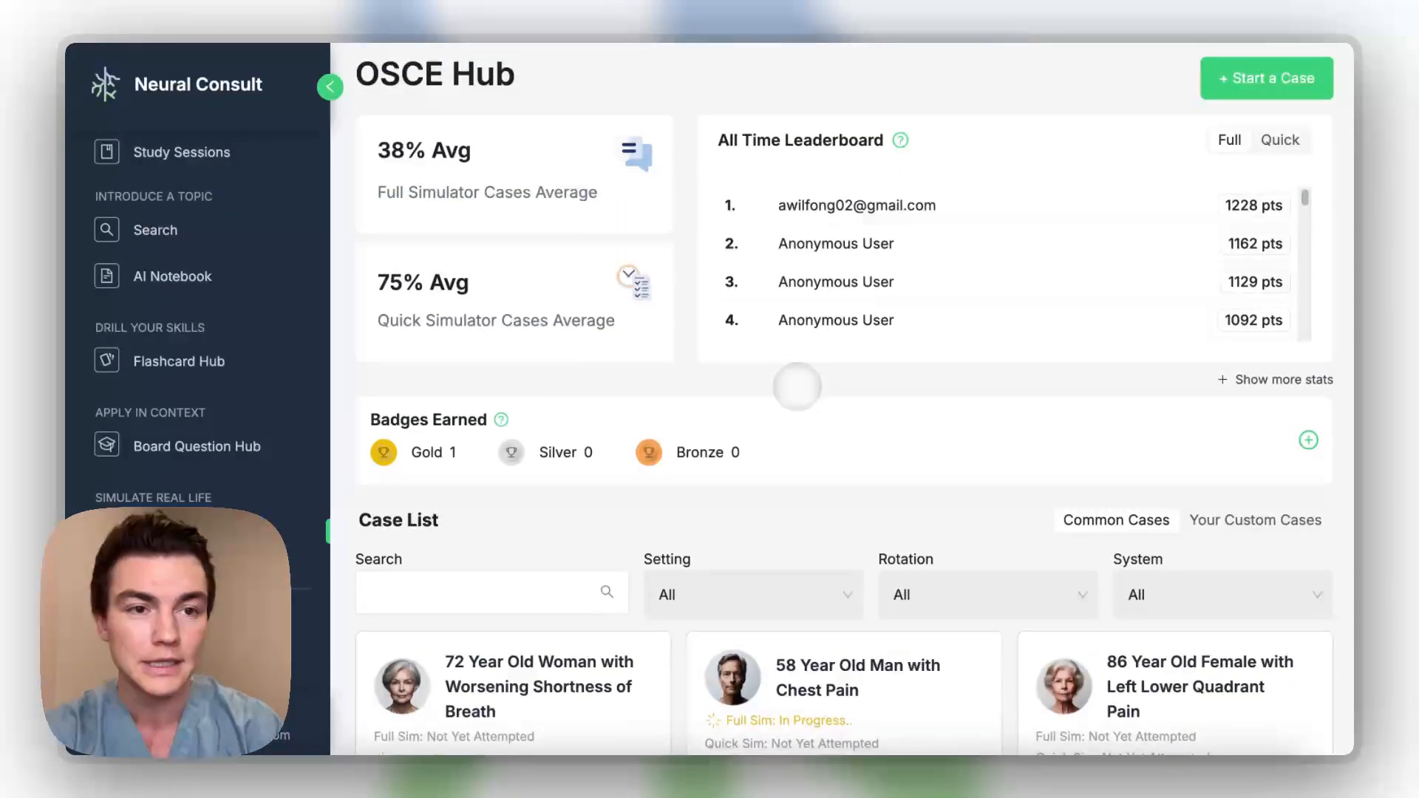
scroll("down", 3)
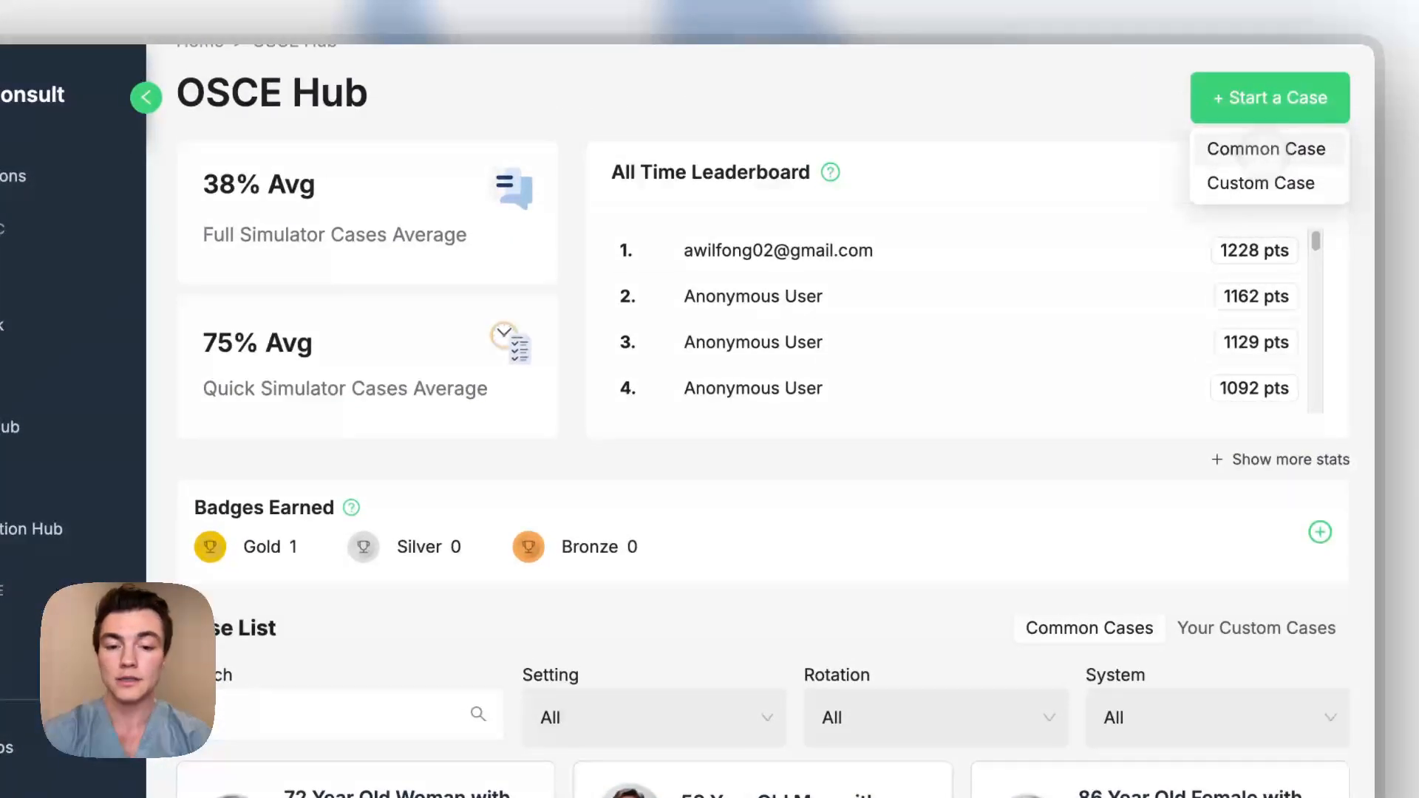
Open Custom Case, try the Lecture and Scratch options, then close the form.
left_click(1263, 183)
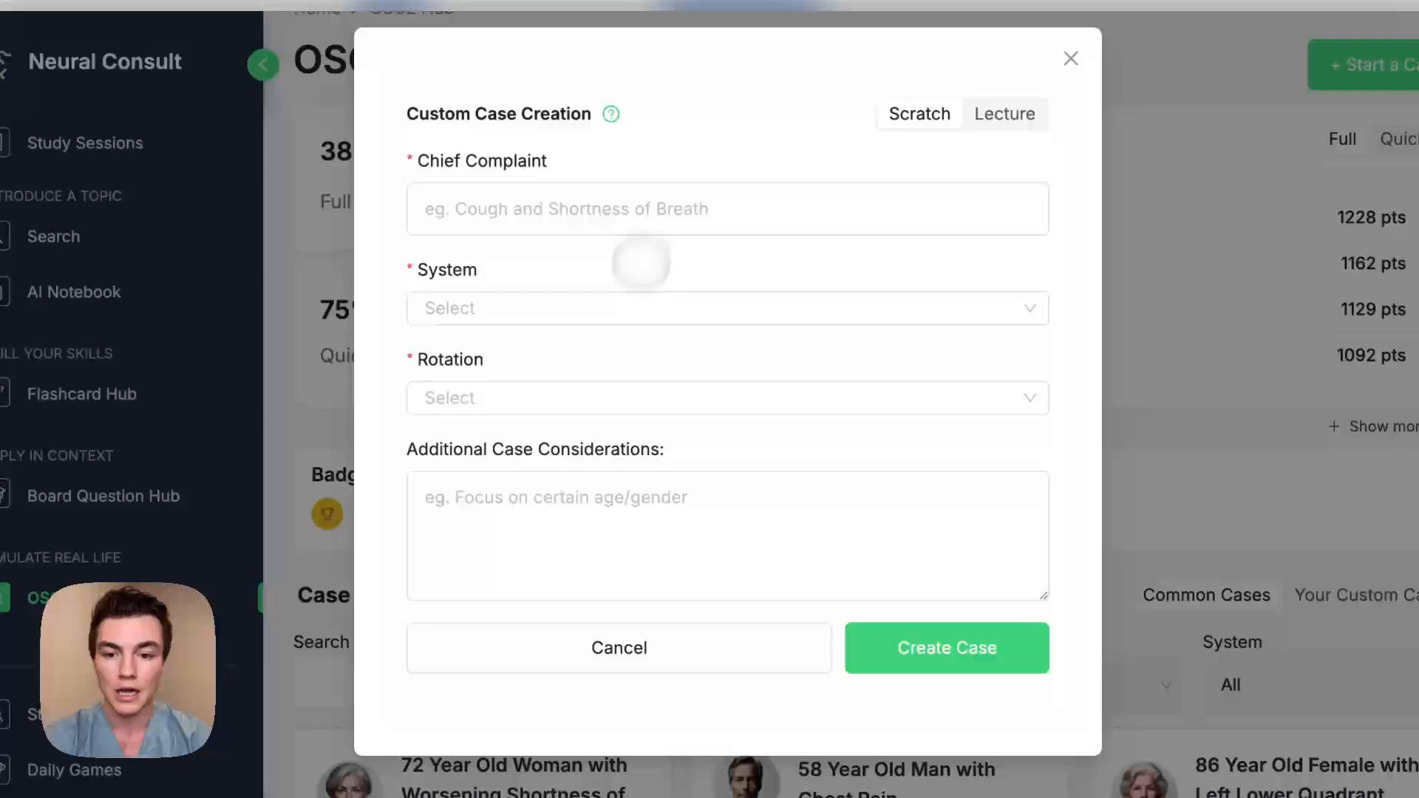
left_click(1005, 114)
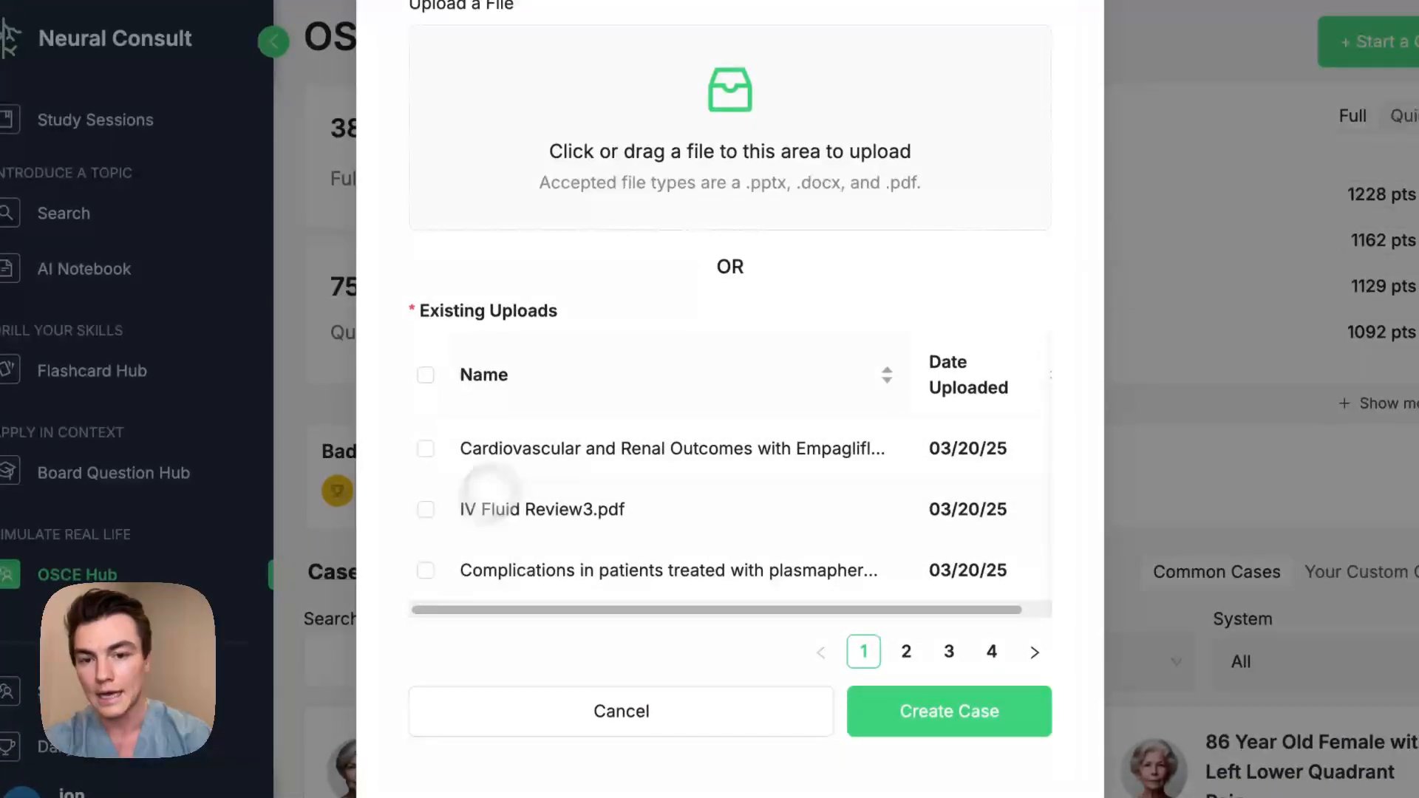
left_click(880, 103)
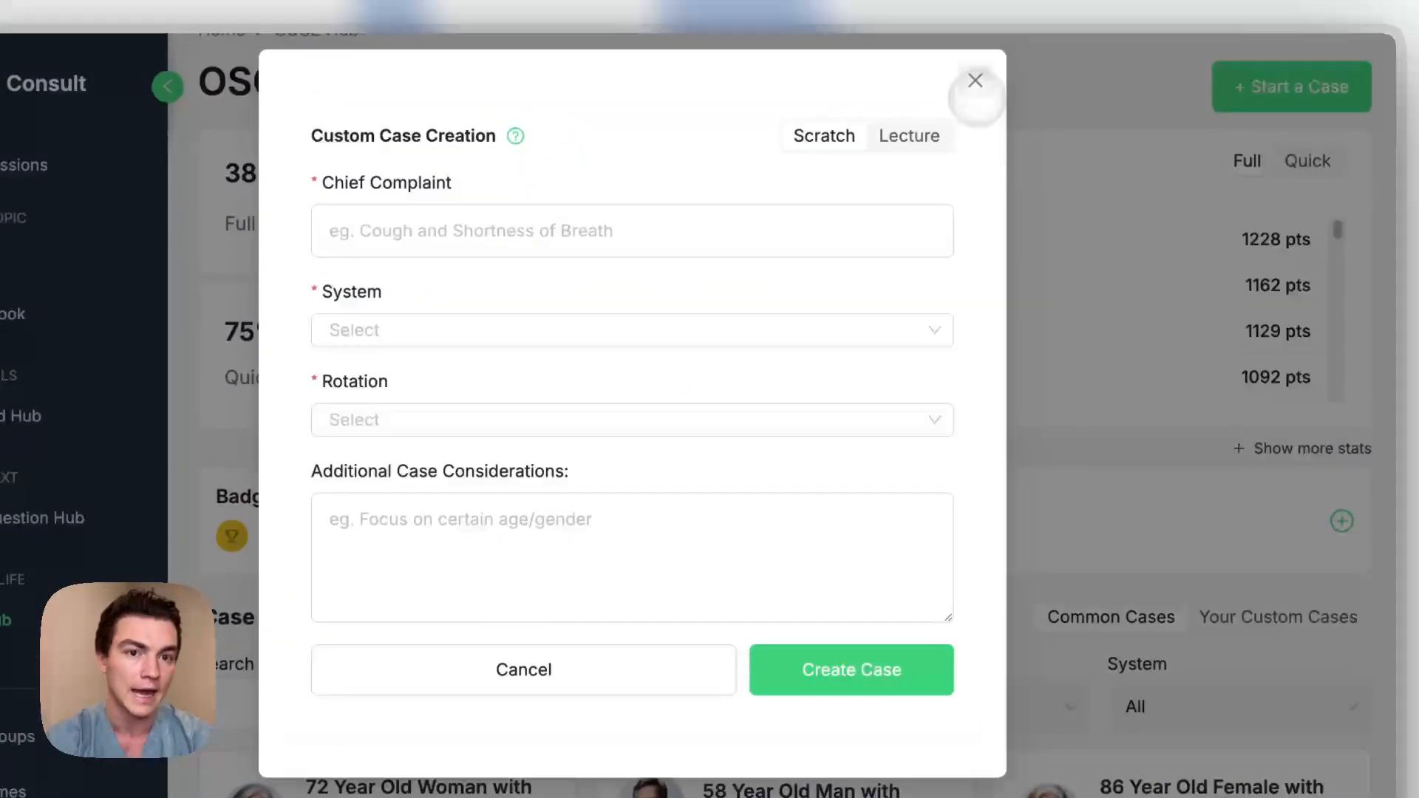
left_click(975, 80)
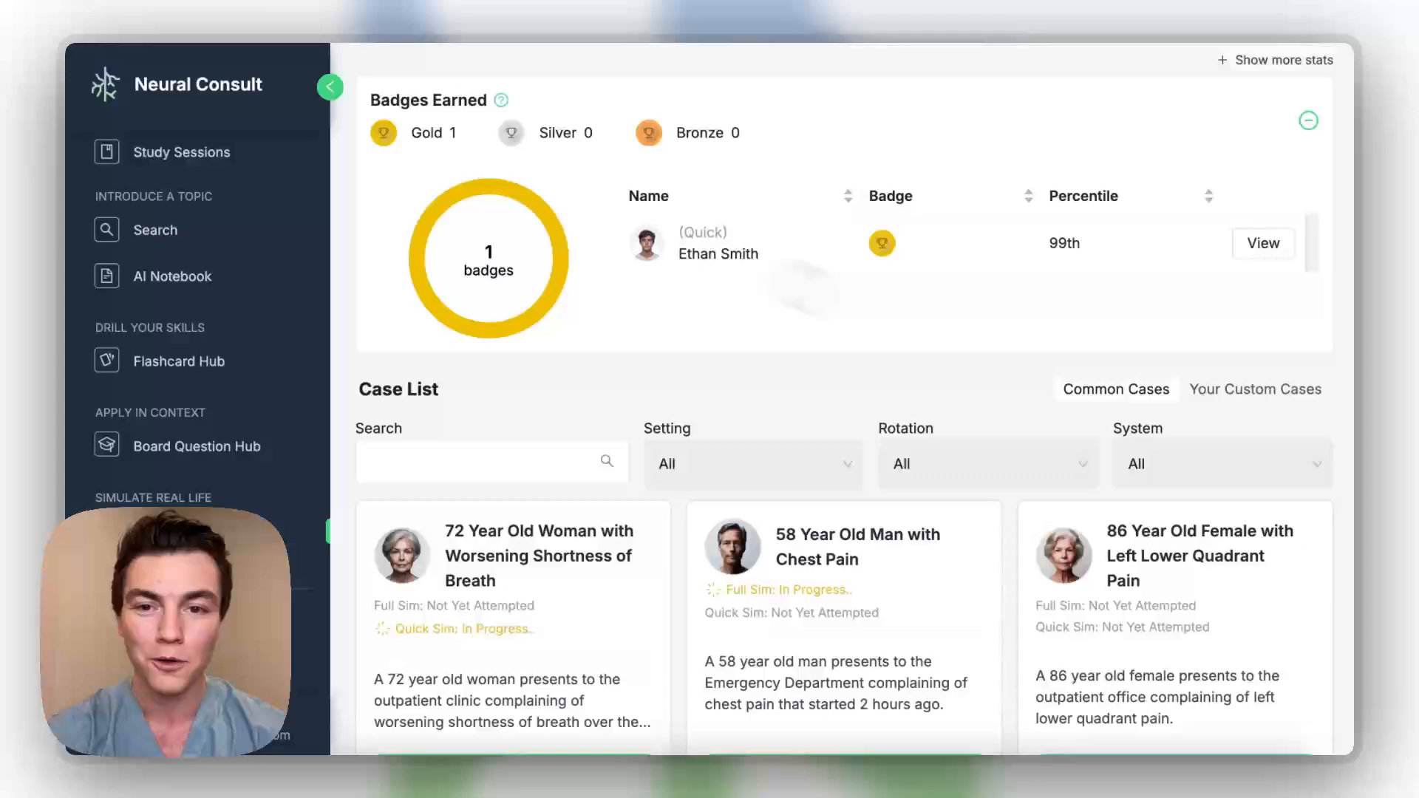
Scroll the OSCE Hub leaderboard, then move on to the Search section.
scroll("down", 3)
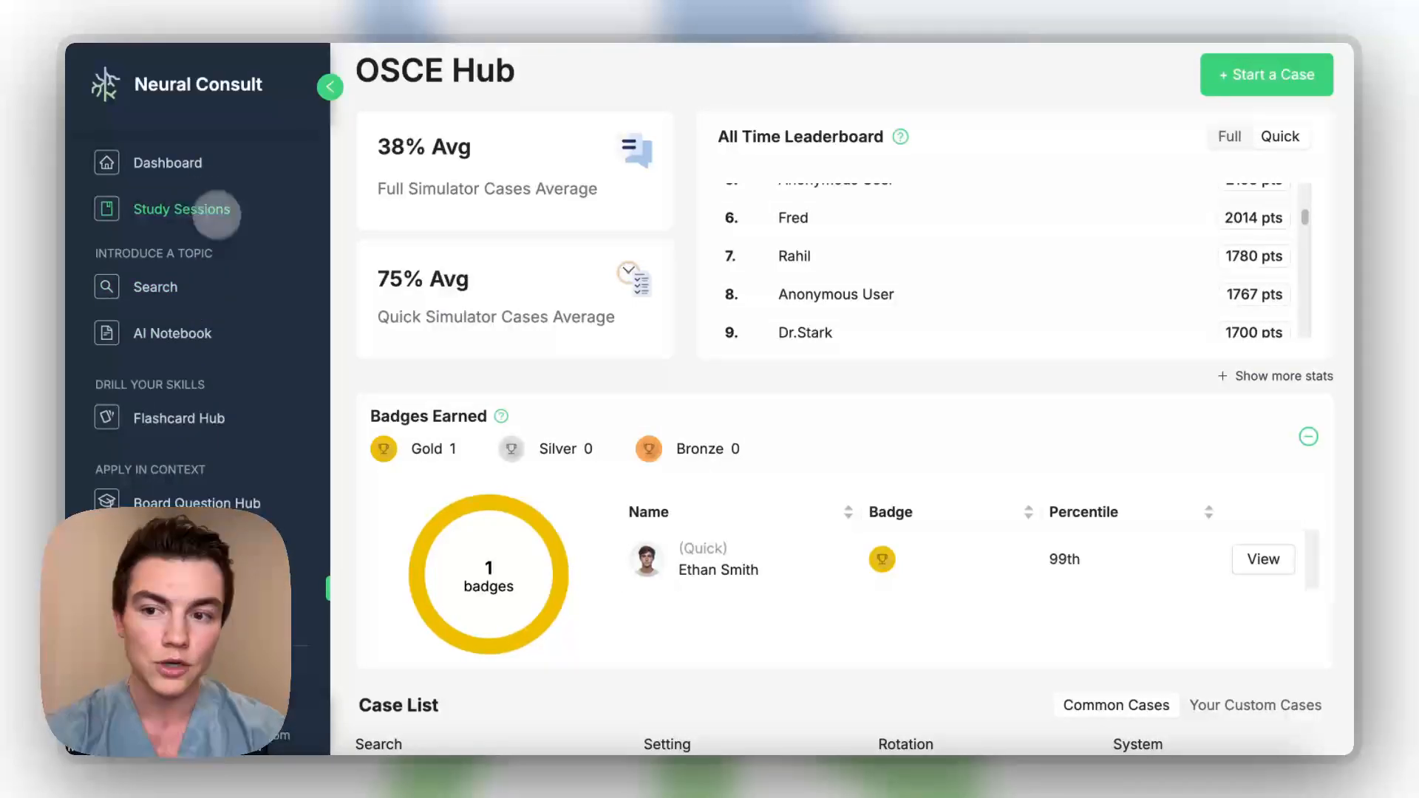
left_click(155, 287)
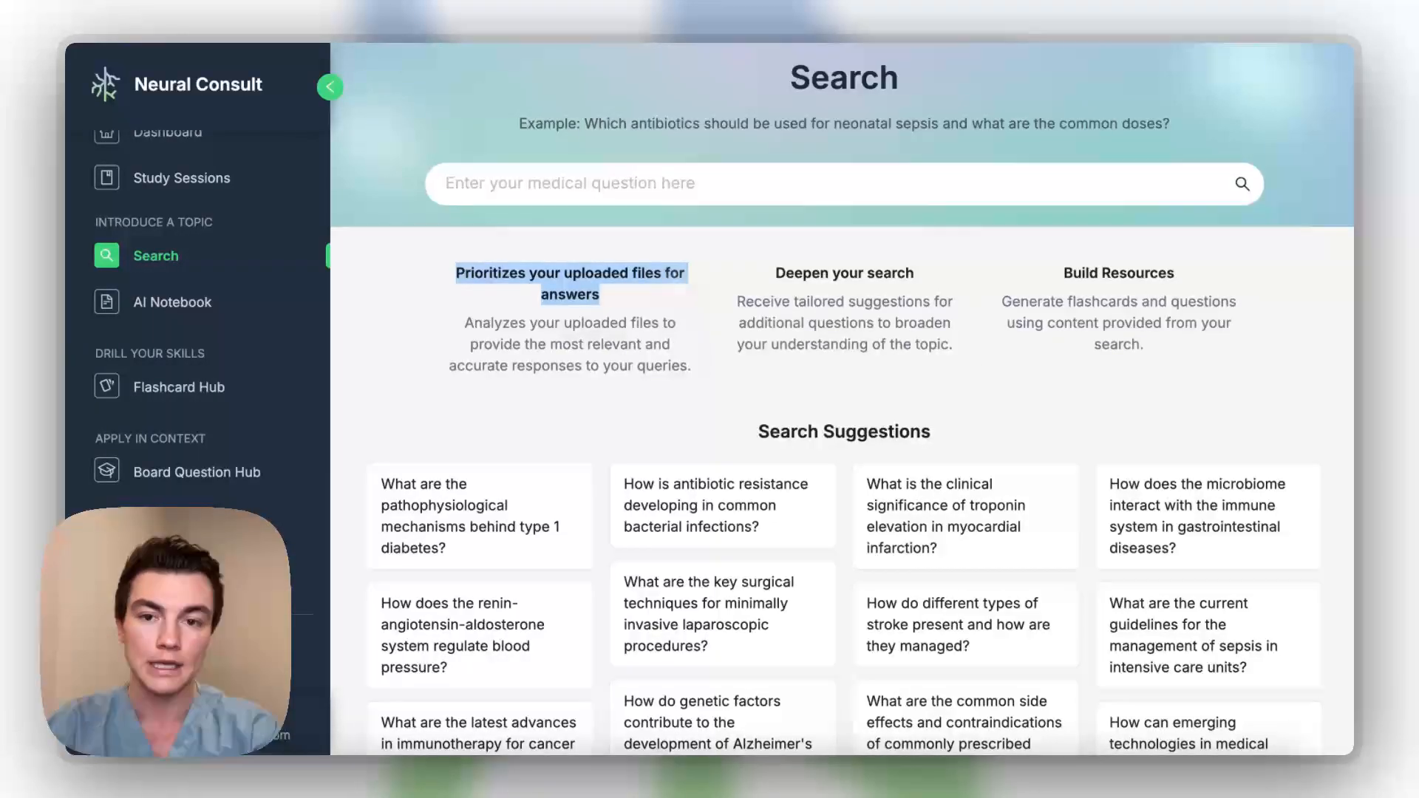
Search for 'empagliflozin in heart failure' to get a cited summary.
type("empagliflozin in heart failure")
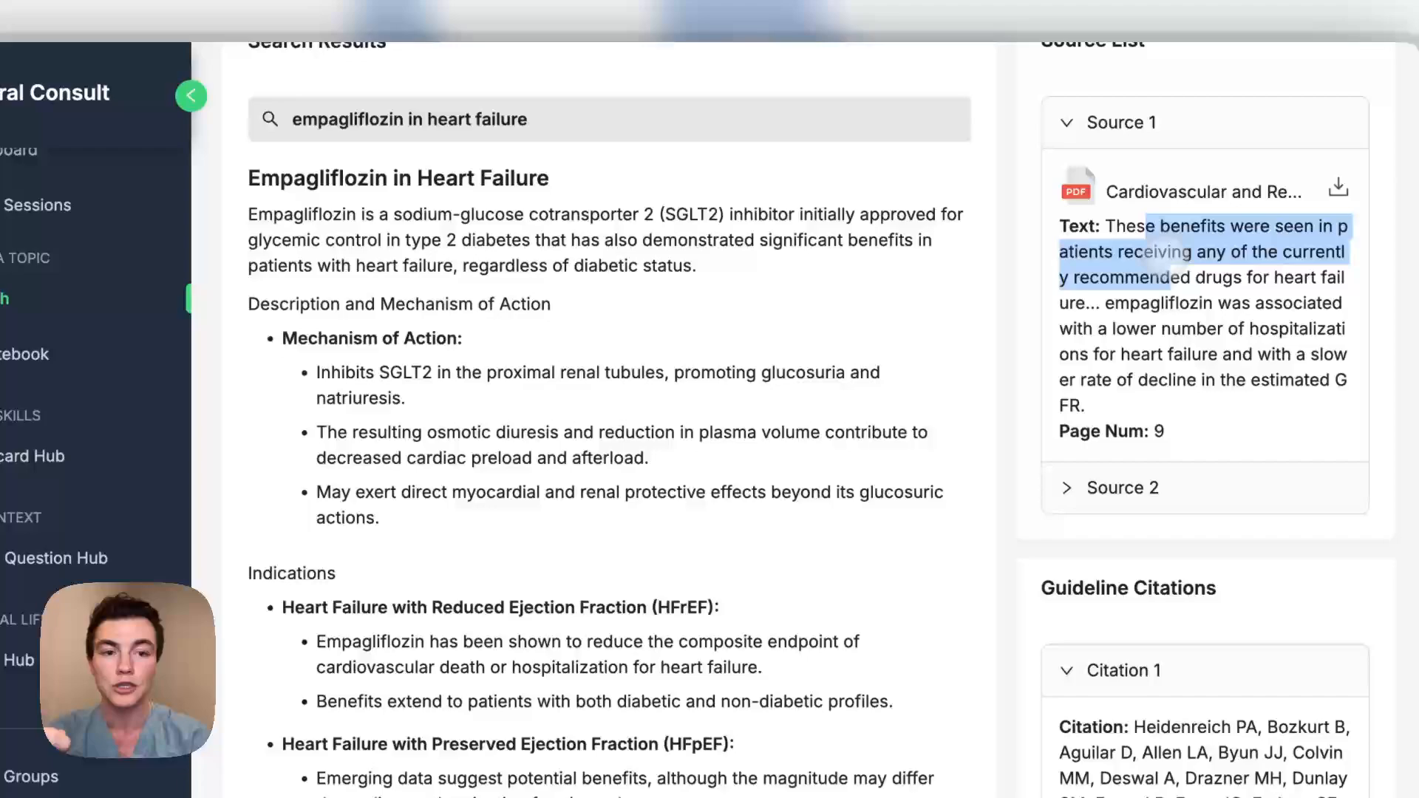
scroll("down", 3)
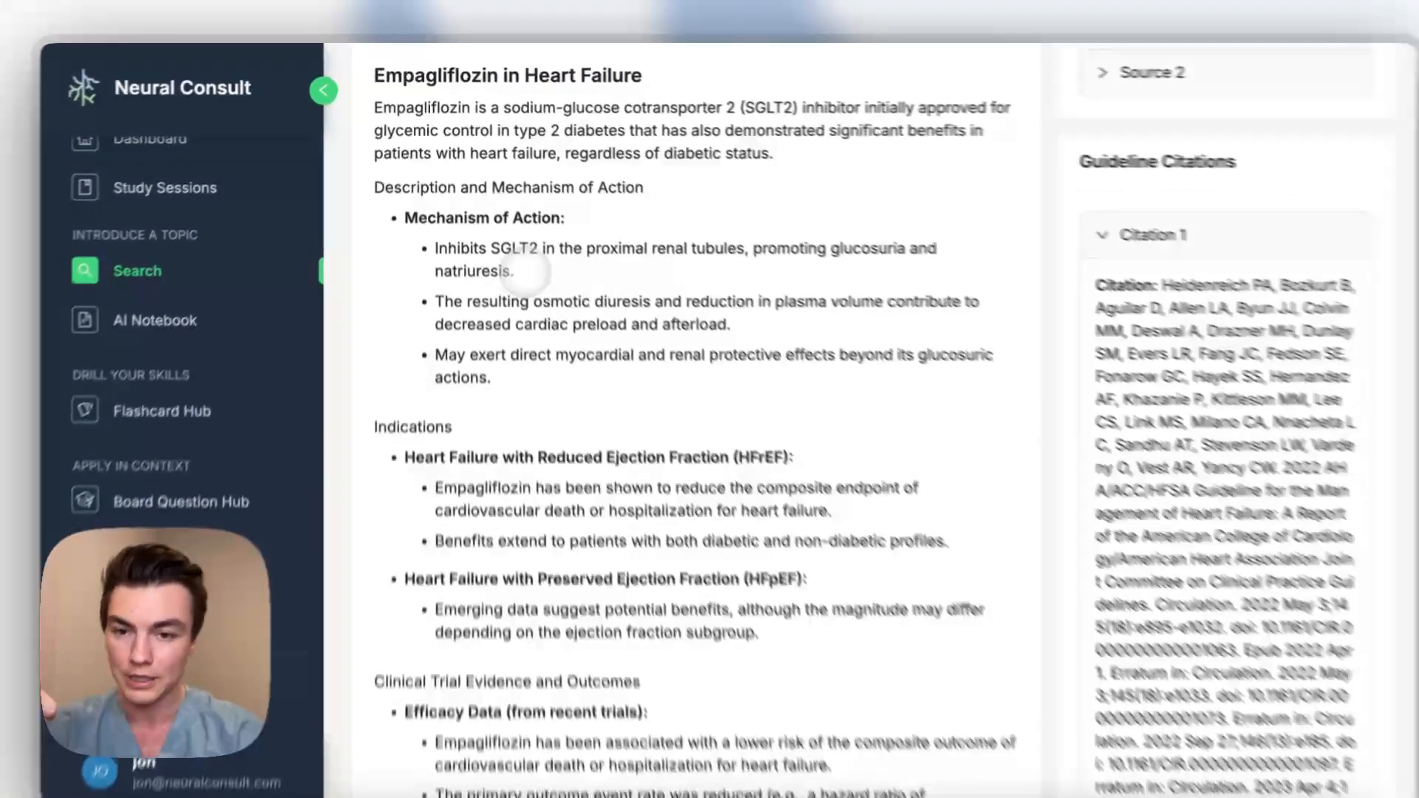
scroll("down", 3)
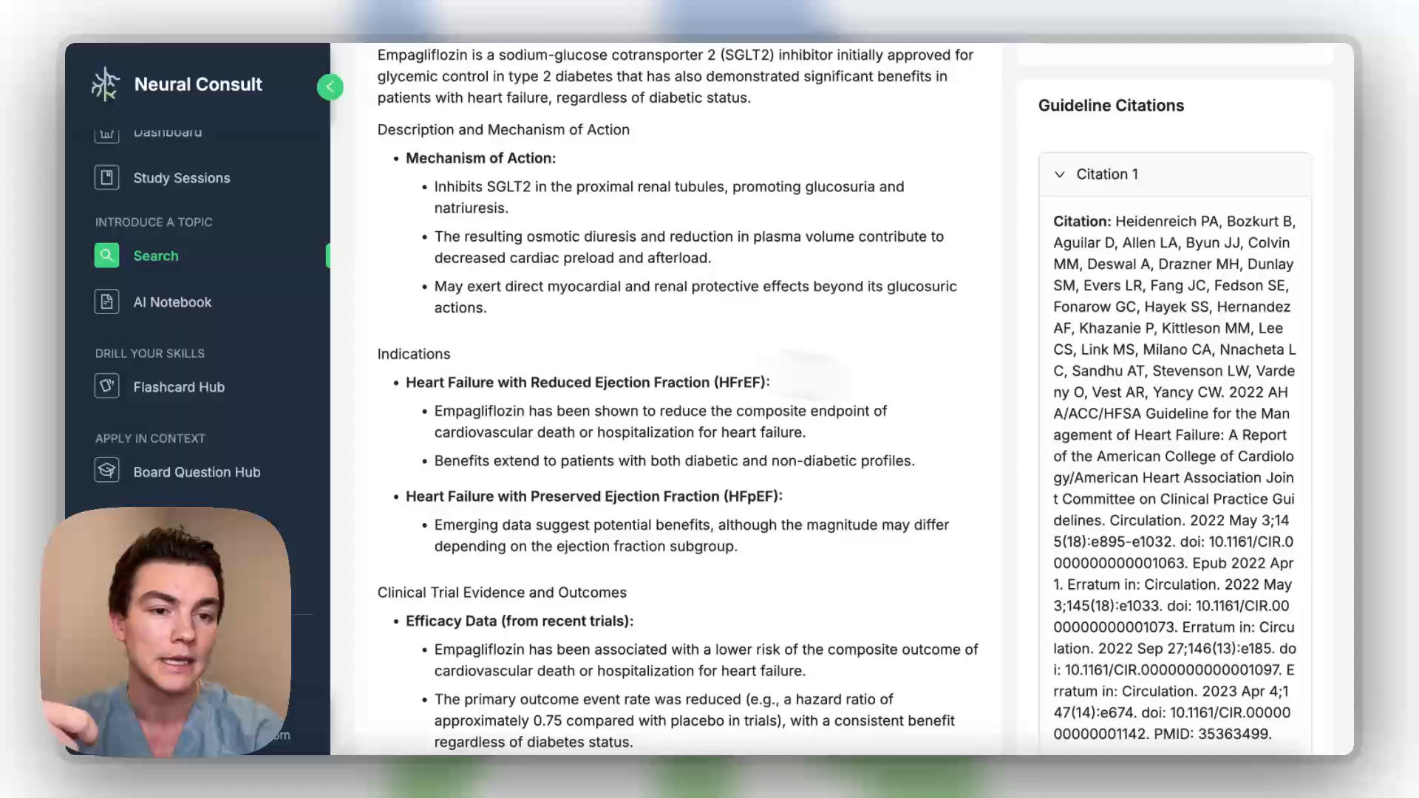
scroll("down", 3)
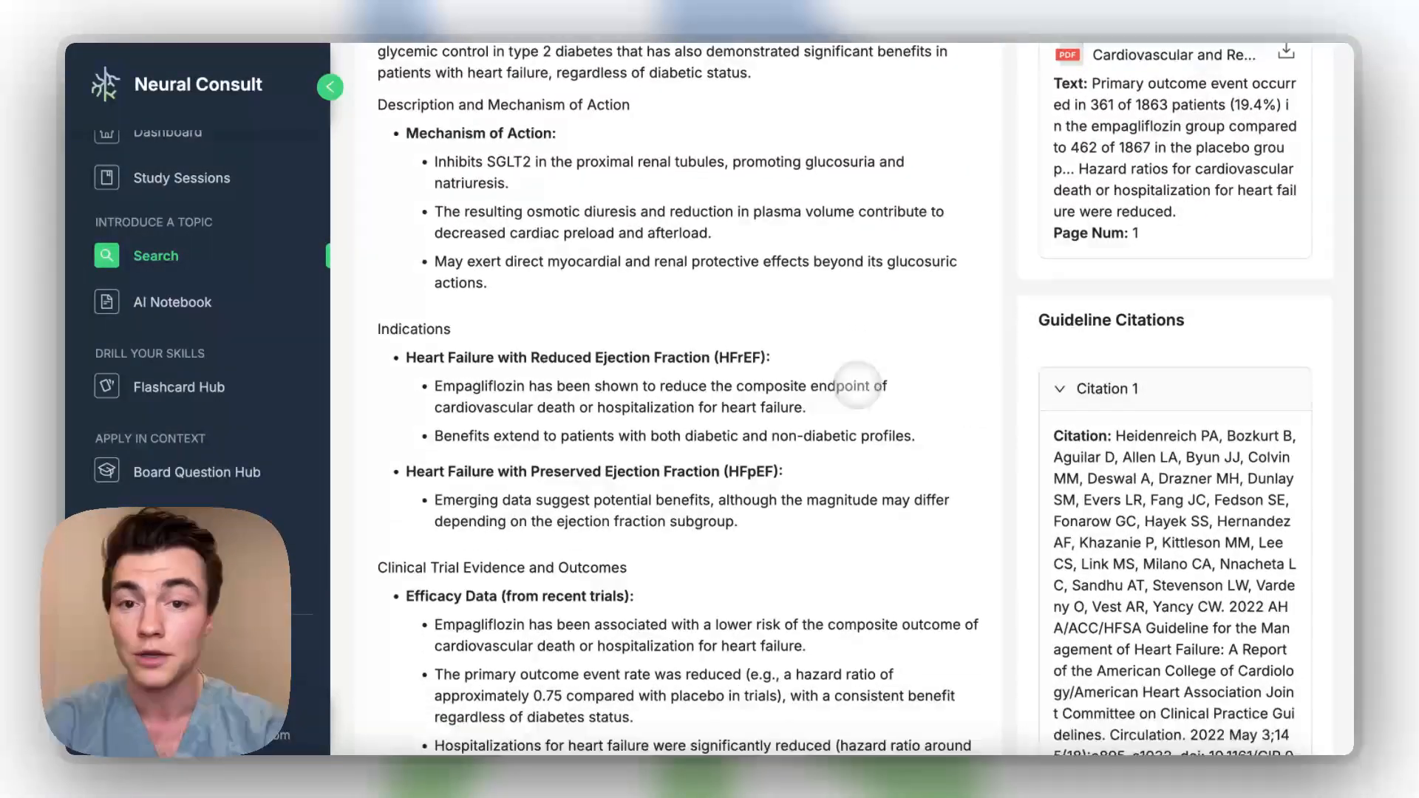
scroll("down", 3)
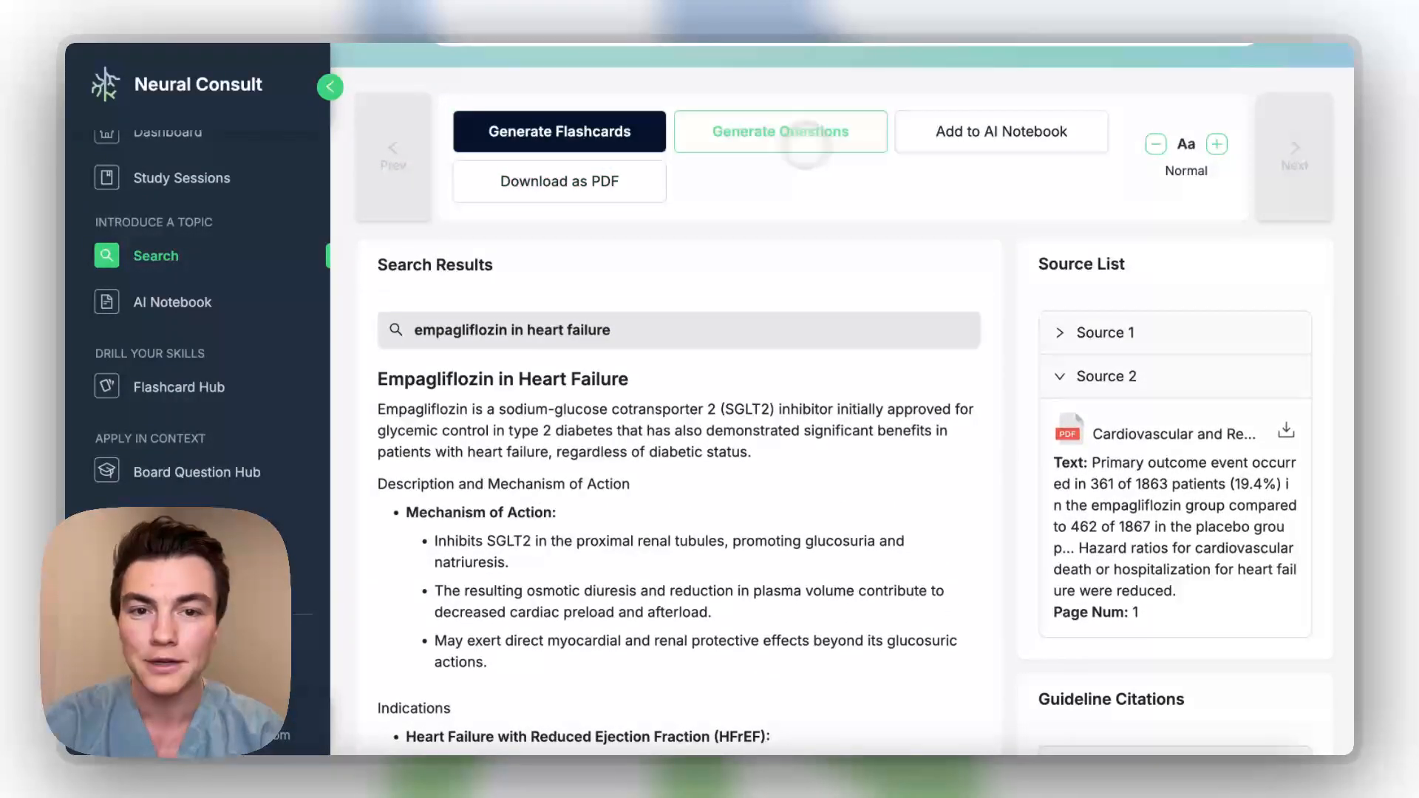
Try the result action buttons, then go to the Study Sessions listing HTN and Cardio.
left_click(780, 131)
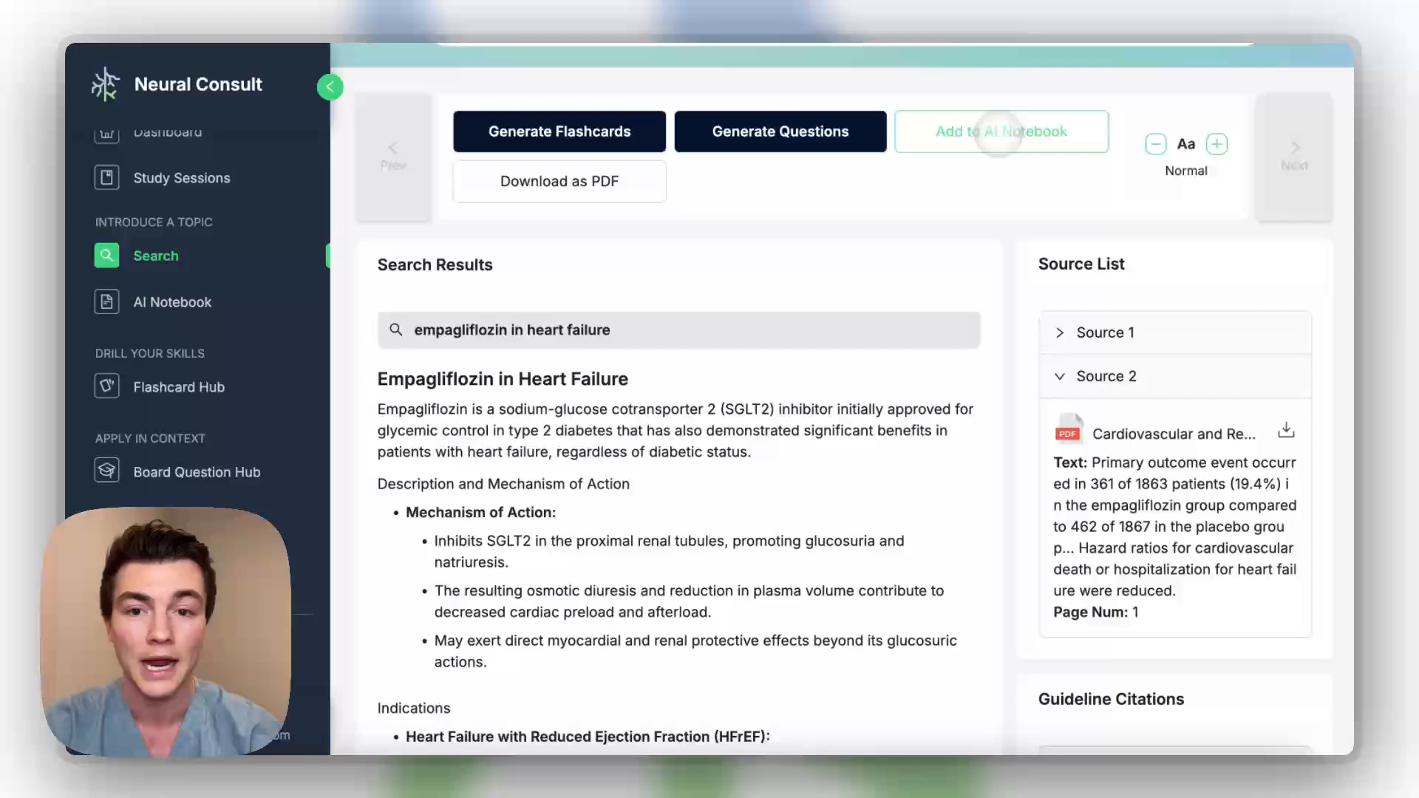
left_click(996, 135)
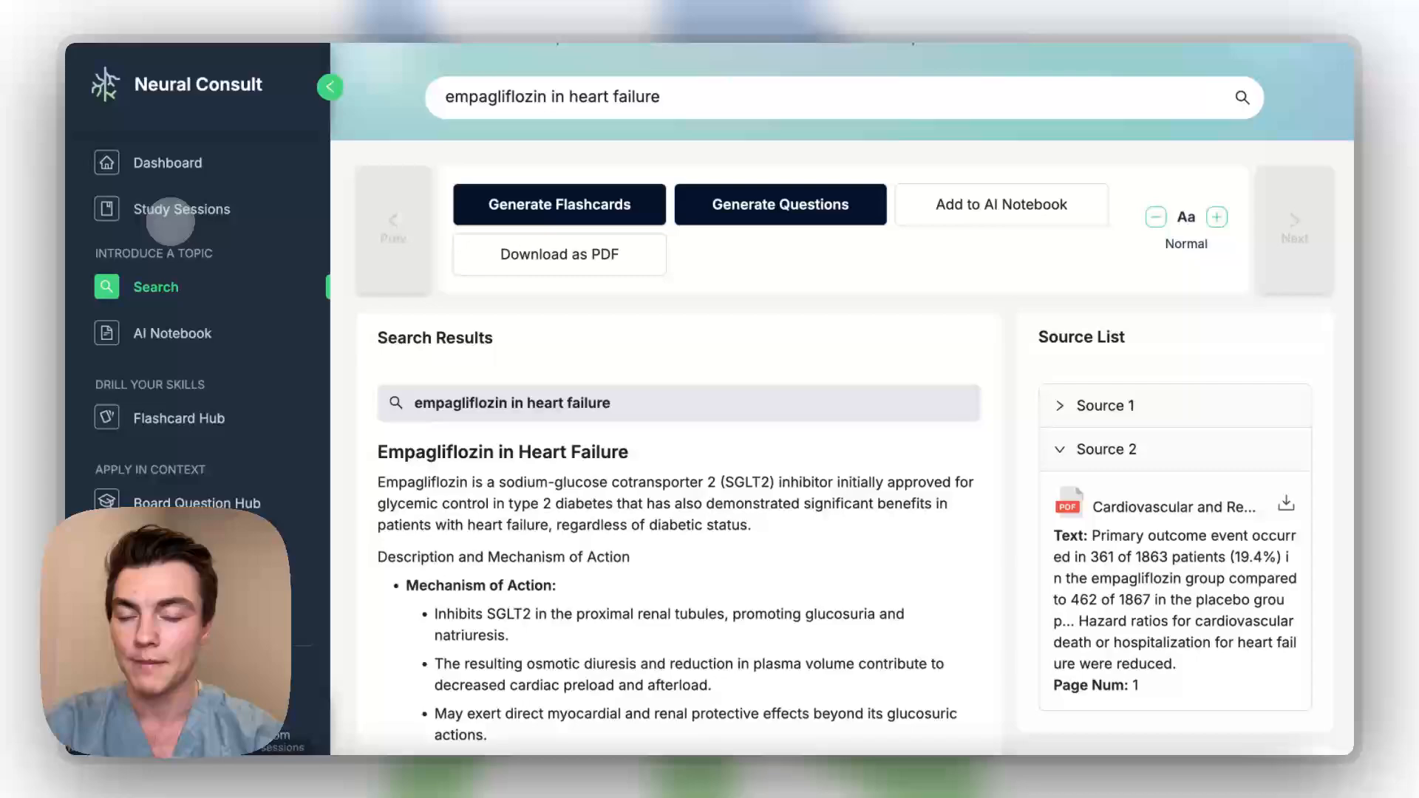
left_click(182, 209)
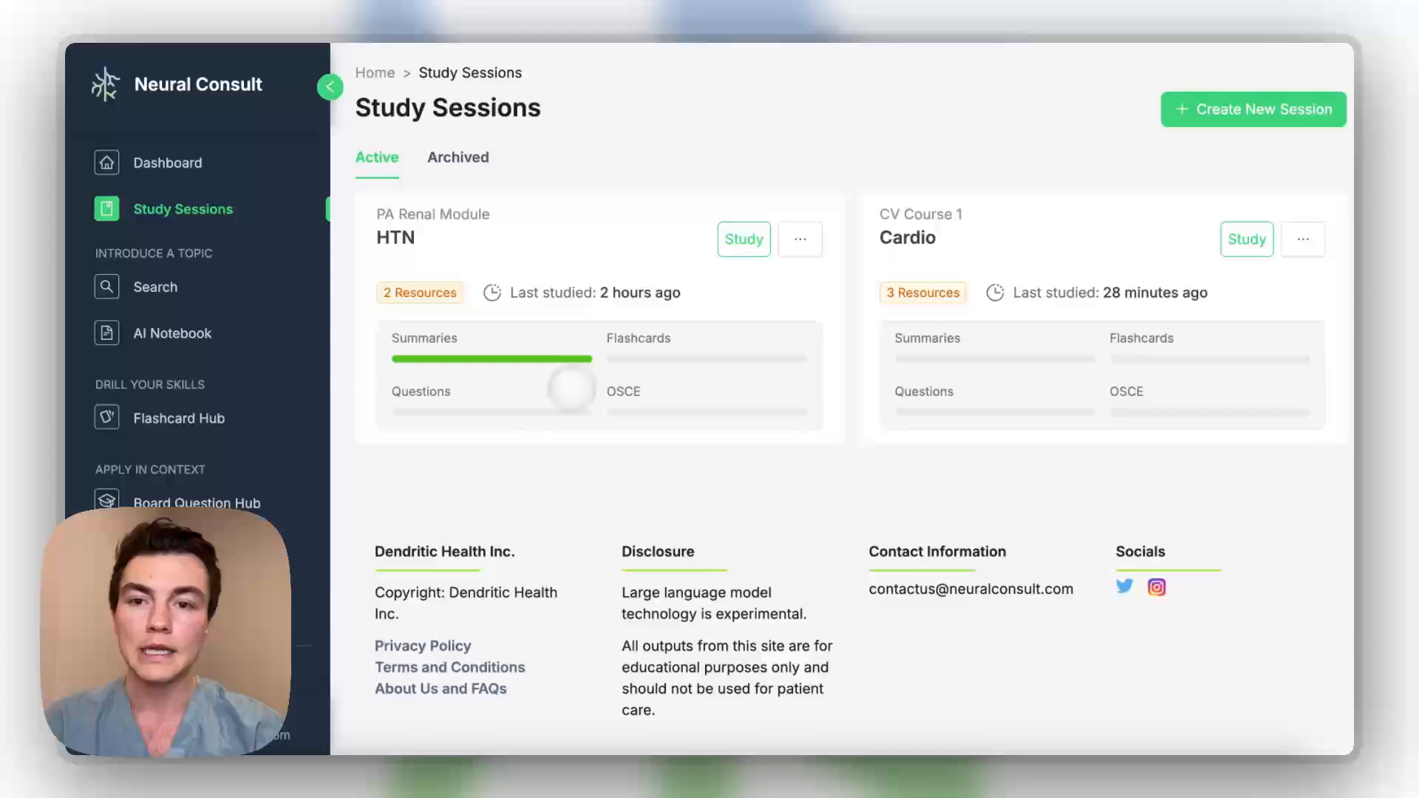
left_click(1254, 110)
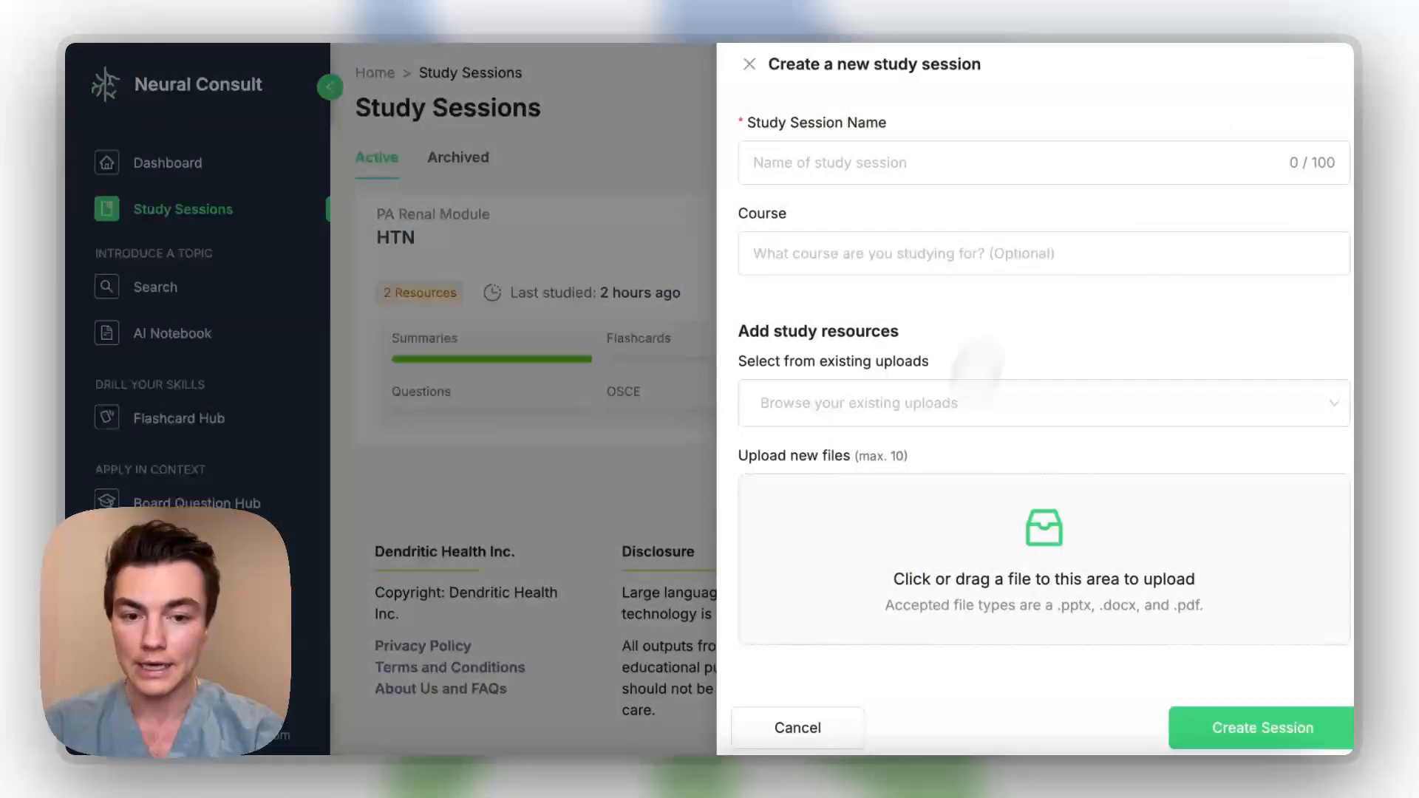
left_click(889, 165)
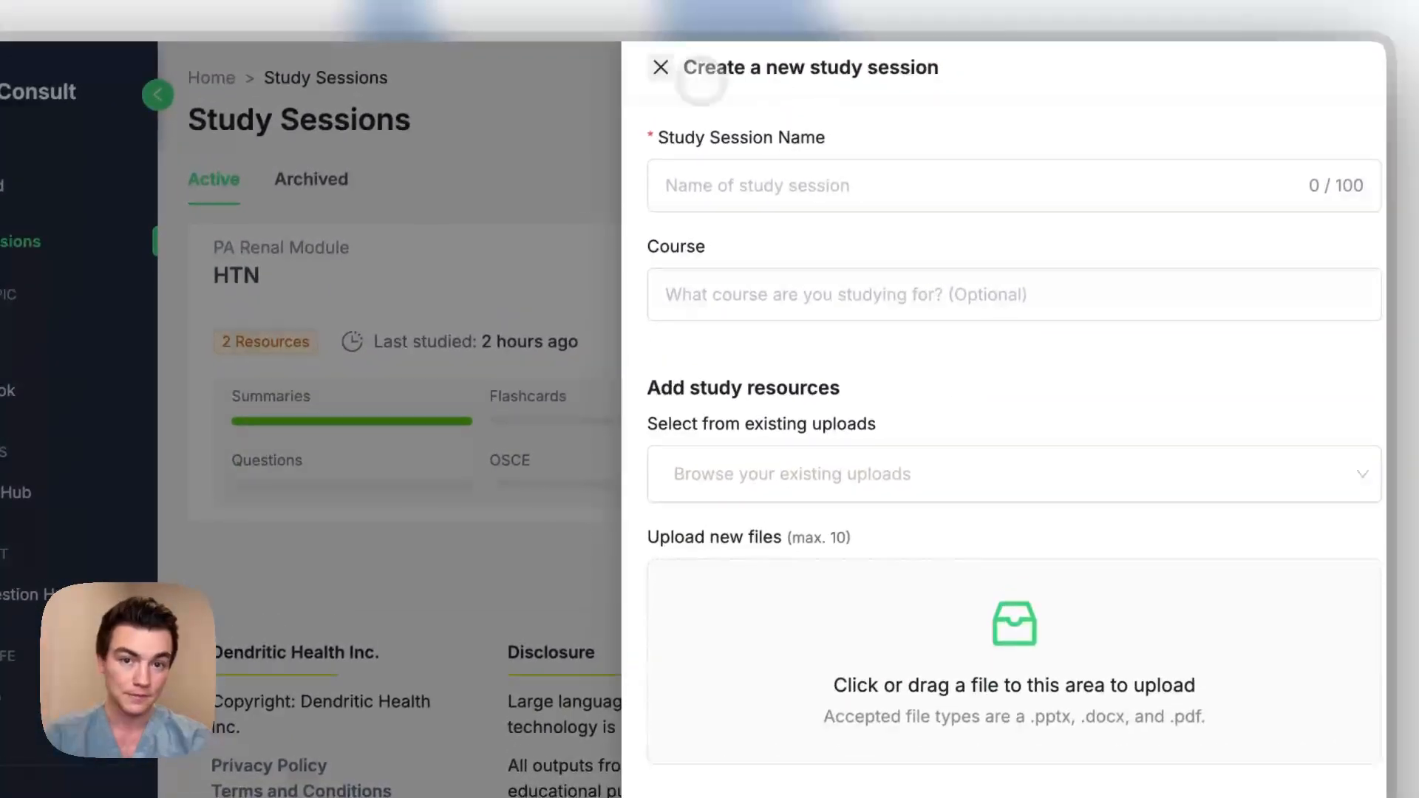
left_click(662, 65)
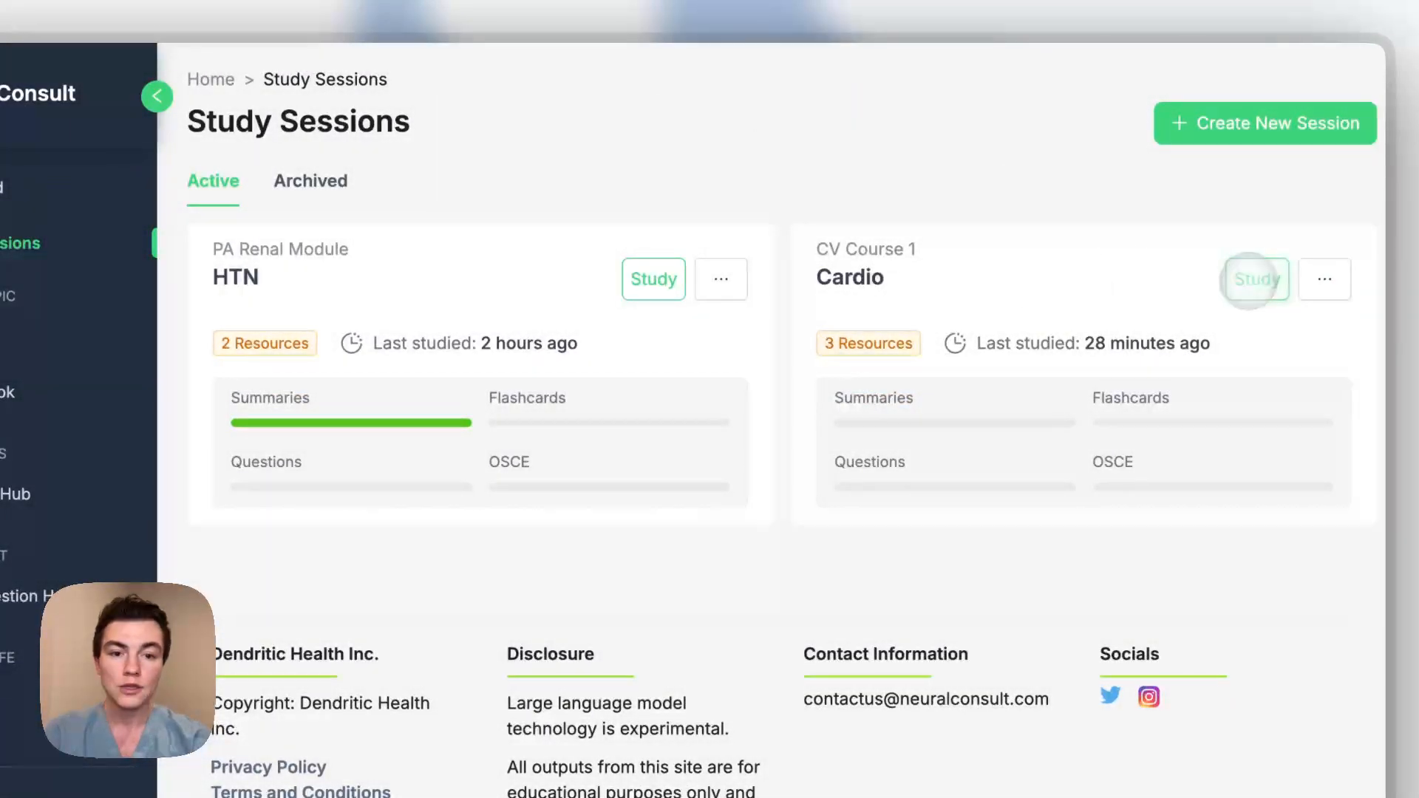
left_click(1256, 279)
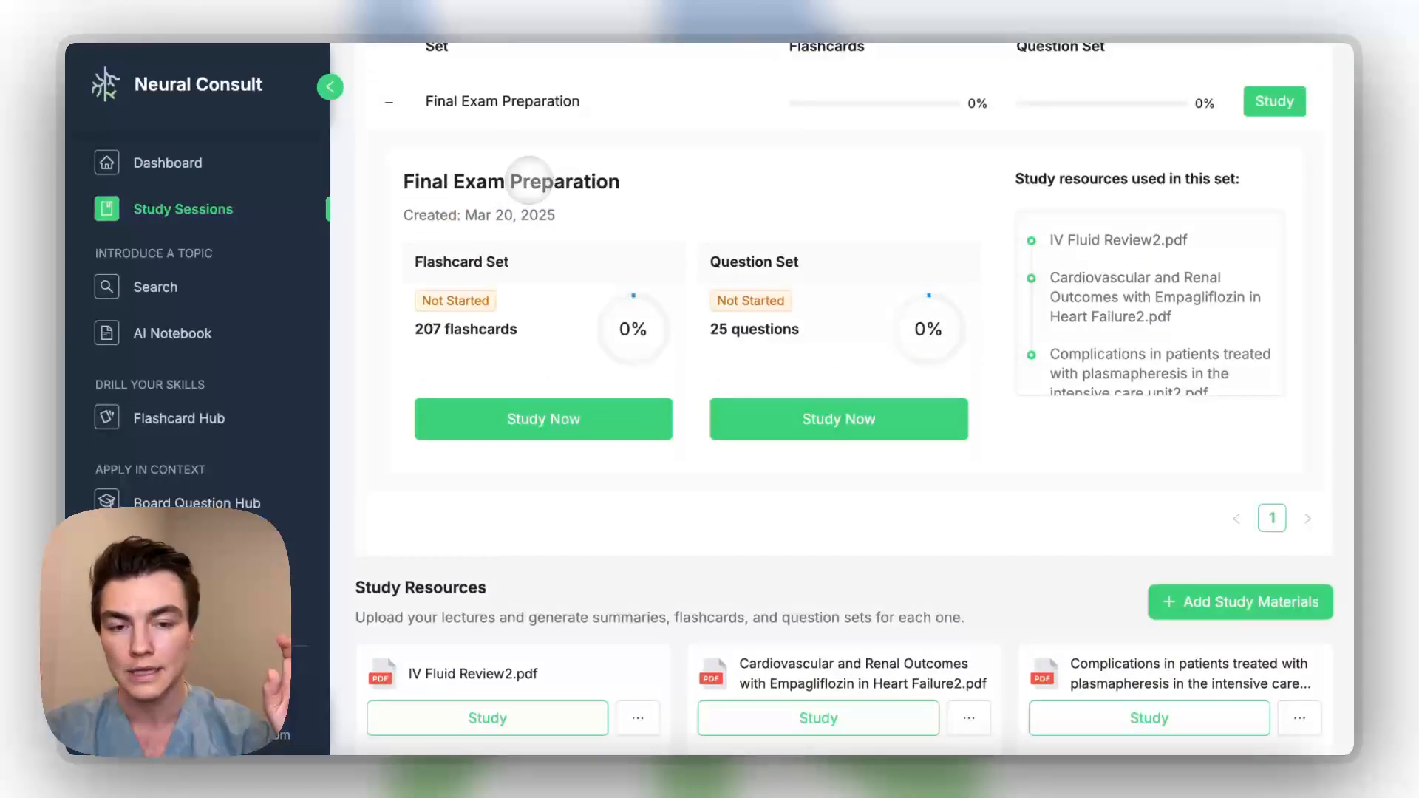
Find IV Fluid Review2.pdf among the Cardio study resources and open it for studying.
scroll("up", 3)
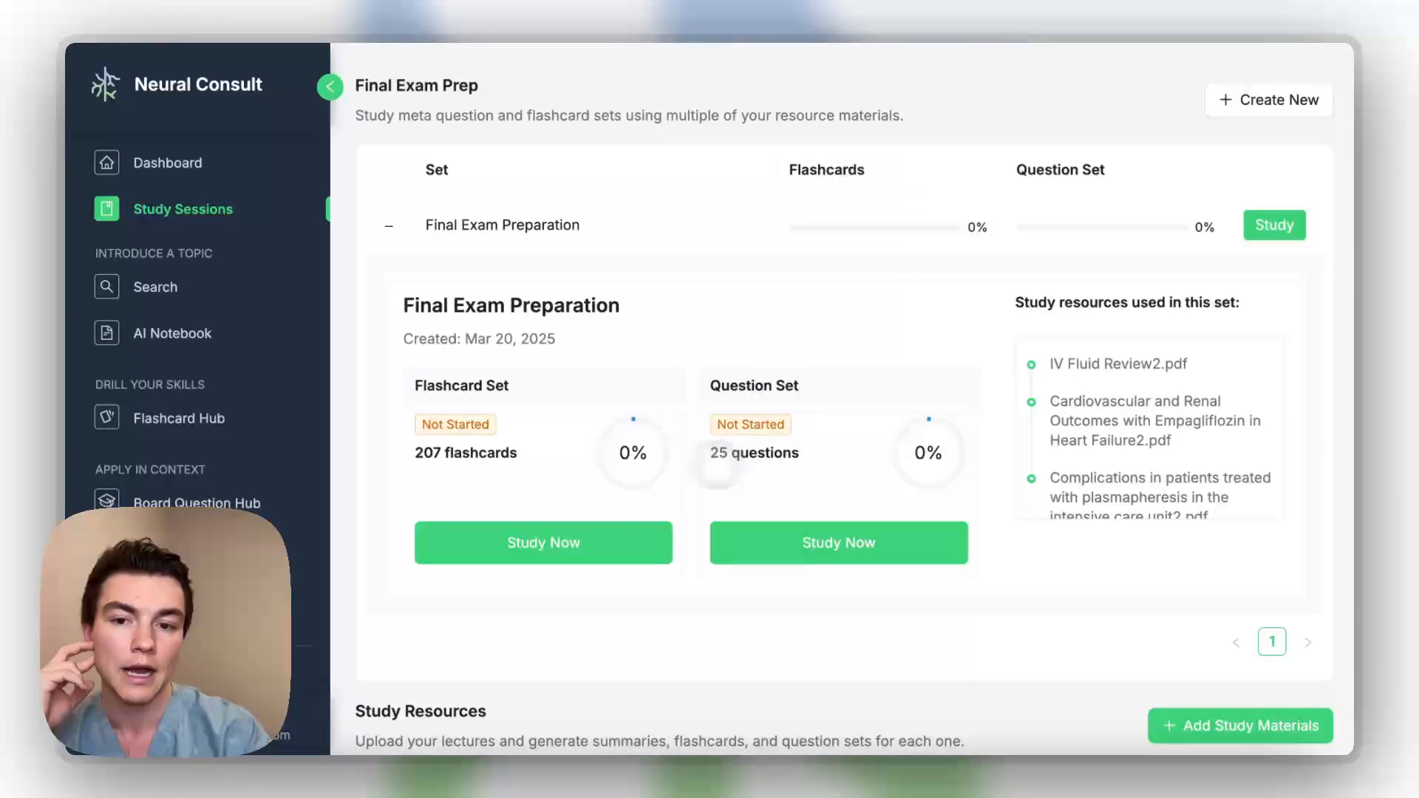
scroll("down", 3)
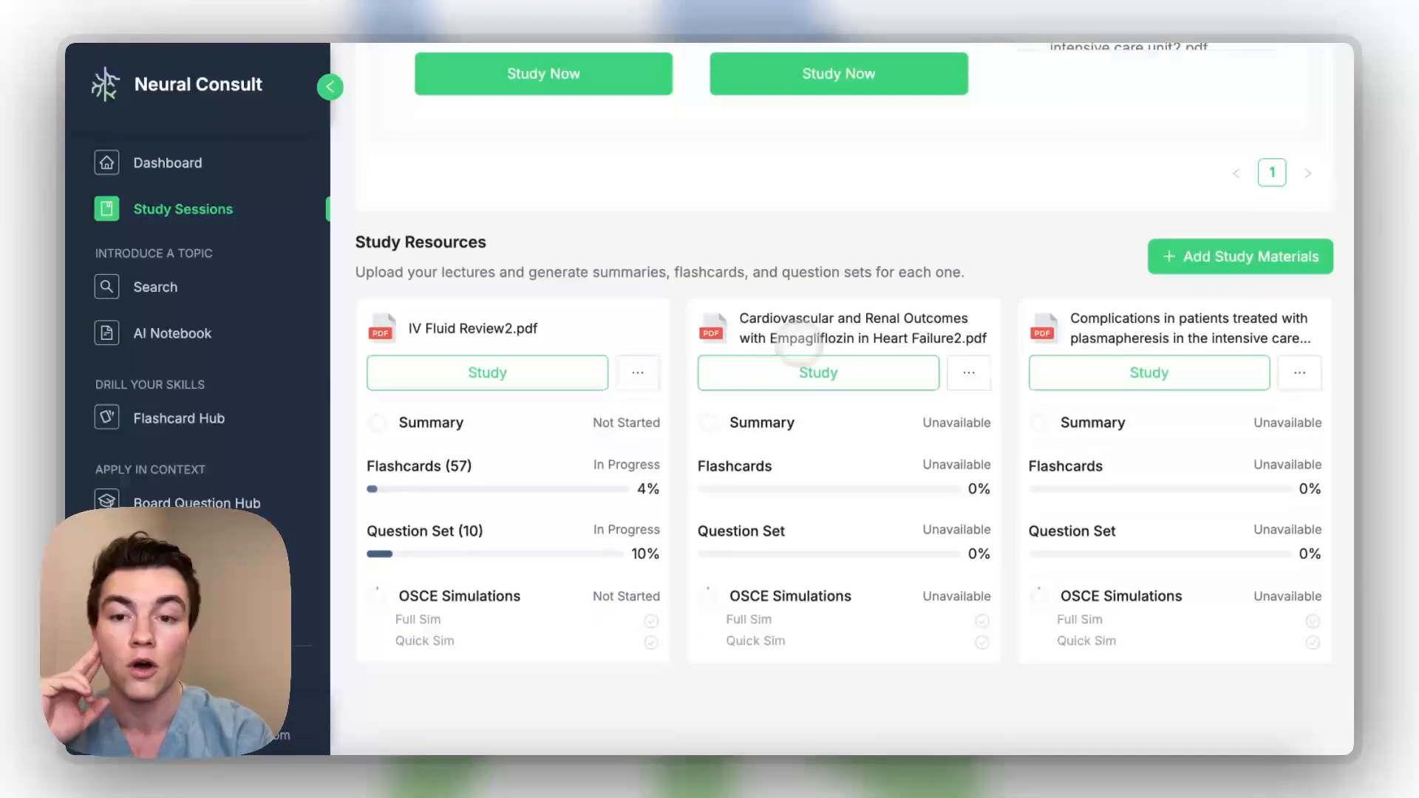
left_click(487, 373)
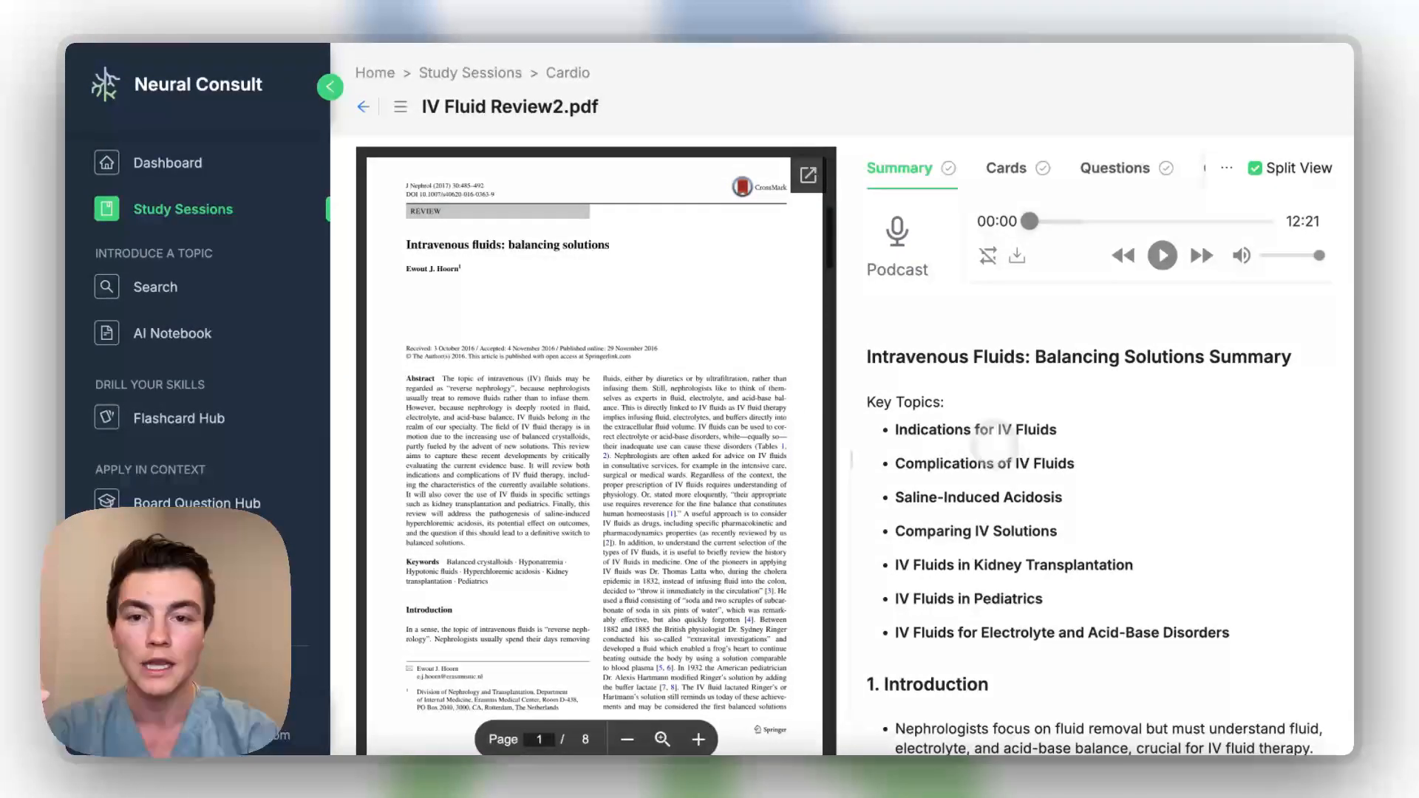
Browse the flashcards generated from IV Fluid Review2.pdf, advancing to the next card.
scroll("down", 3)
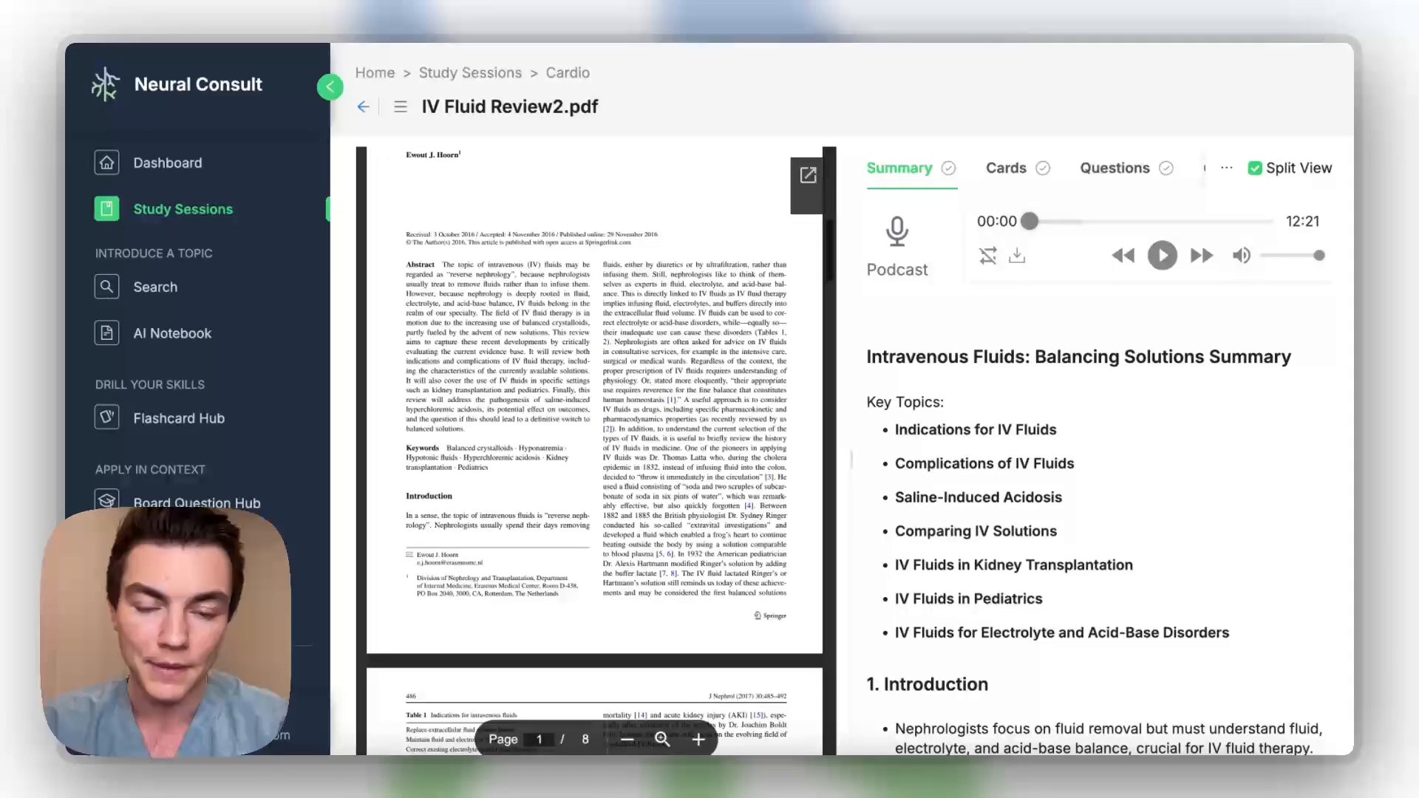
scroll("down", 3)
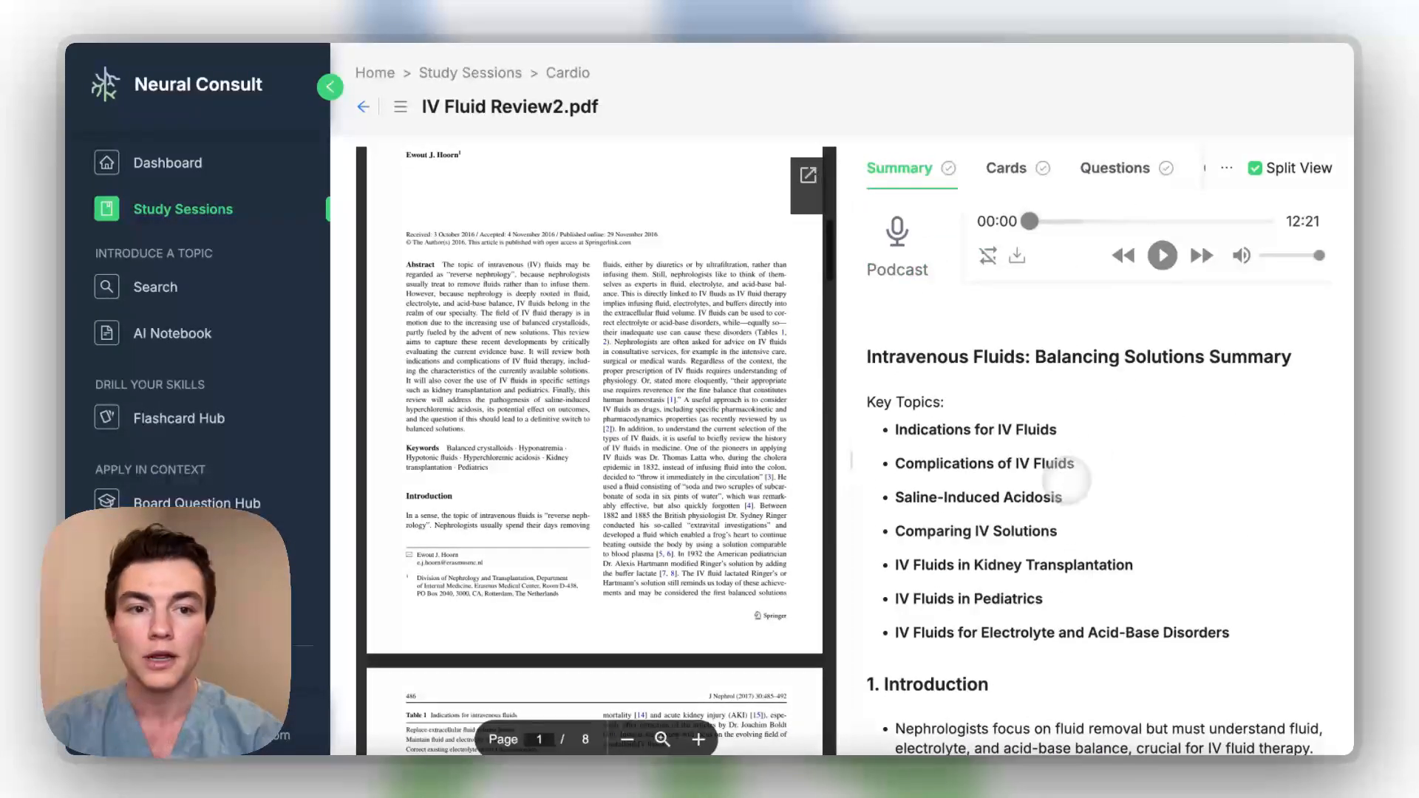
left_click(1006, 168)
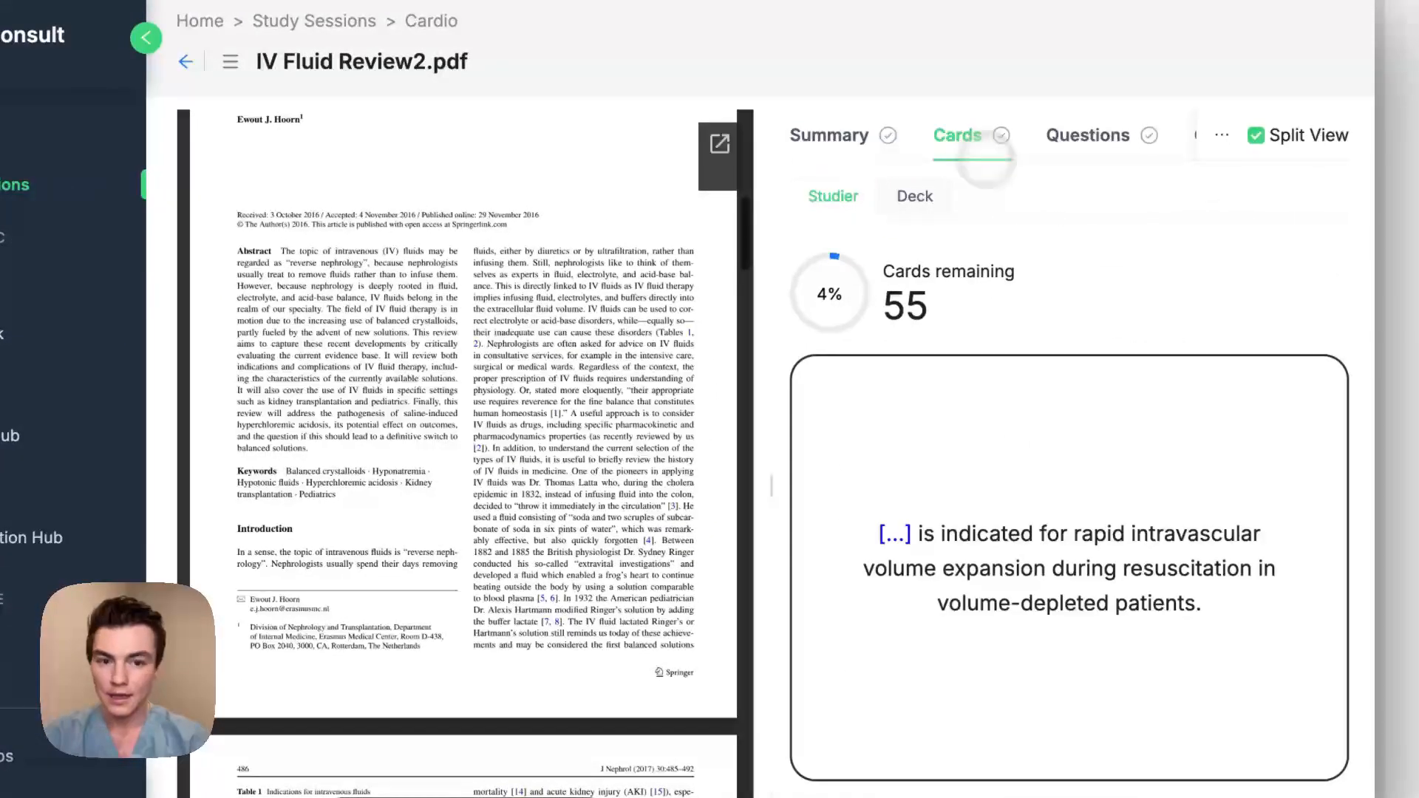
left_click(1069, 576)
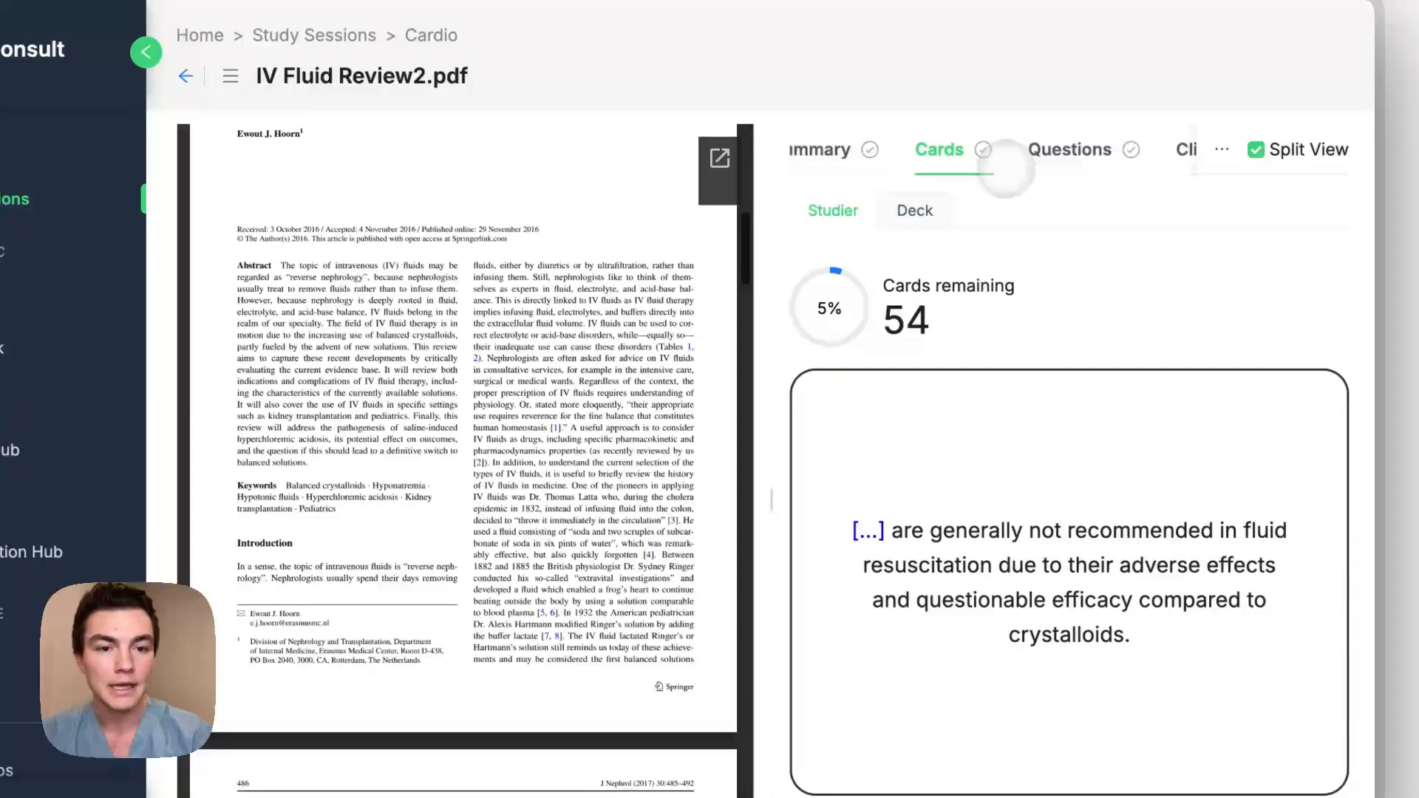
Review the PDF's practice questions, then return to the Cardio study session.
left_click(1070, 149)
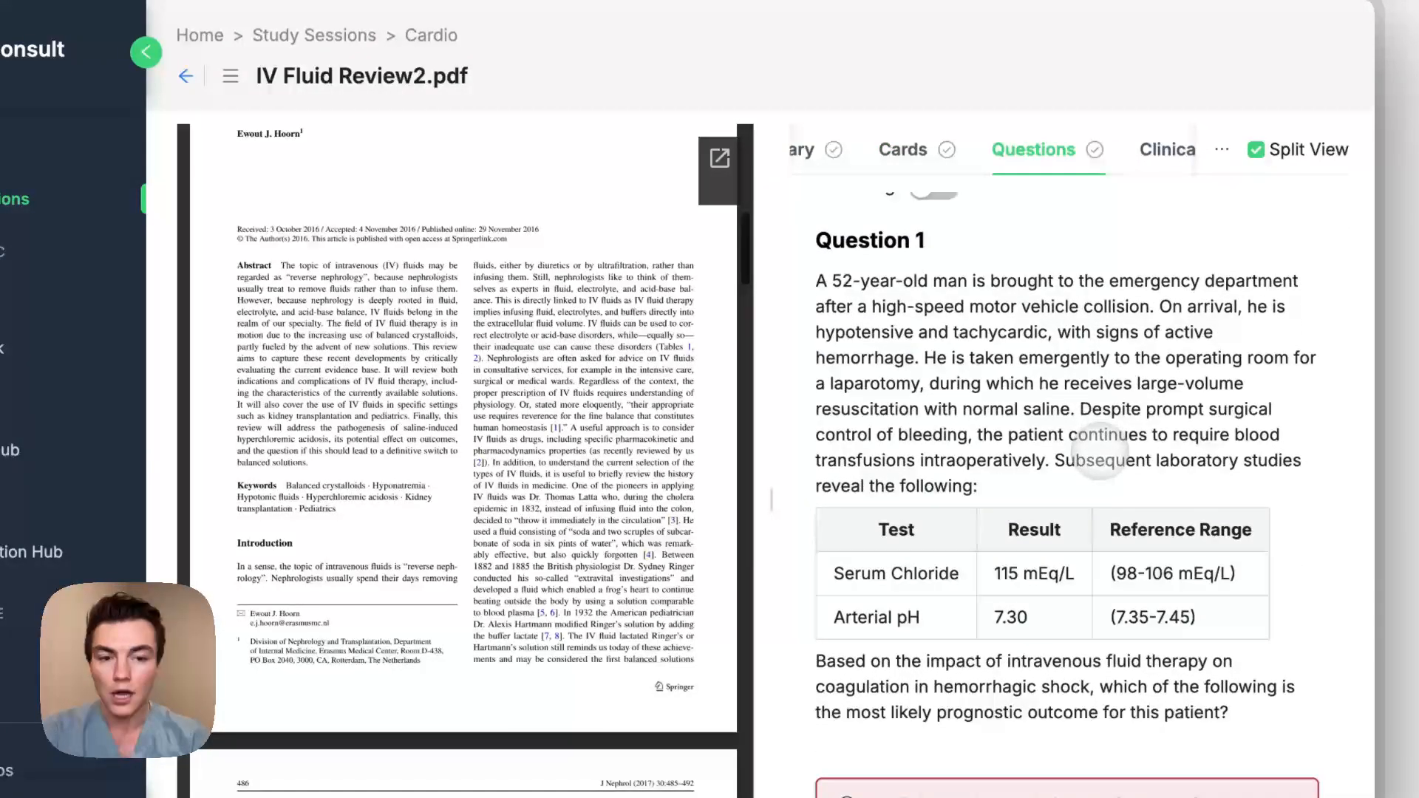
scroll("down", 3)
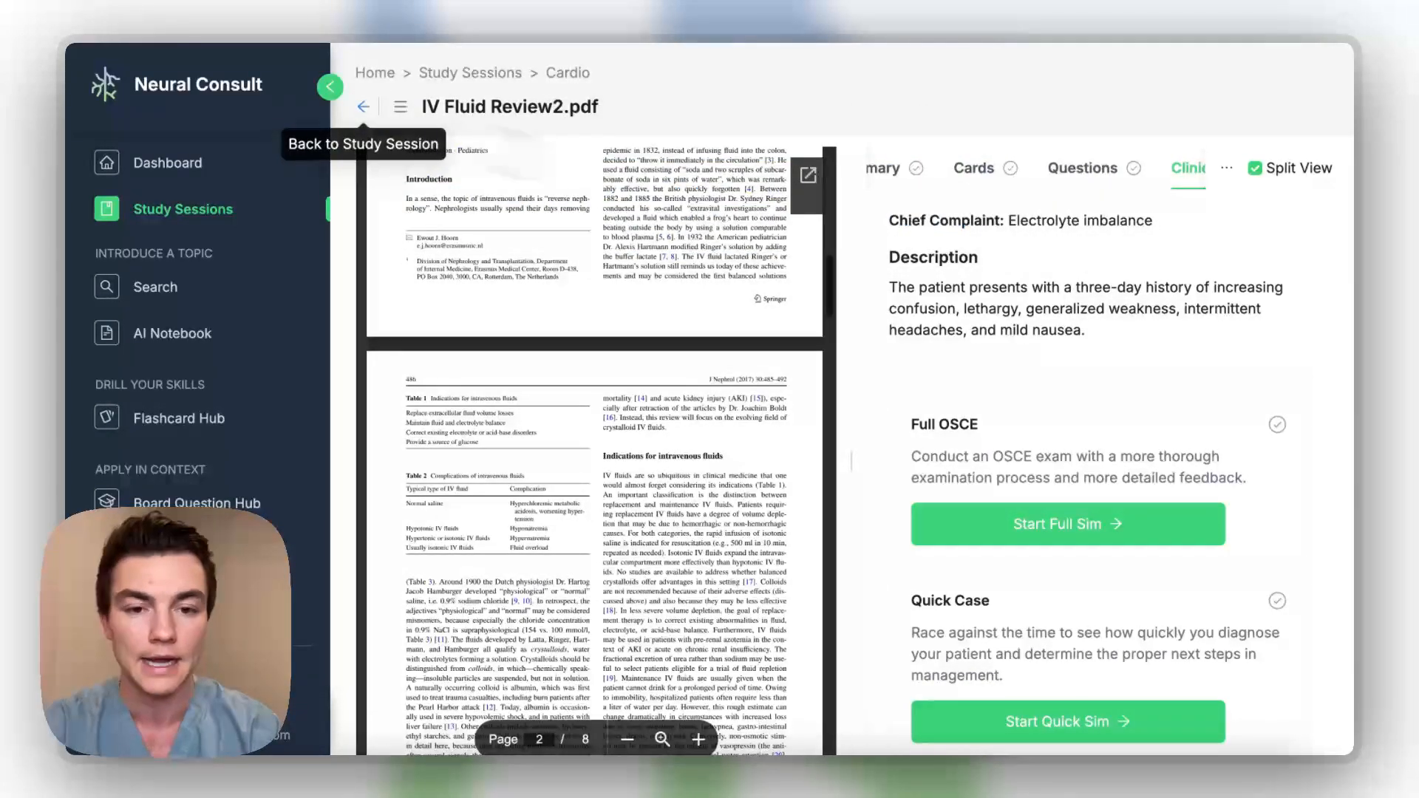
left_click(364, 106)
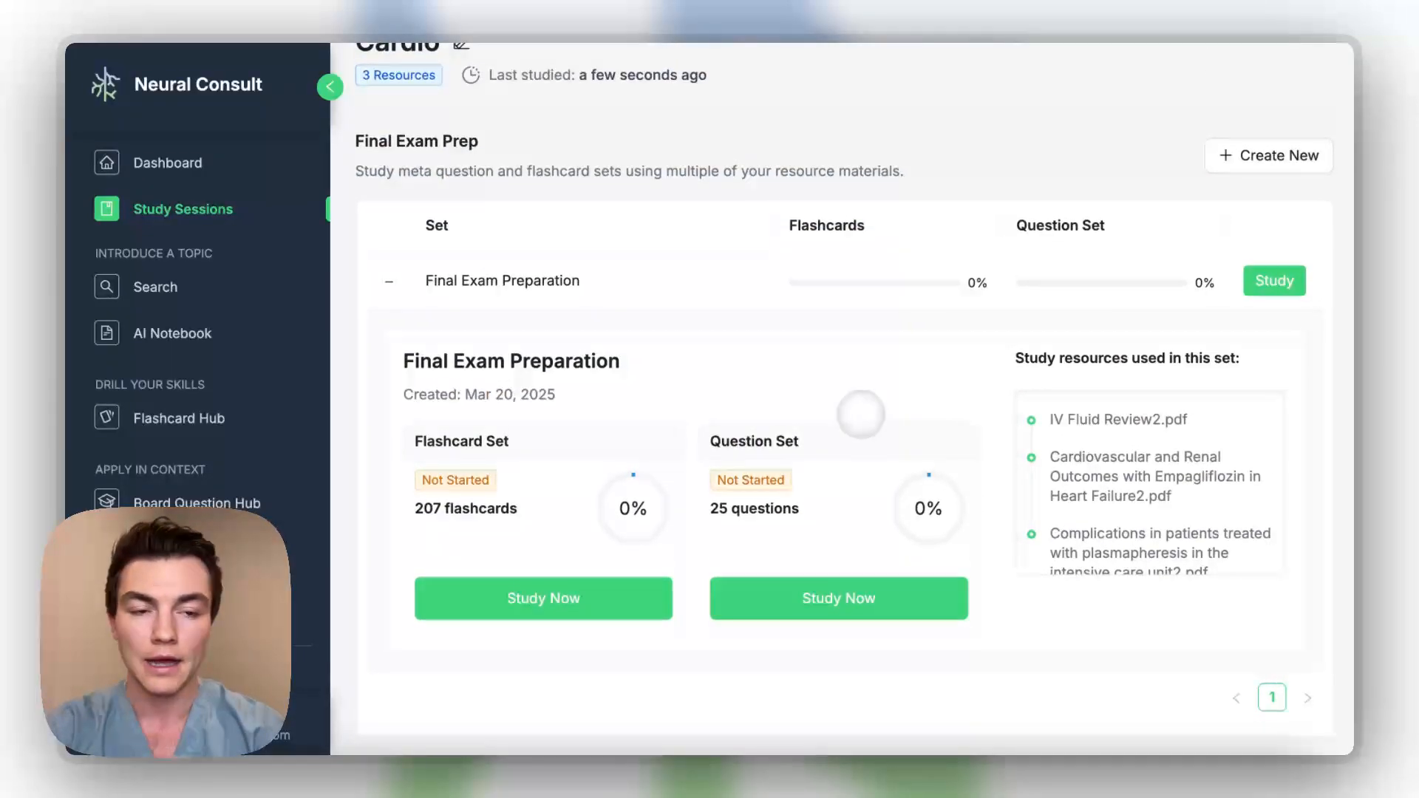
Dismiss the new meta set form and start the Final Exam Preparation set.
left_click(1269, 156)
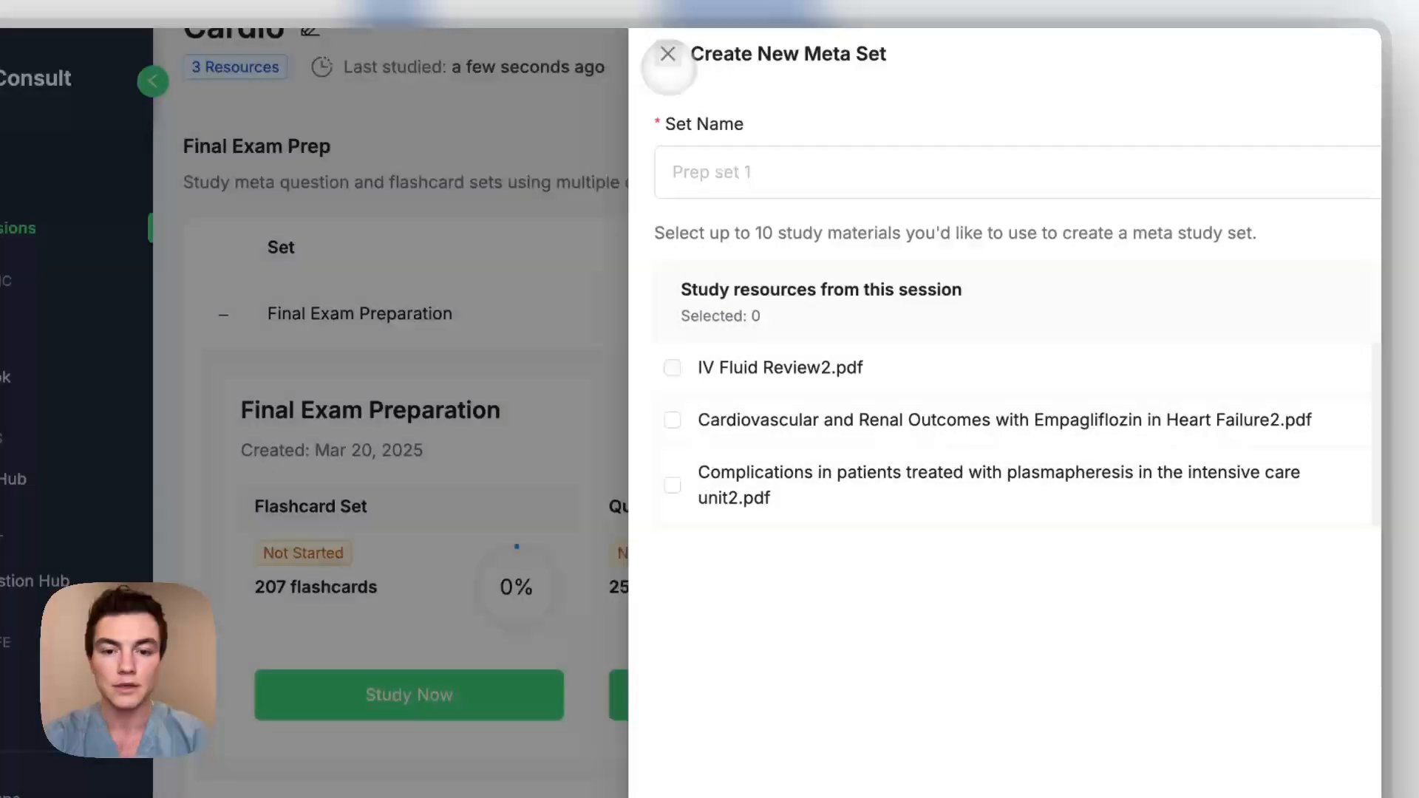
left_click(669, 55)
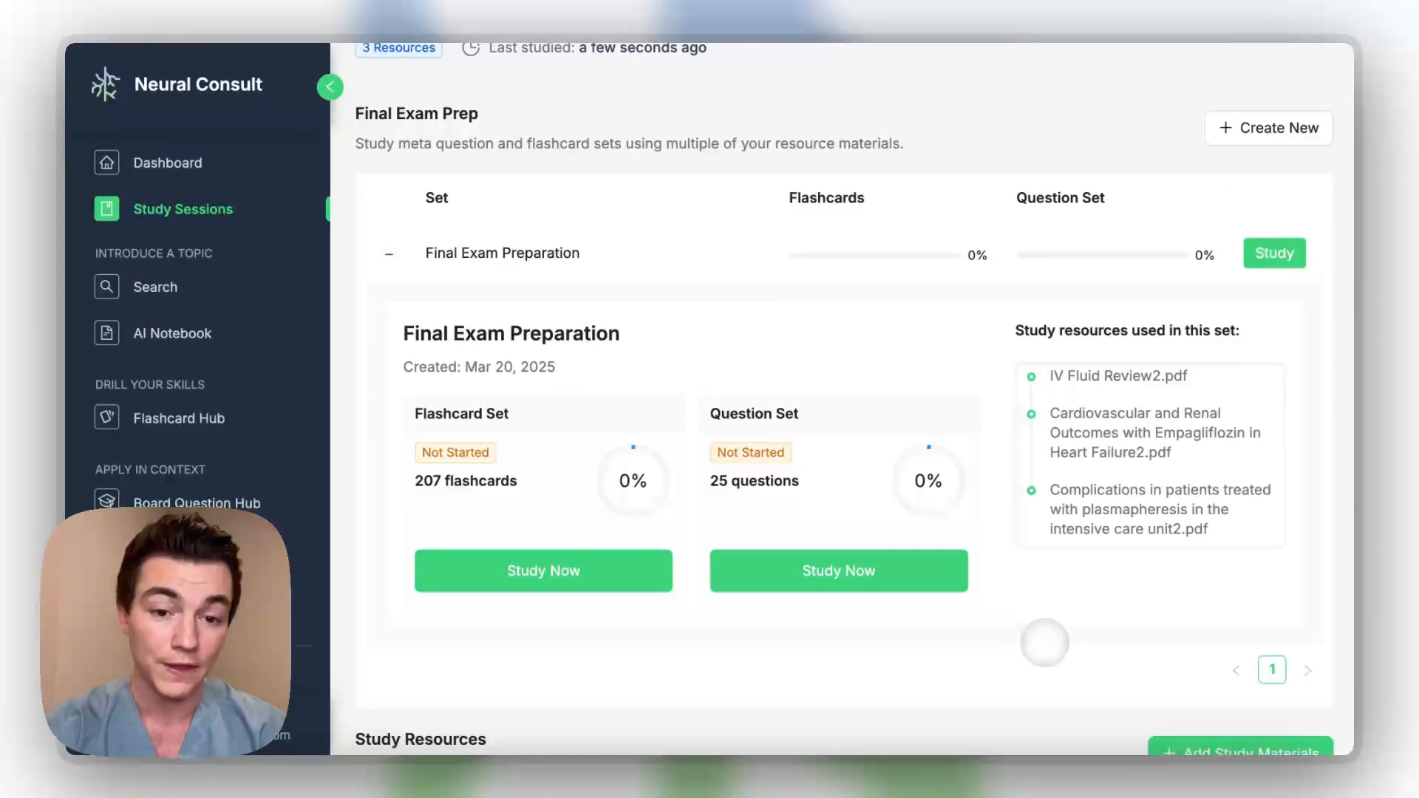
left_click(838, 571)
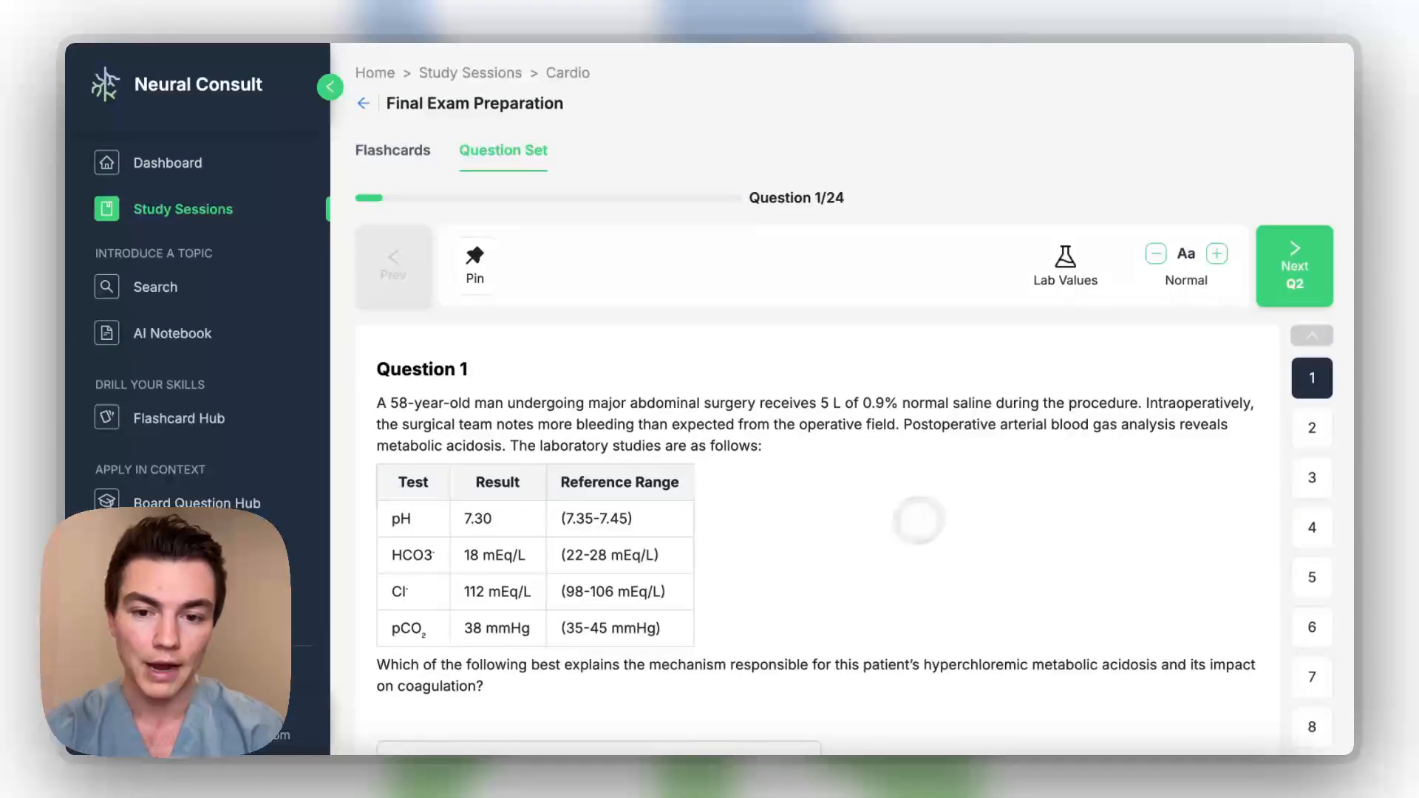
Jump to question 17 of 24 and scroll the sidebar toward Daily Games.
scroll("down", 3)
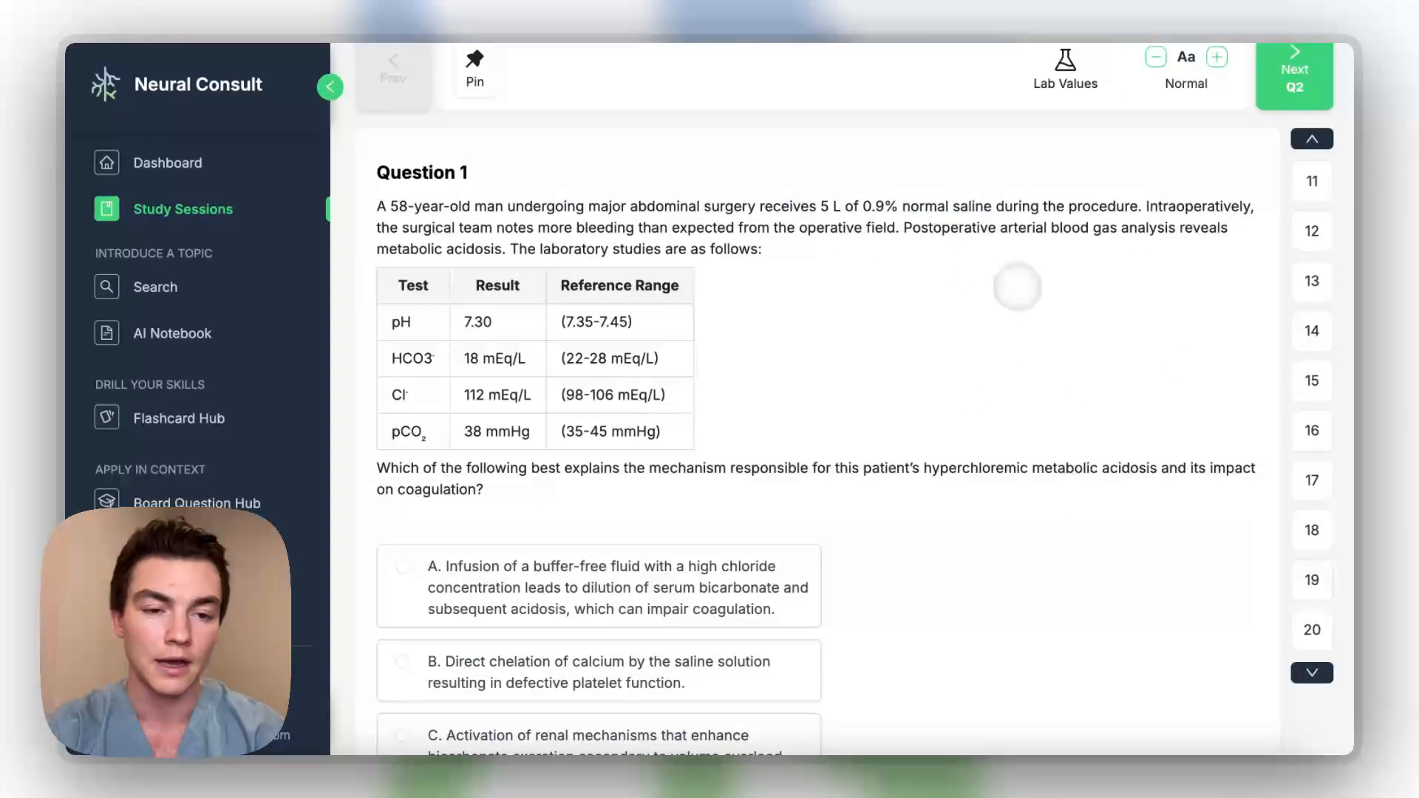
left_click(1311, 480)
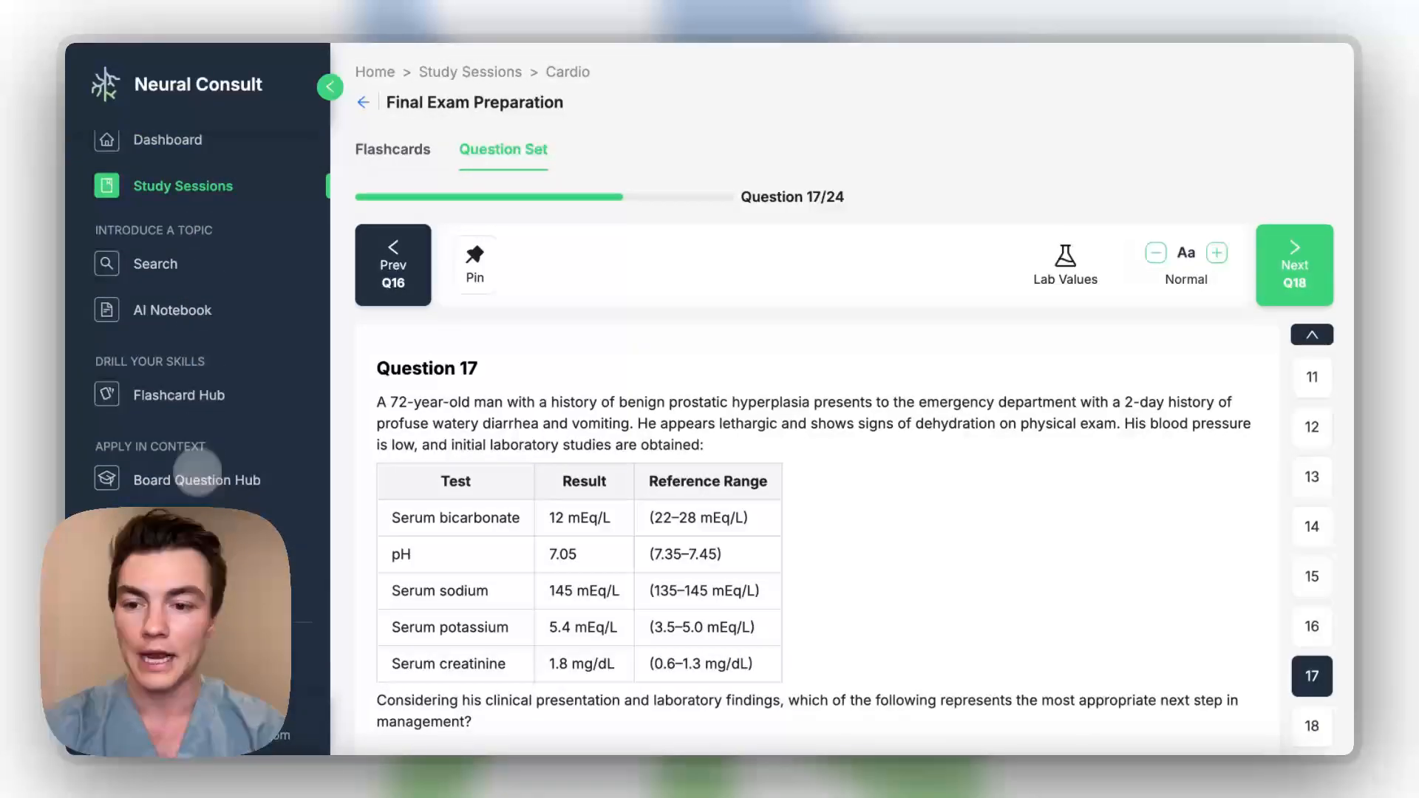
scroll("down", 3)
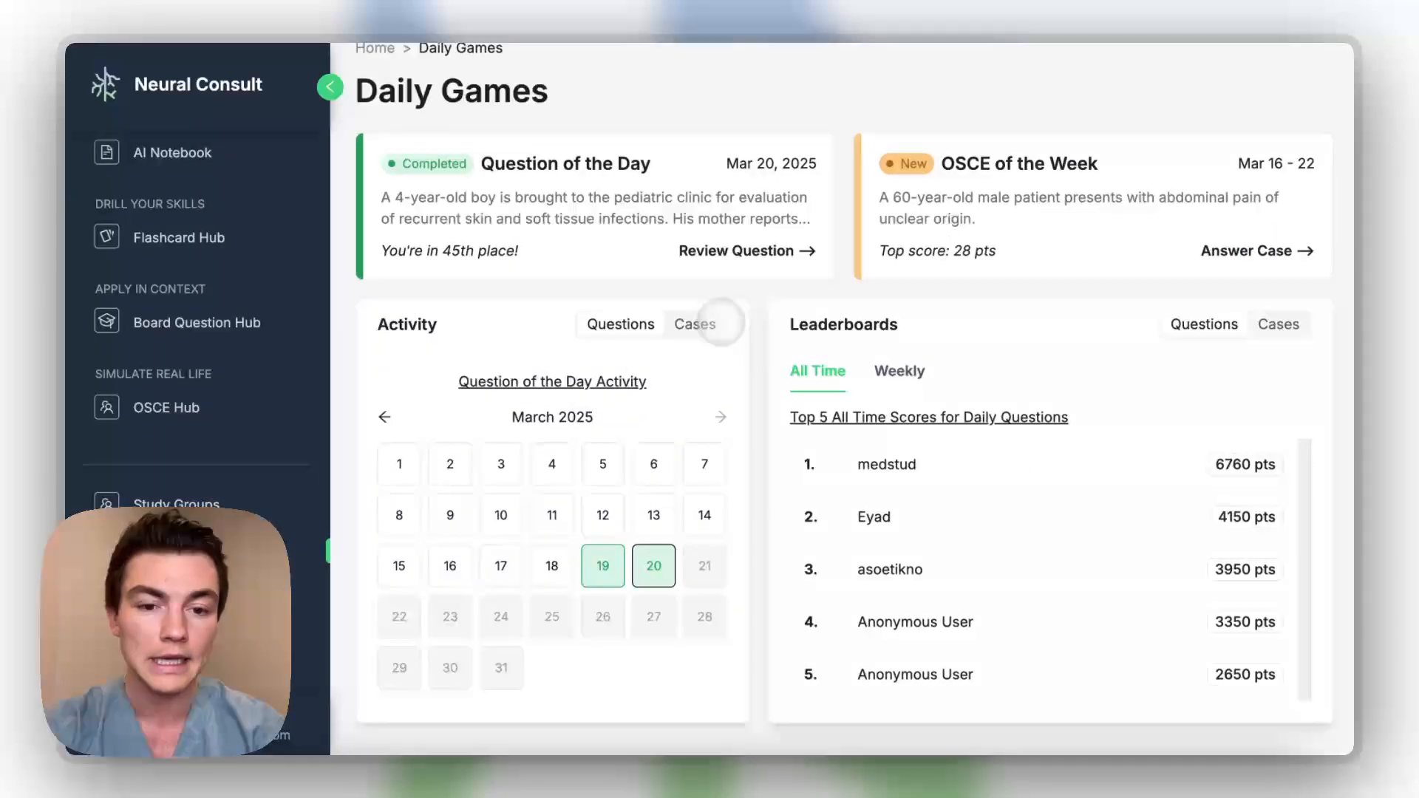
Switch the Daily Games leaderboard to Weekly Cases scores.
scroll("down", 3)
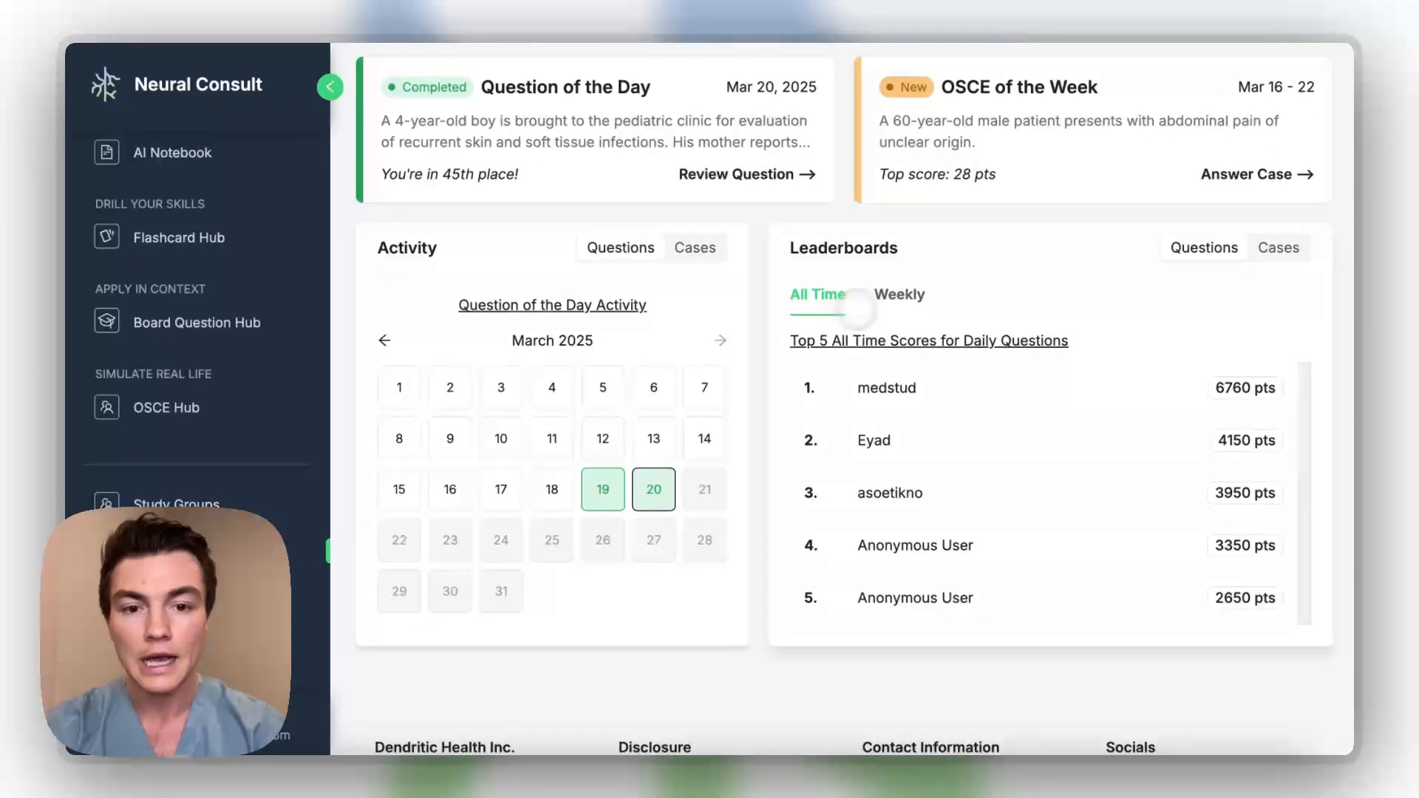
left_click(899, 294)
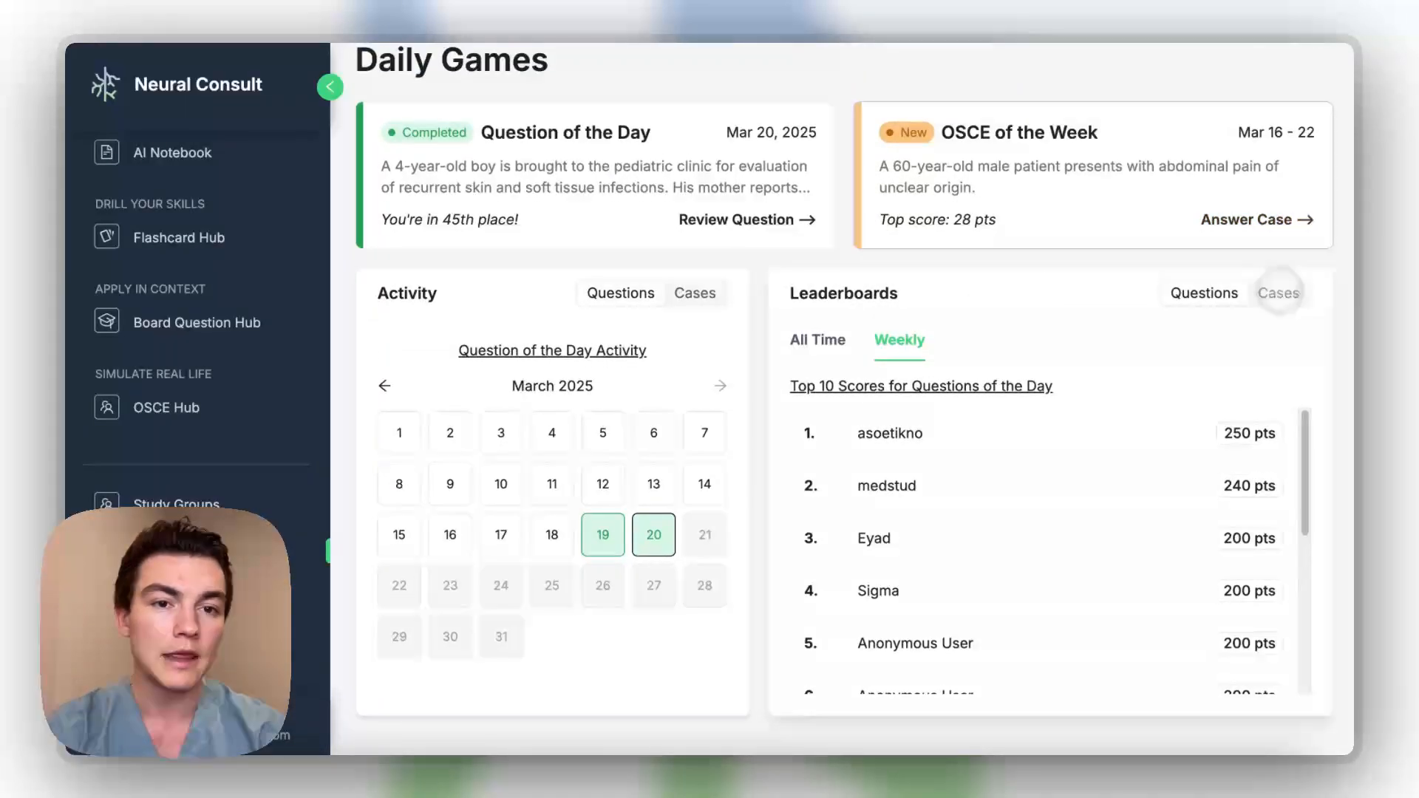
left_click(1280, 293)
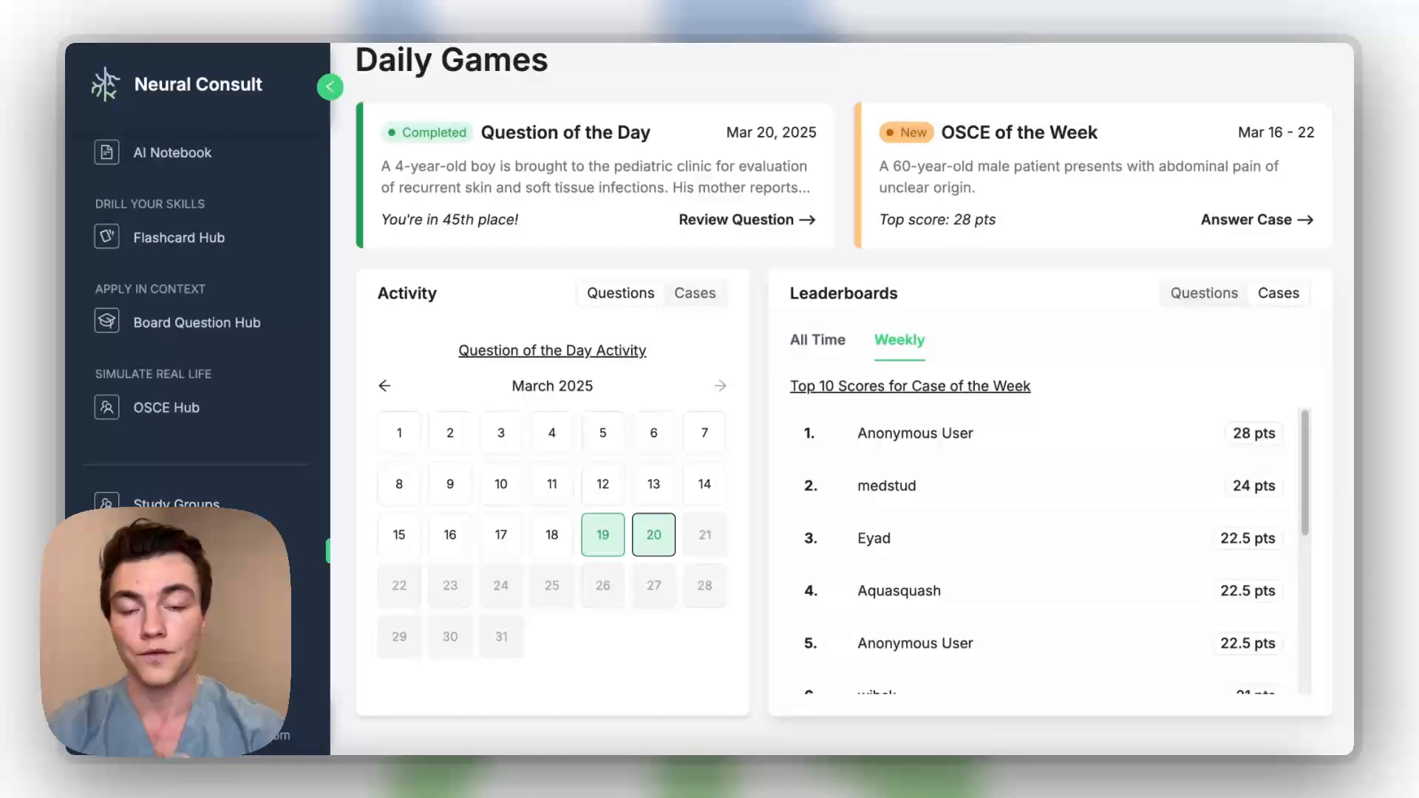
scroll("down", 3)
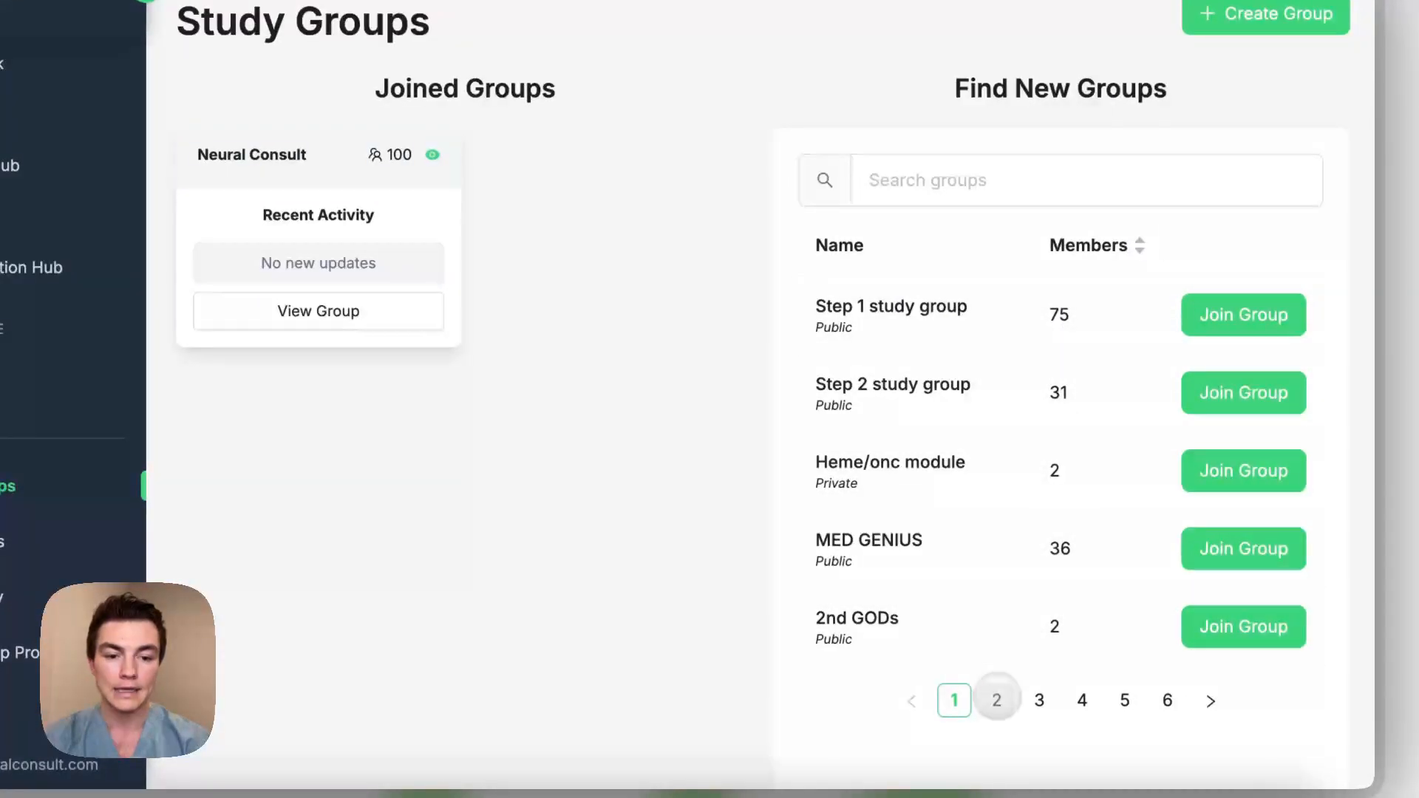
Browse pages 2 and 4 of available study groups, then return to the Dashboard.
left_click(1081, 700)
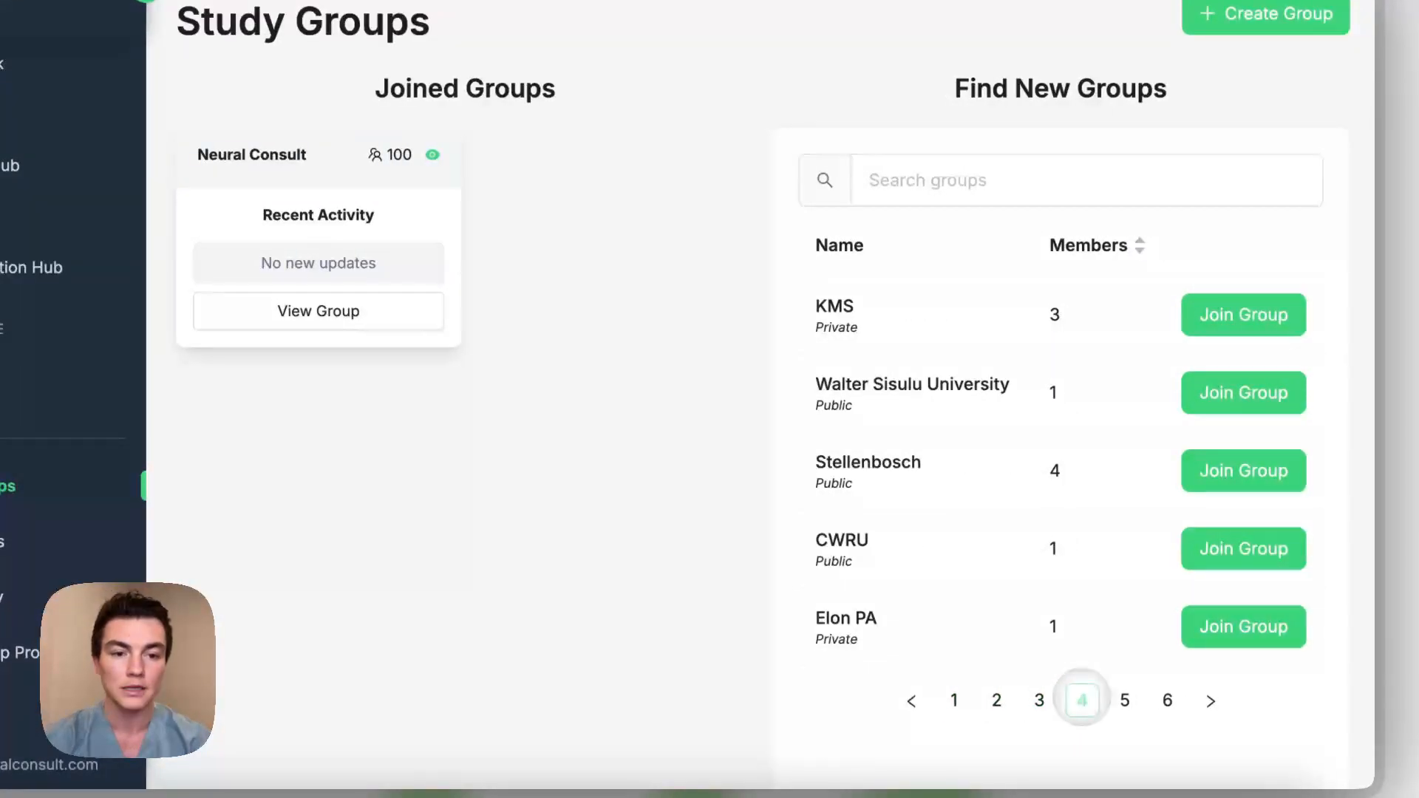
left_click(324, 86)
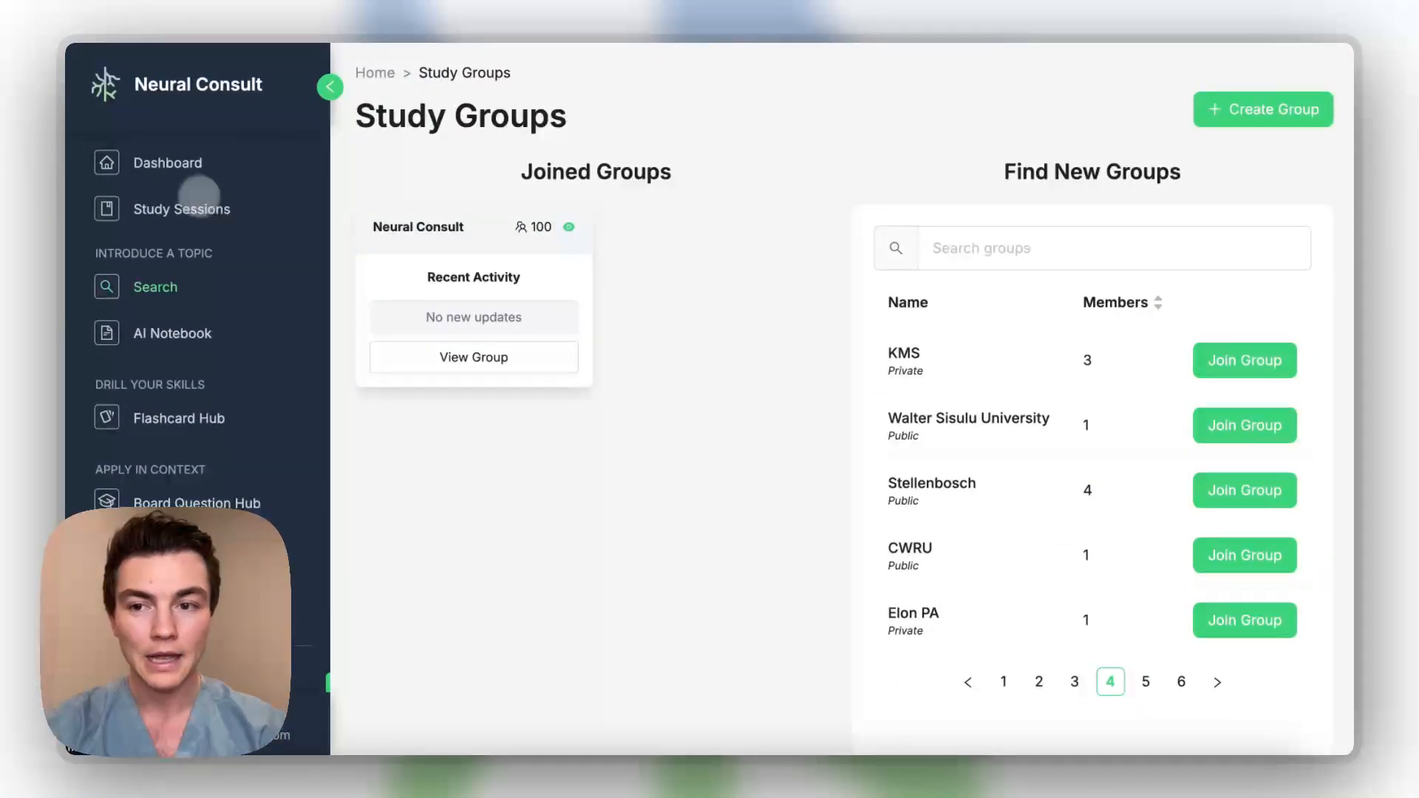
left_click(168, 163)
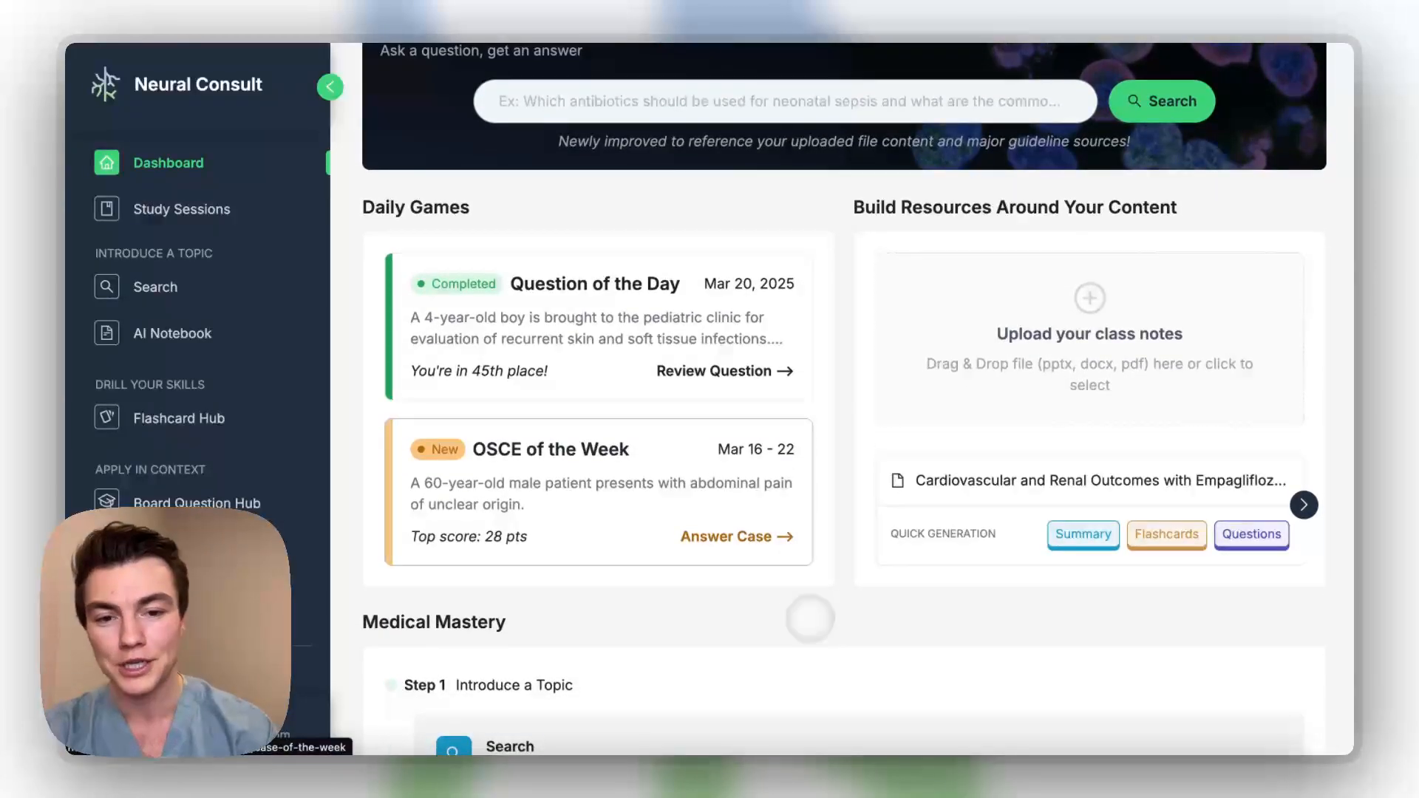